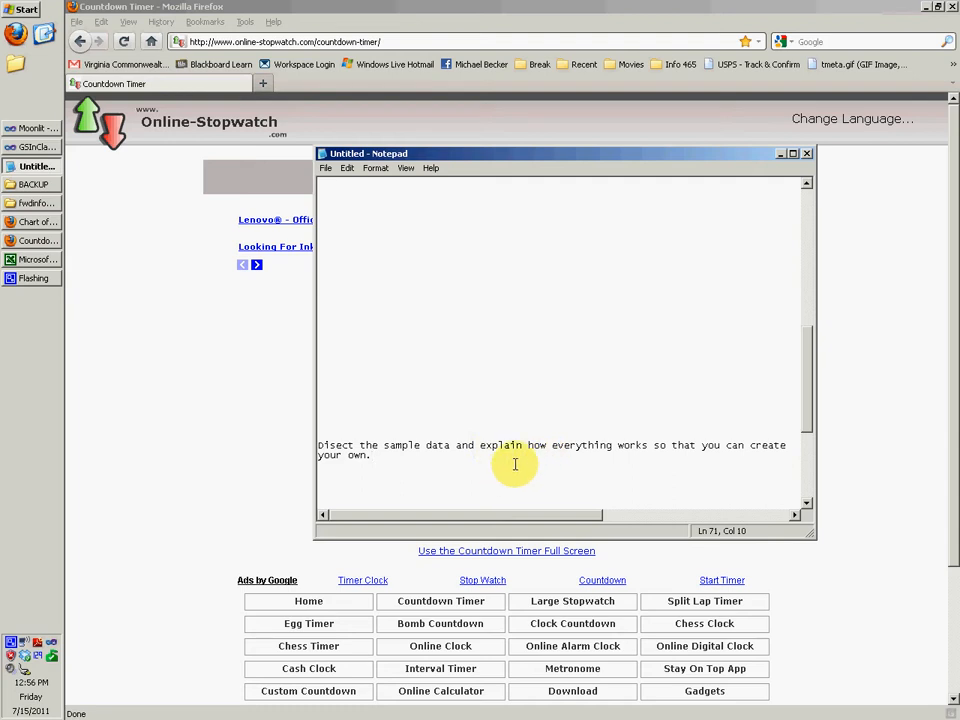
pyautogui.moveTo(30, 145)
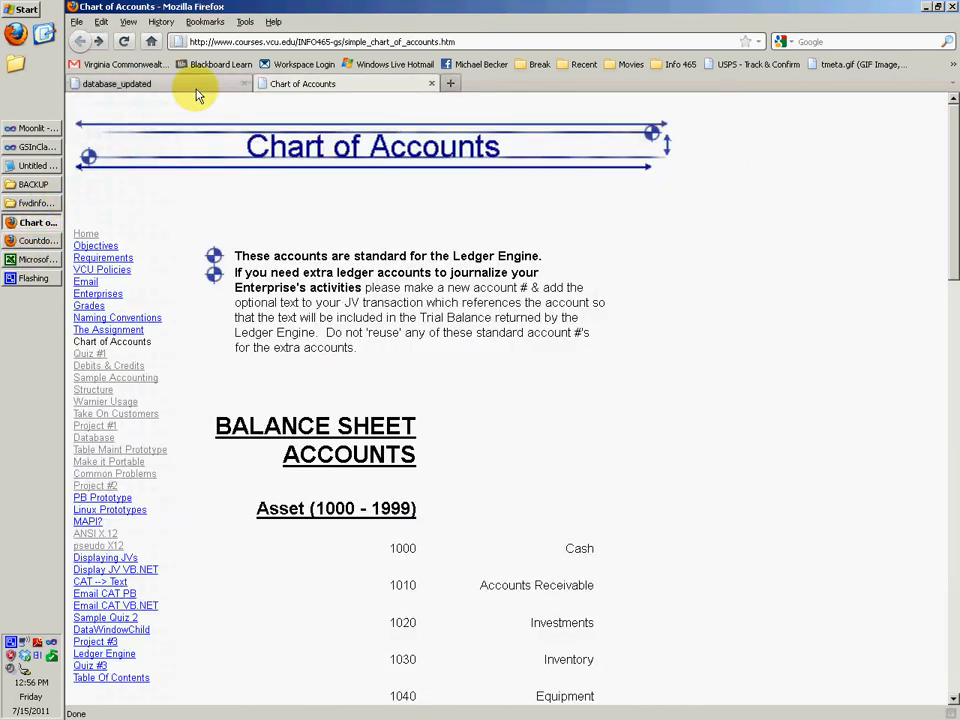
# Review the database_updated sheet and download it as an Excel workbook.
pyautogui.click(115, 83)
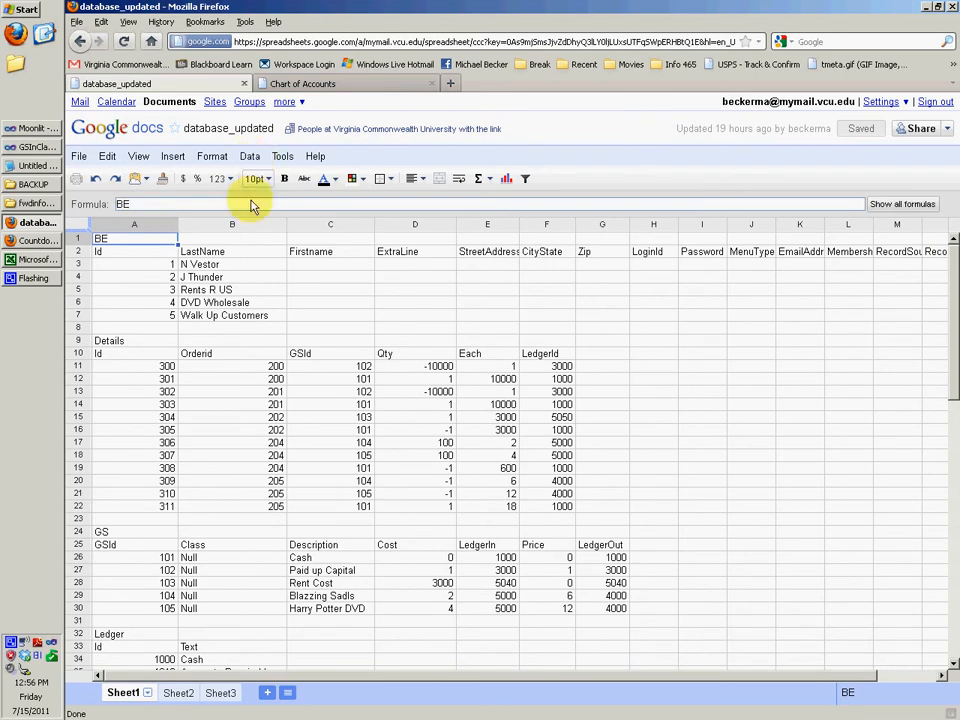
pyautogui.click(330, 328)
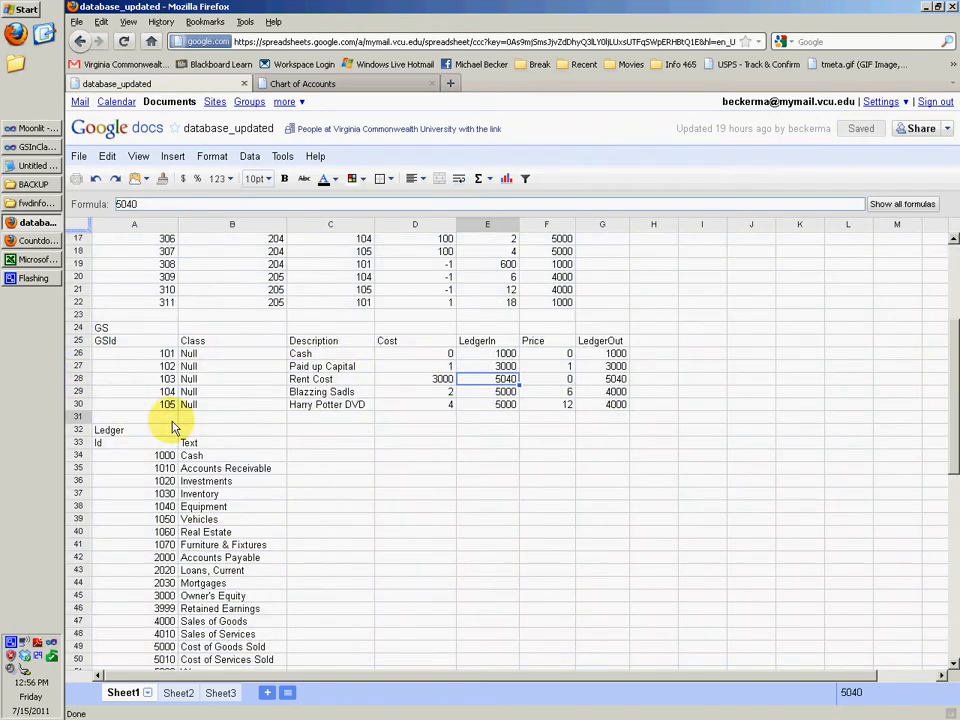
pyautogui.scroll(-3)
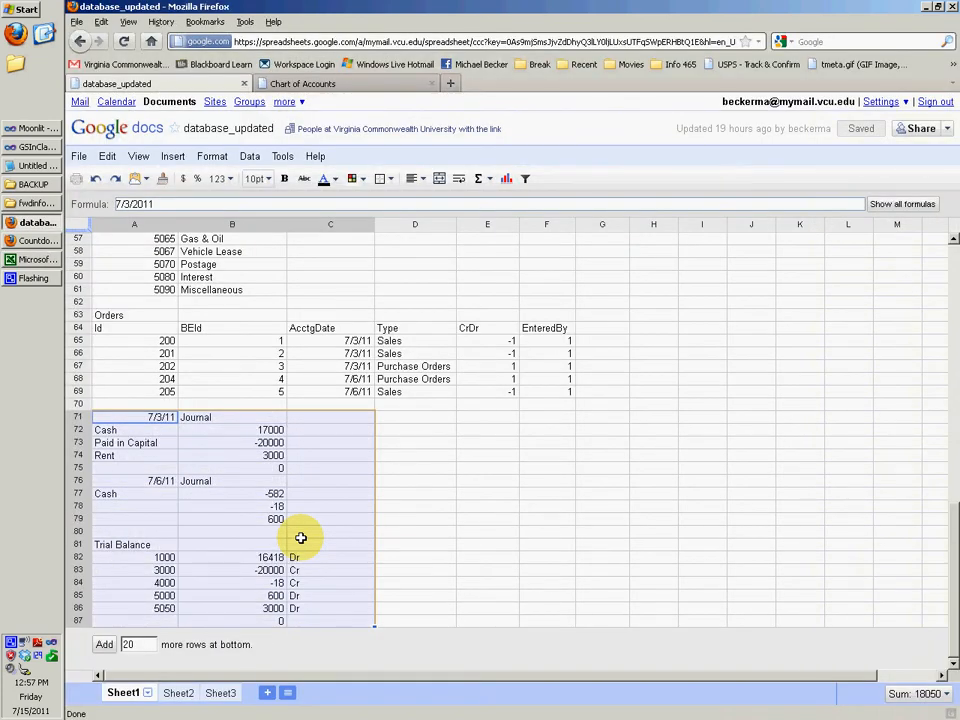
pyautogui.click(37, 259)
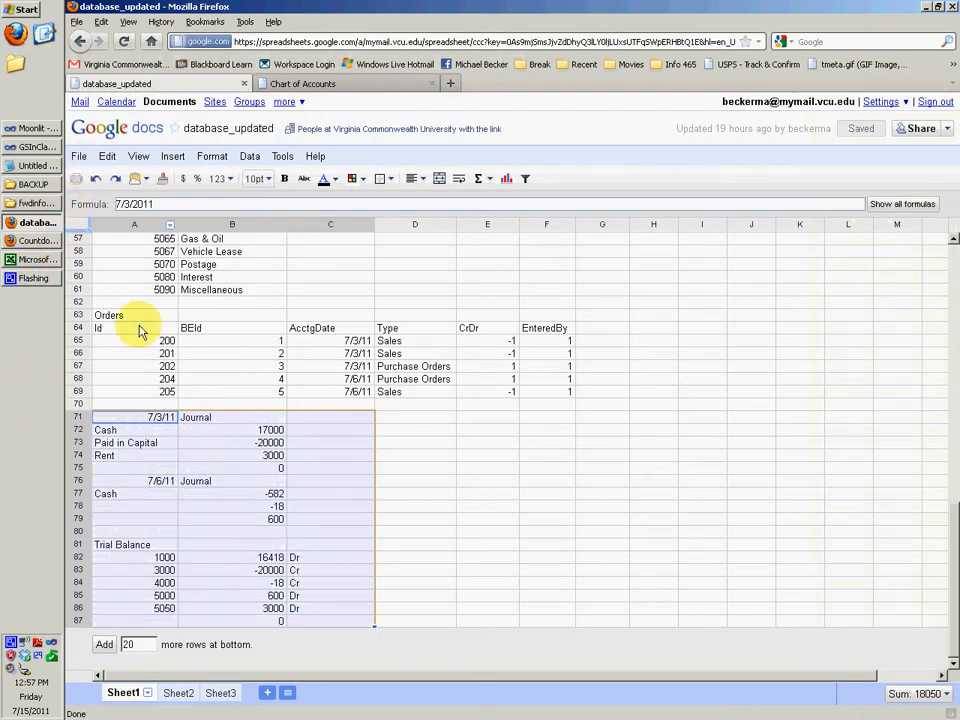
pyautogui.click(78, 156)
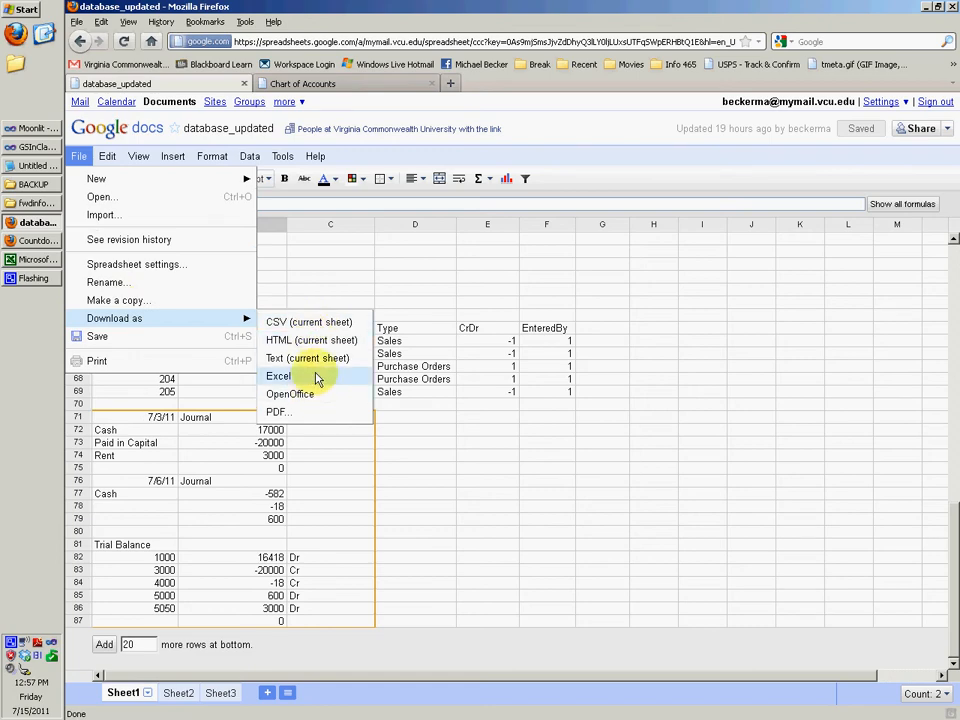
pyautogui.click(278, 375)
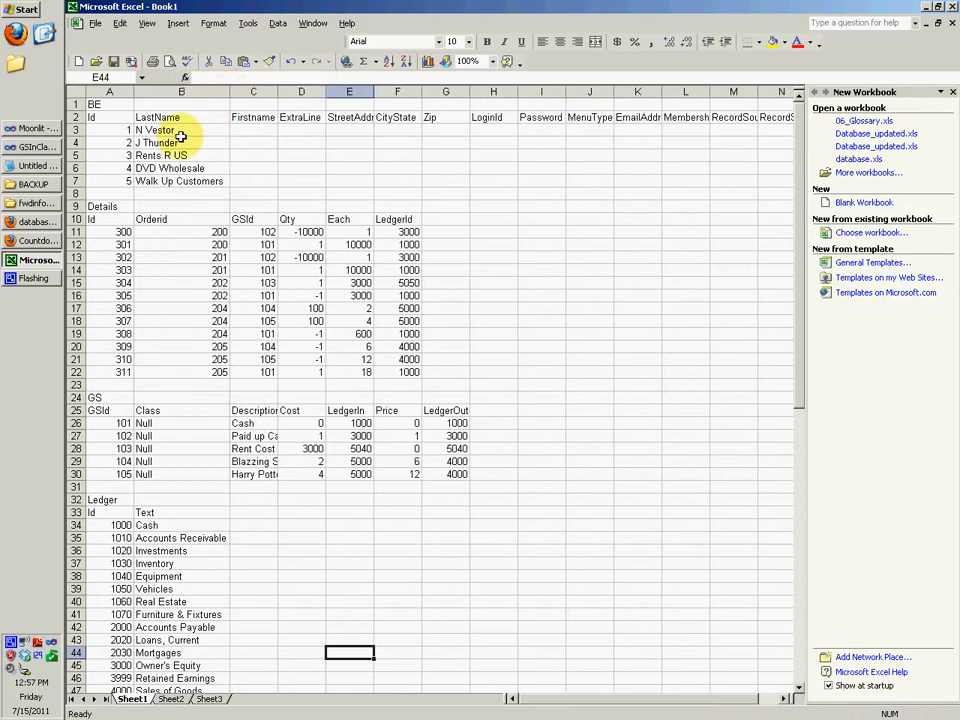
pyautogui.click(181, 130)
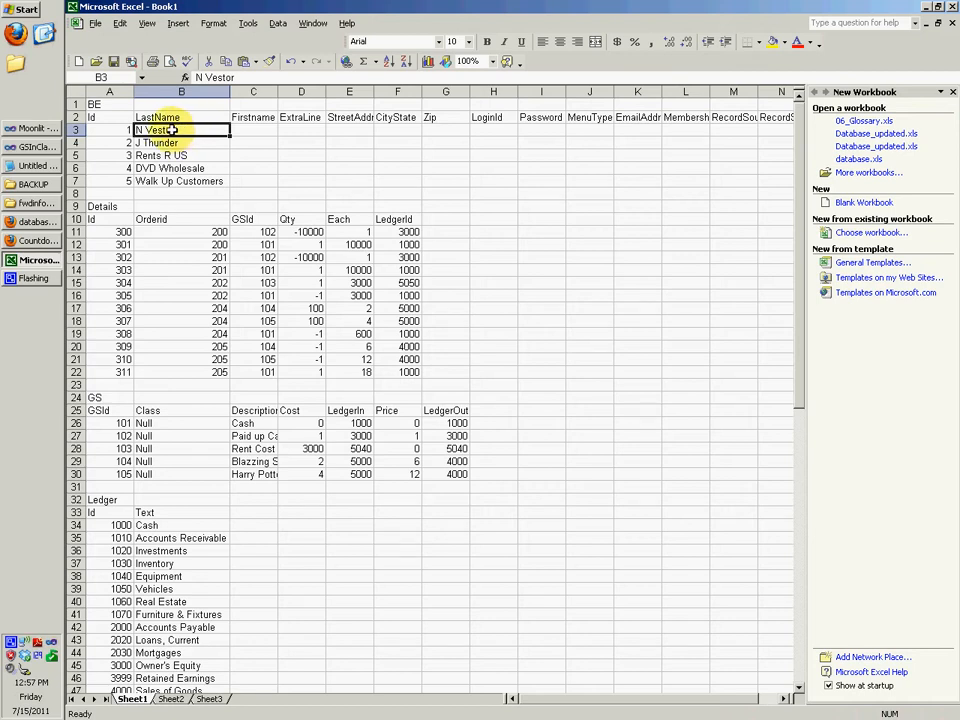
pyautogui.click(181, 142)
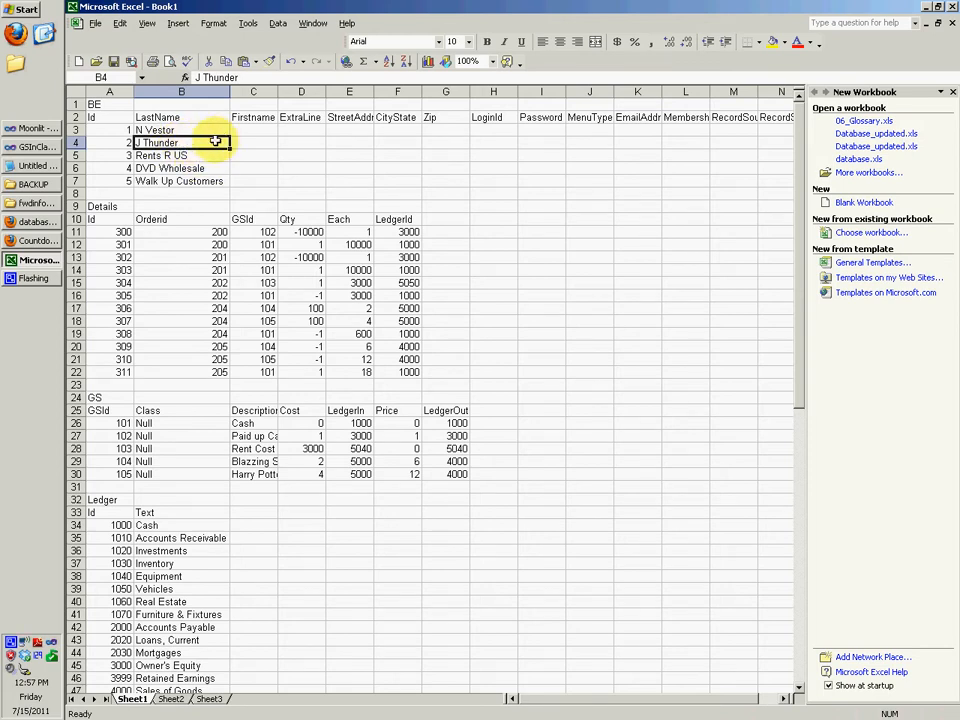
pyautogui.click(181, 155)
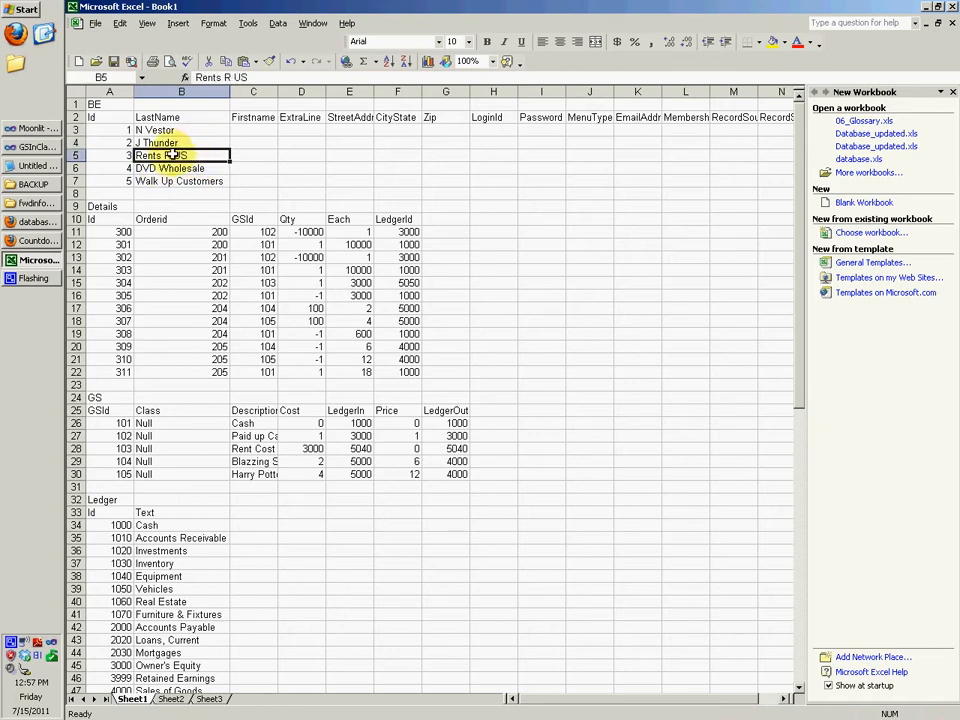
pyautogui.doubleClick(181, 155)
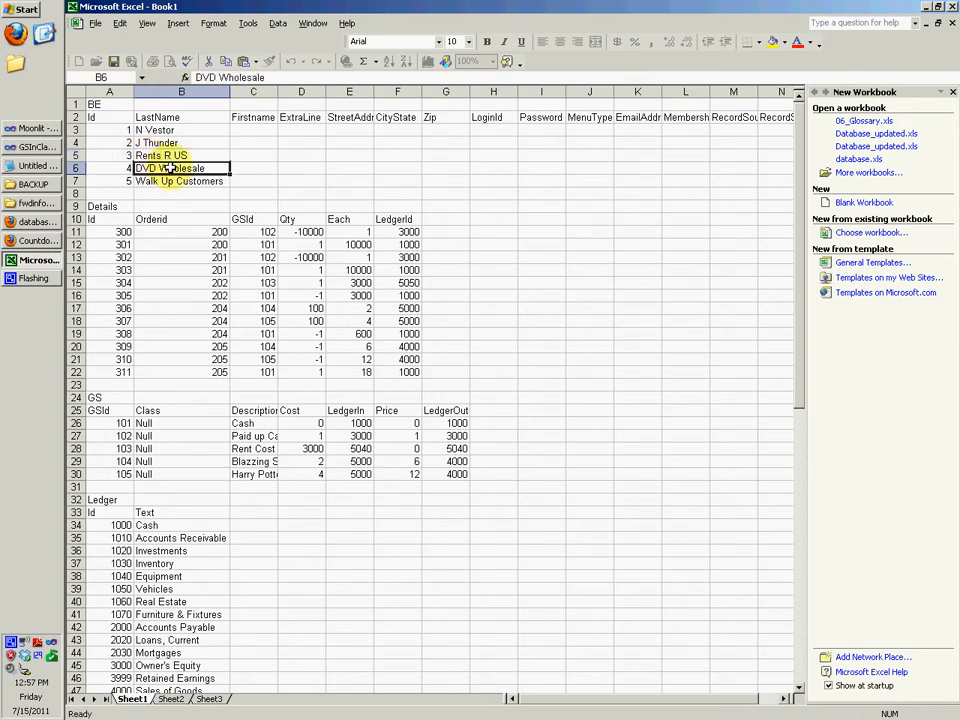
pyautogui.doubleClick(181, 168)
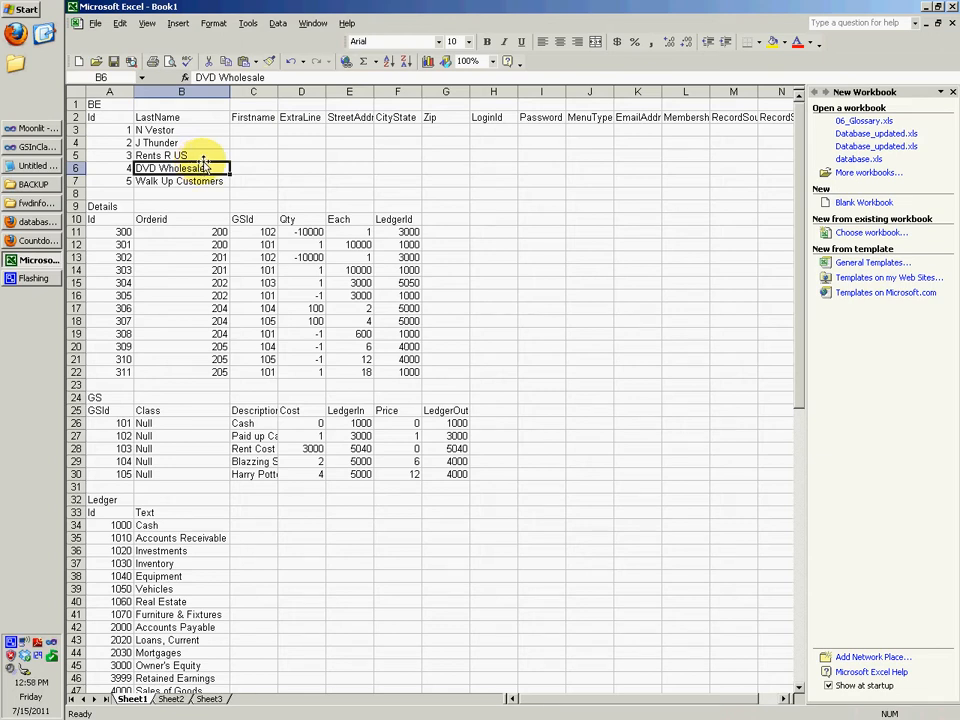
pyautogui.doubleClick(180, 167)
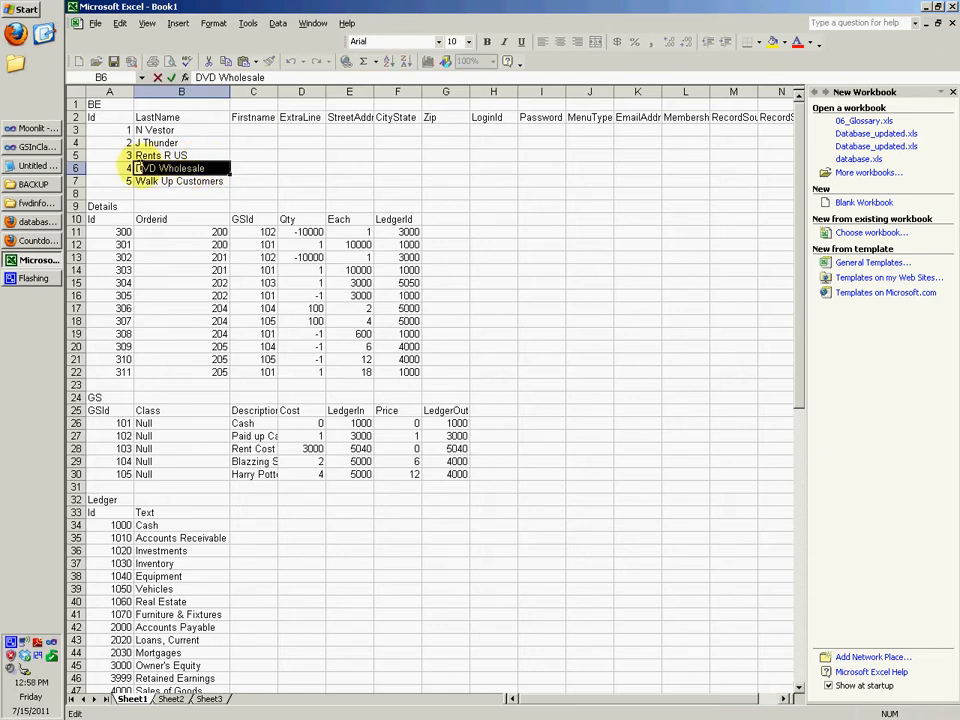
pyautogui.doubleClick(170, 167)
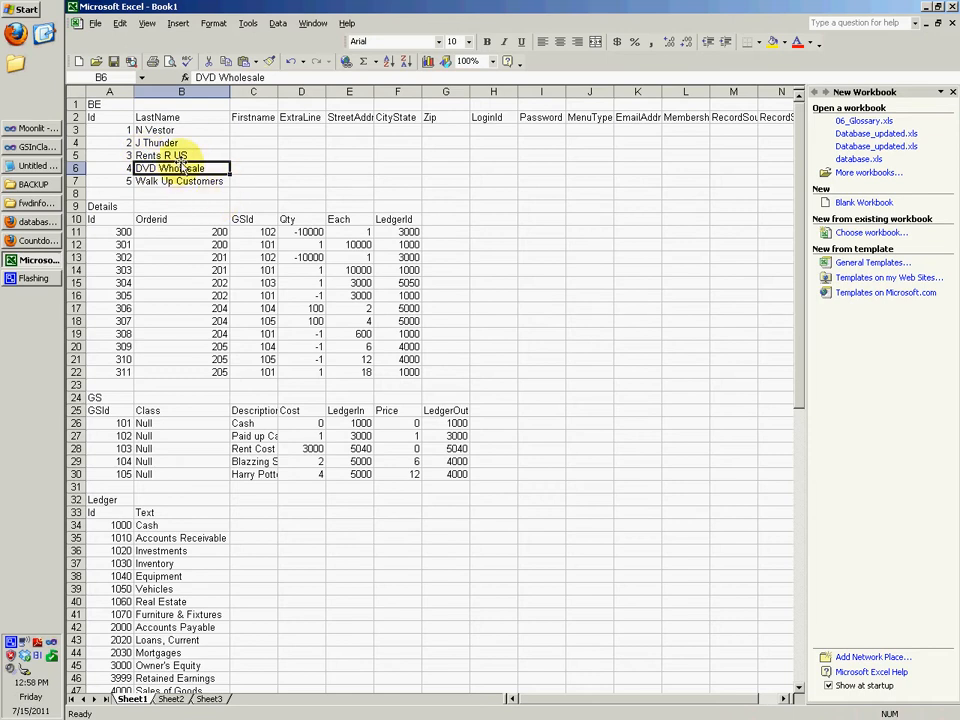
pyautogui.click(181, 181)
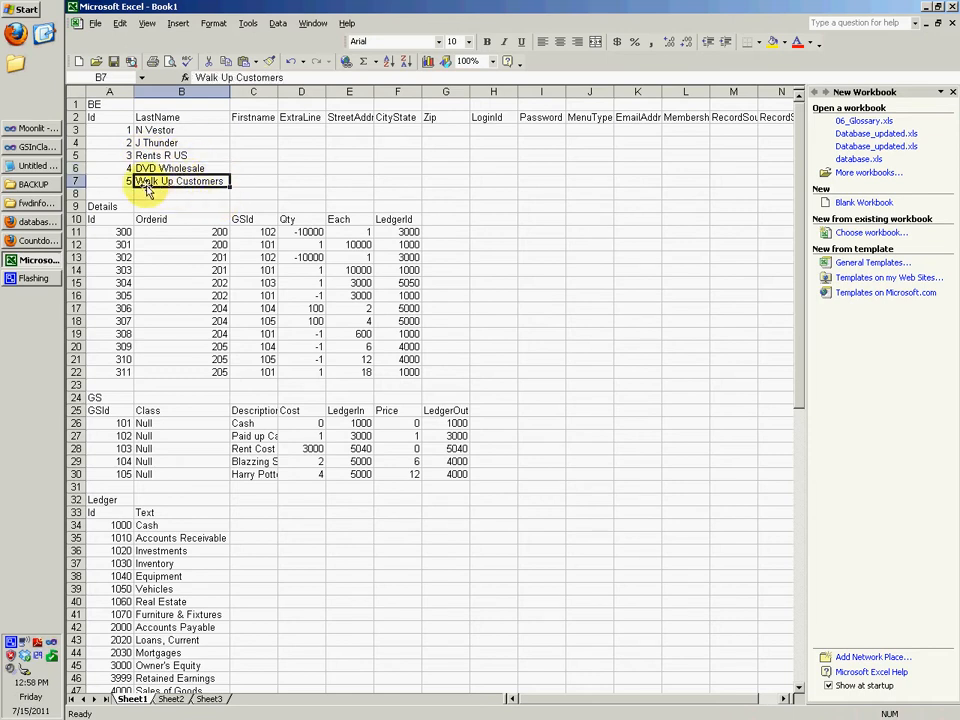
# Insert row 8 below Walk Up Customers and enter Id 6, Jobs, Steve.
pyautogui.doubleClick(180, 181)
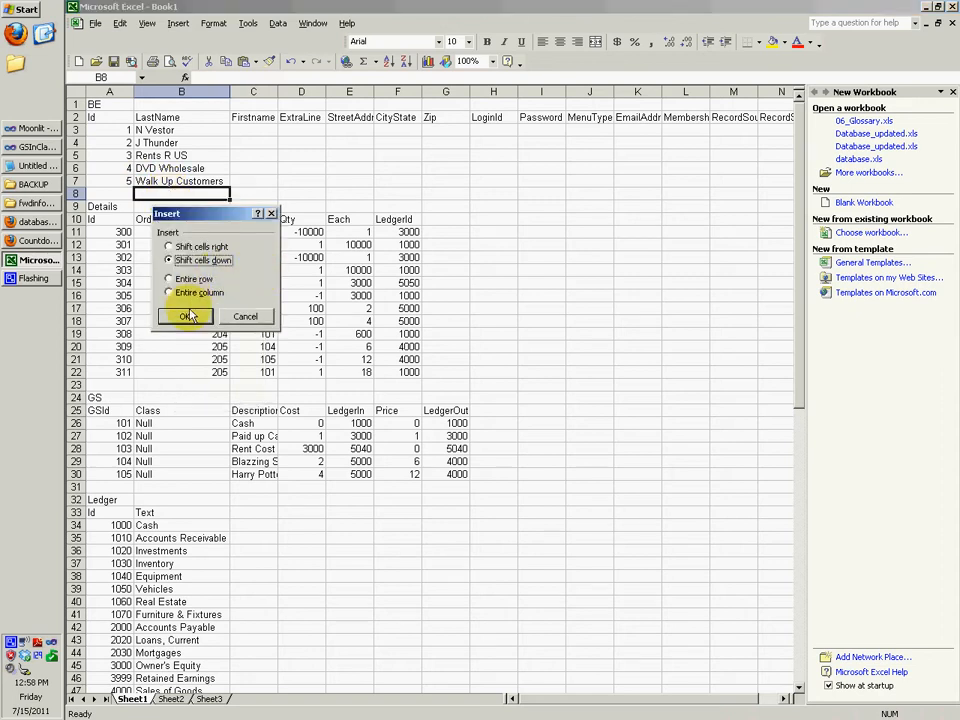
pyautogui.click(186, 316)
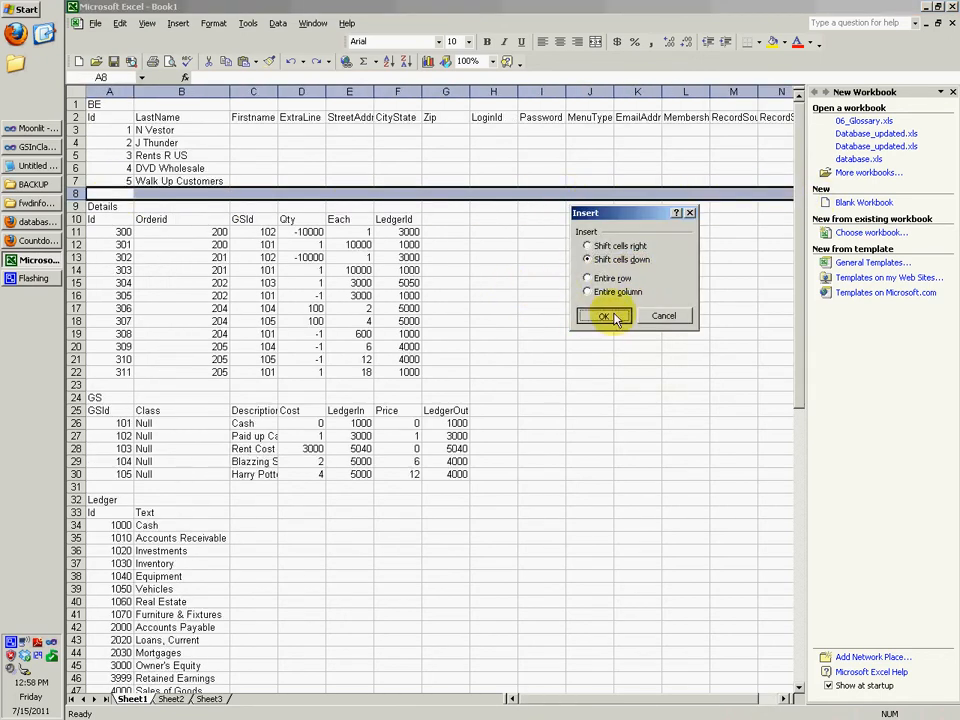
pyautogui.click(603, 316)
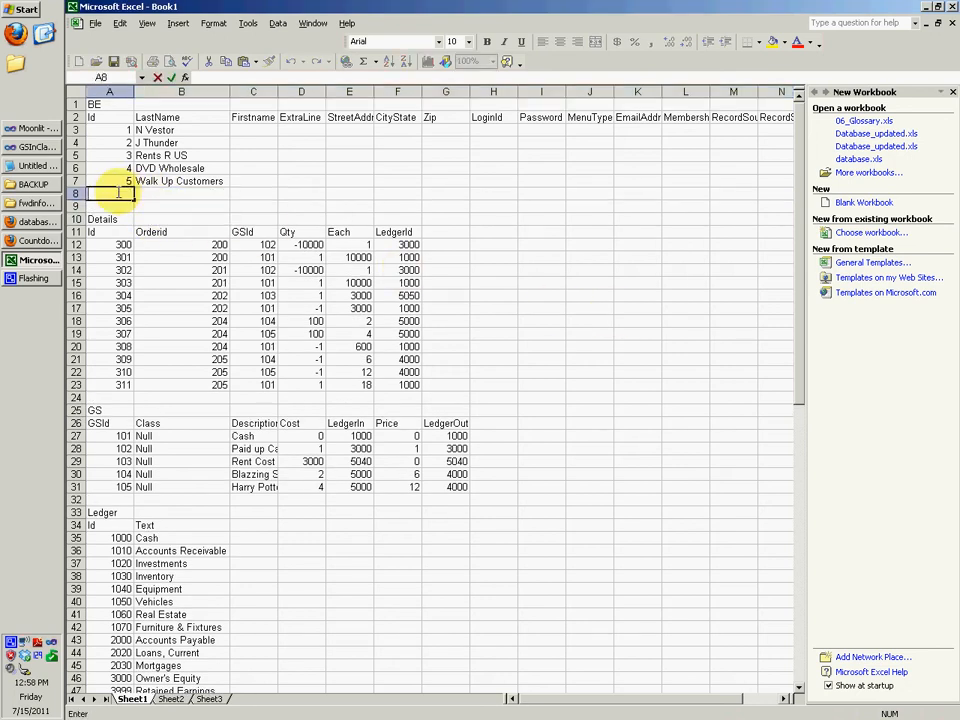
pyautogui.write('6')
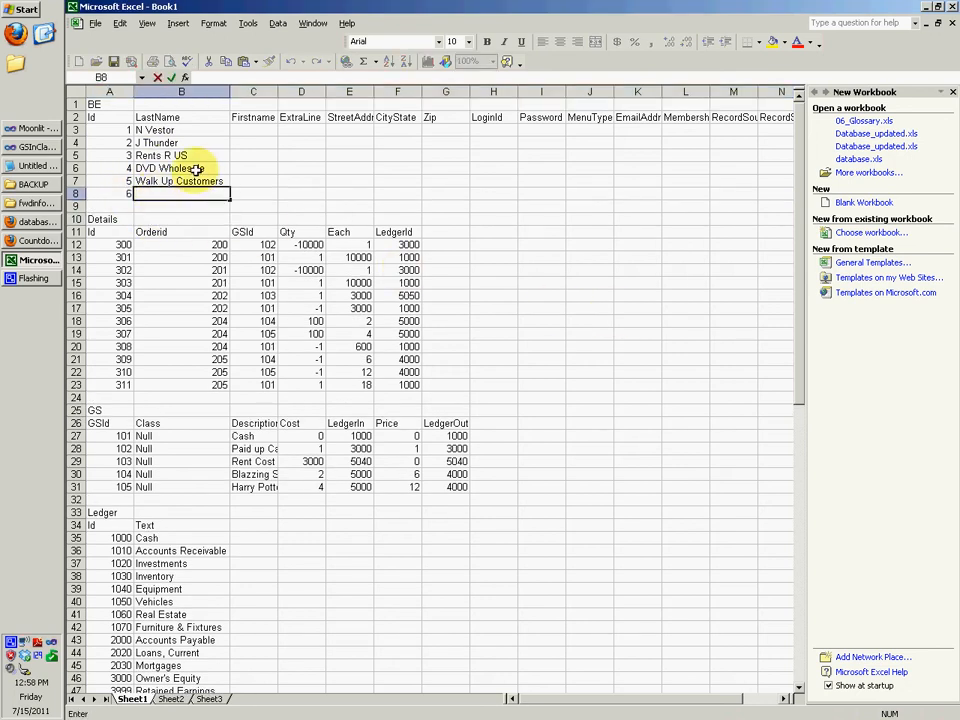
pyautogui.write('Steve')
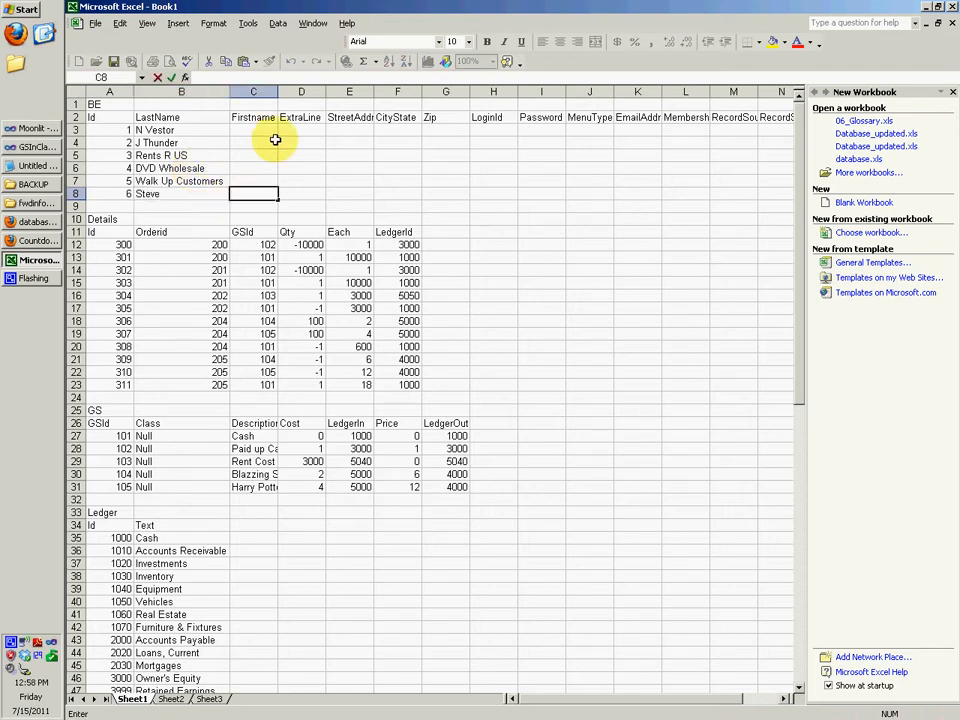
pyautogui.write('Jobs')
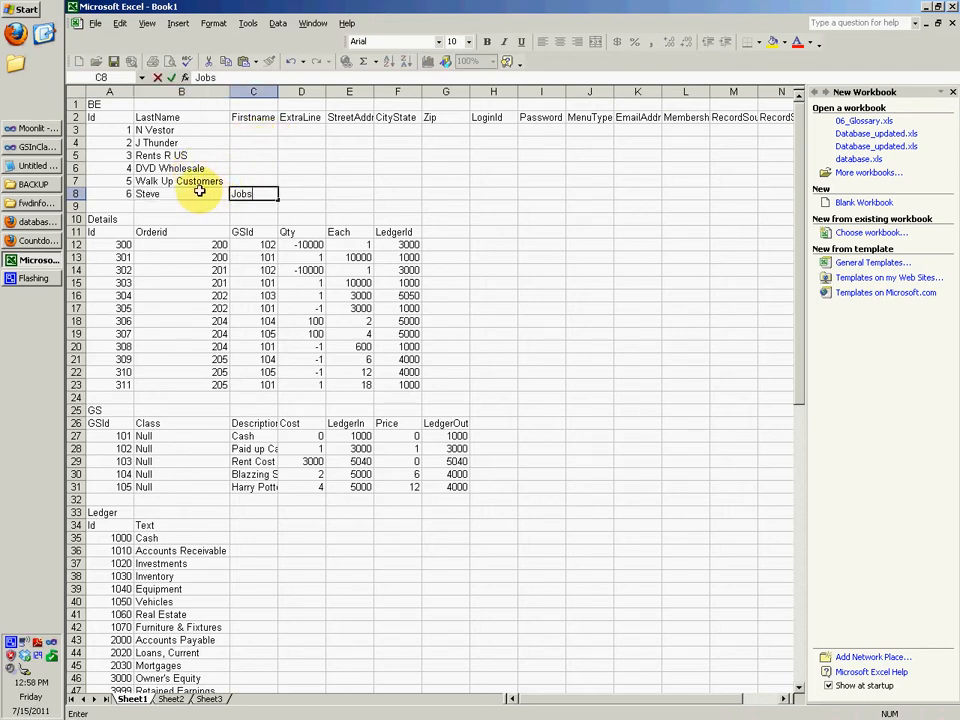
pyautogui.click(181, 193)
pyautogui.write('Jobs')
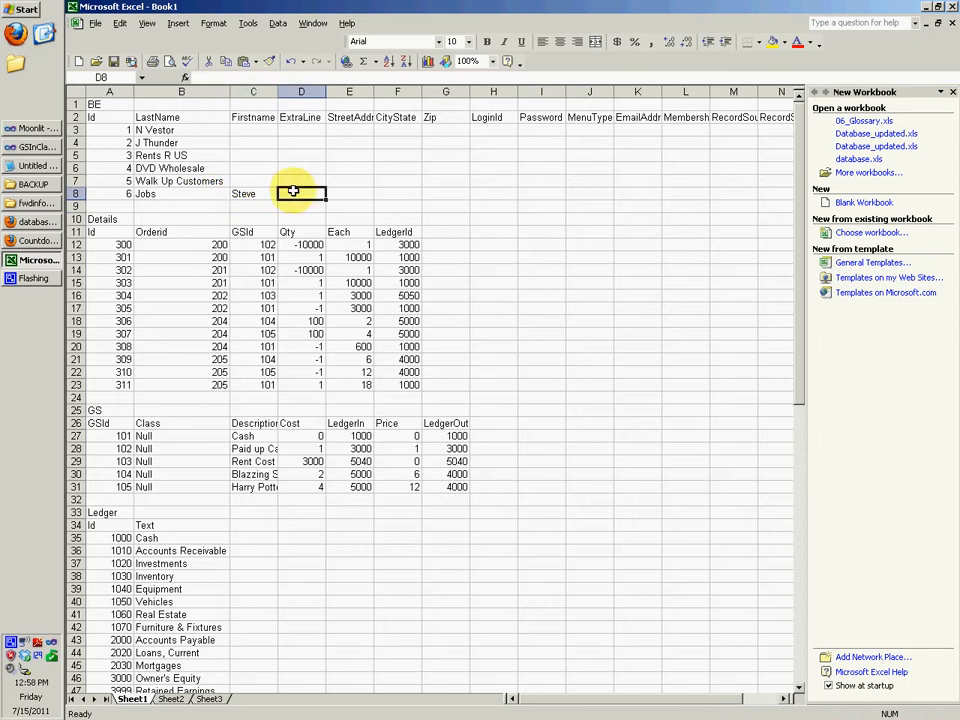
pyautogui.moveTo(604, 195)
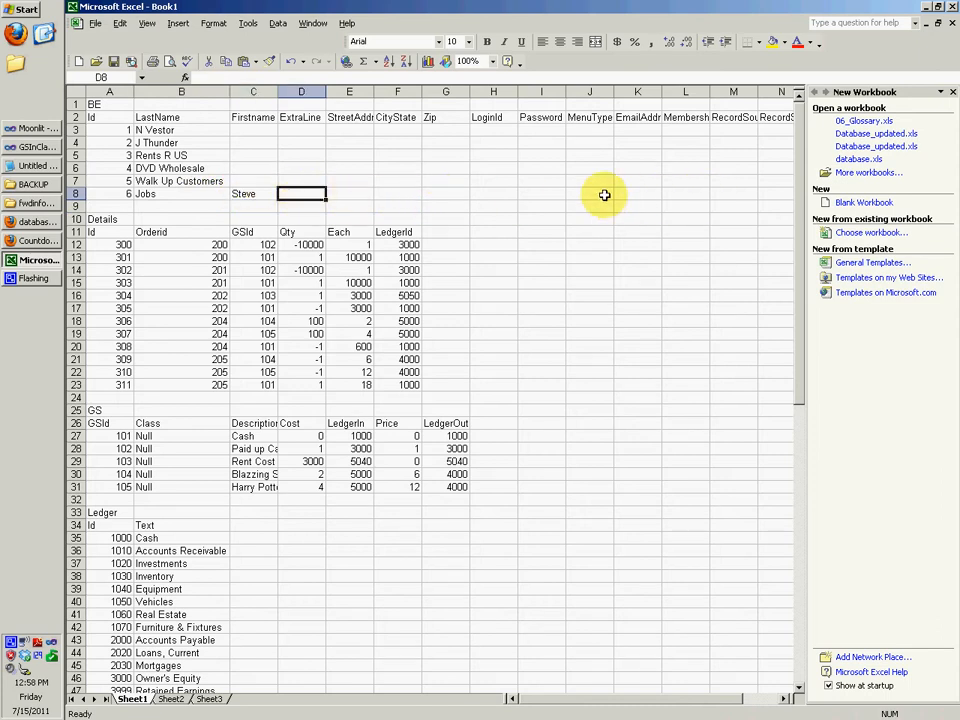
# Enter Customer as the MenuType in J8 and select B8:J8 to check the row.
pyautogui.write('Customer')
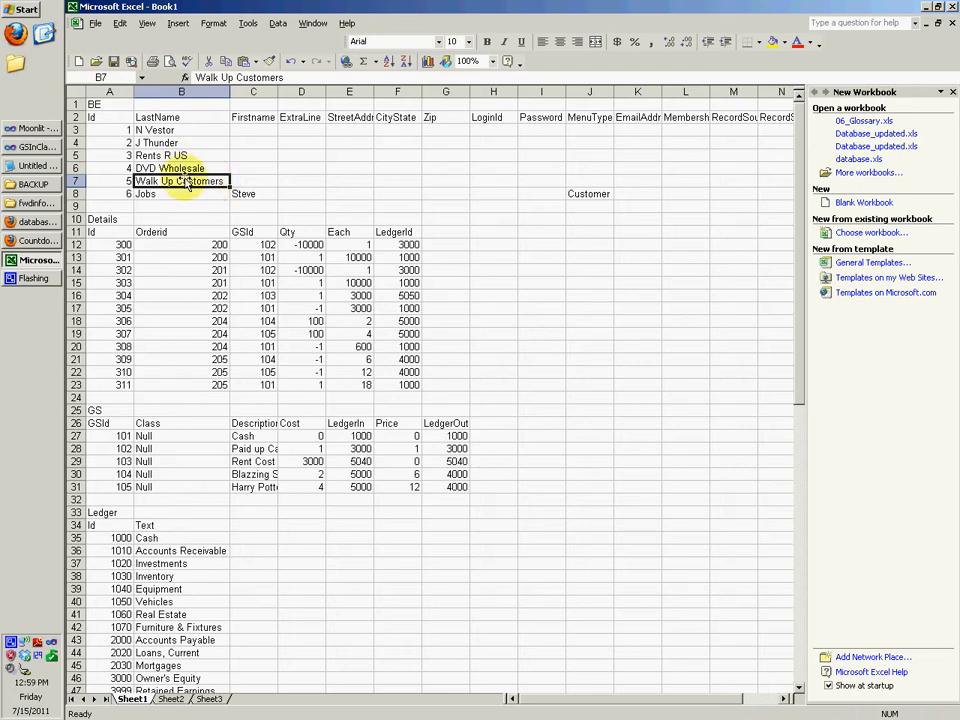
pyautogui.click(181, 193)
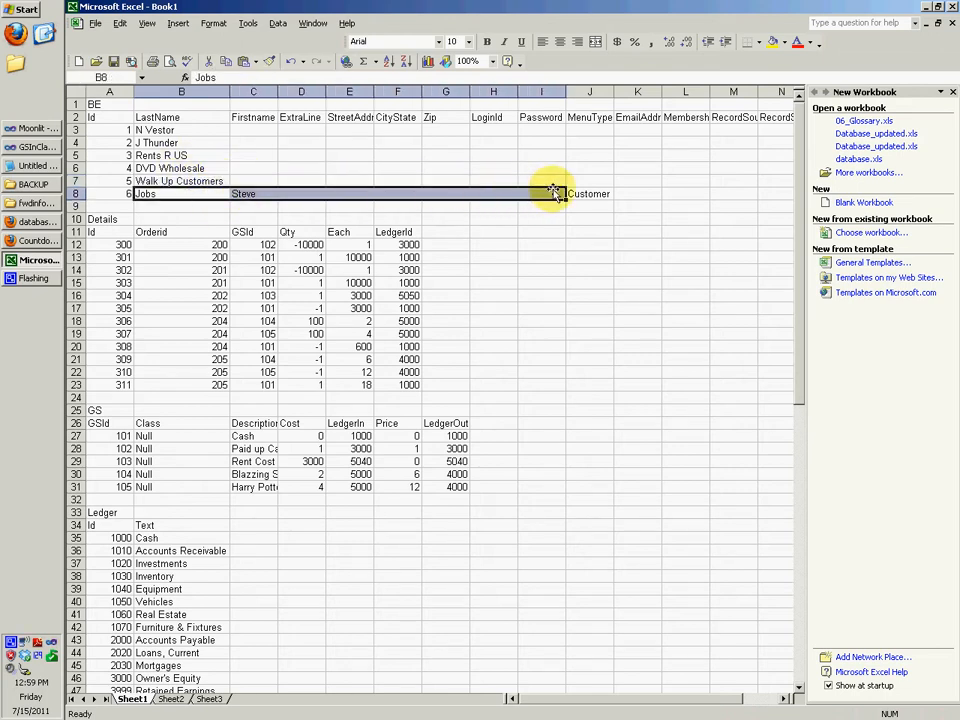
pyautogui.click(589, 193)
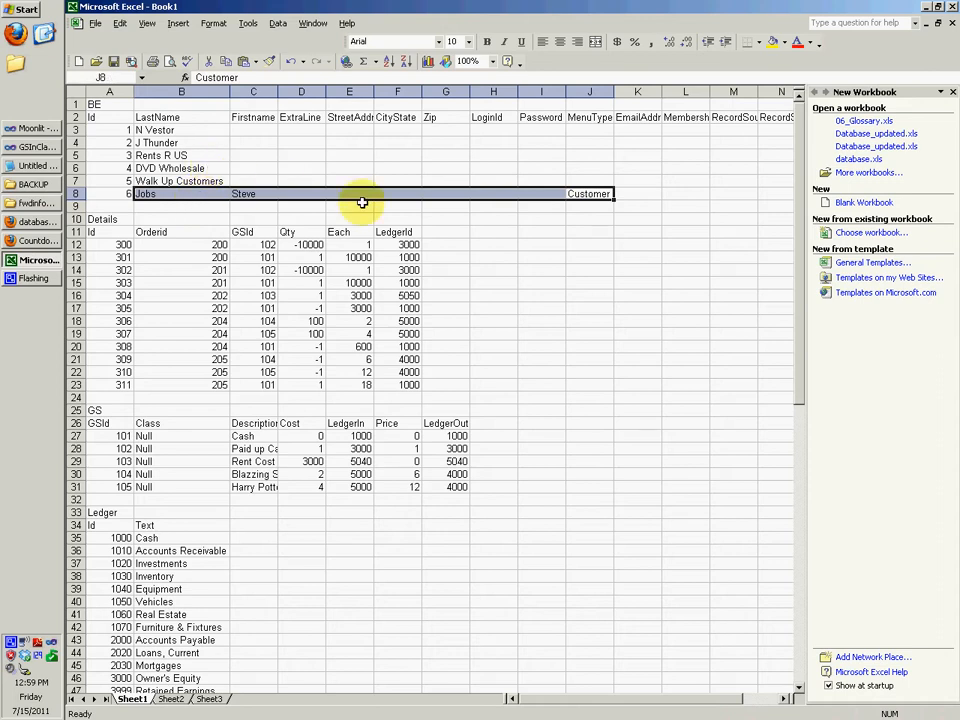
pyautogui.moveTo(205, 195)
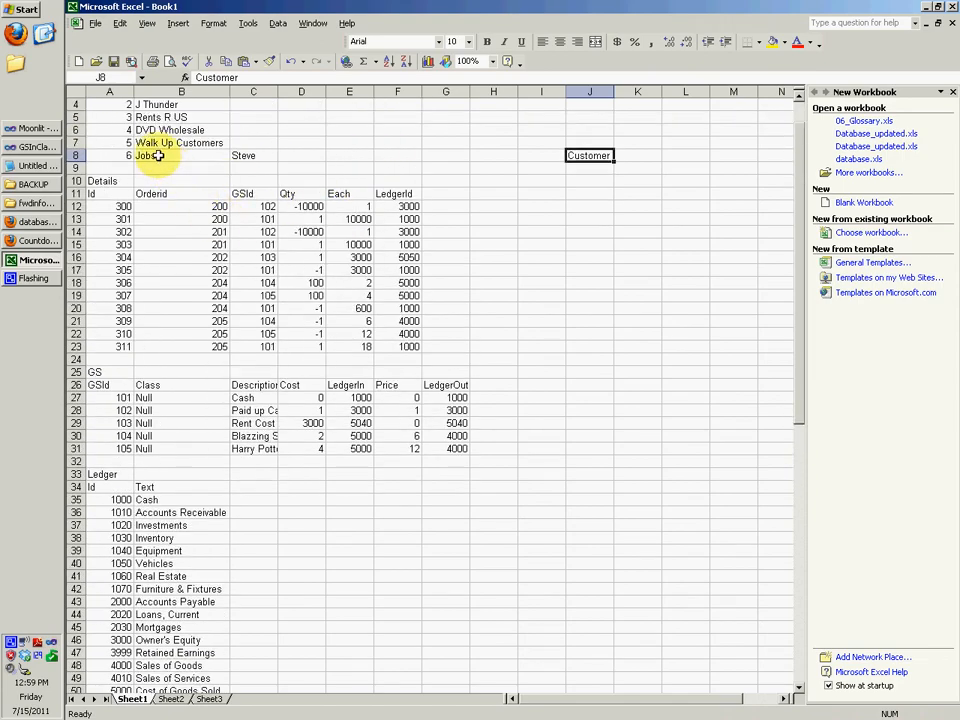
pyautogui.scroll(-3)
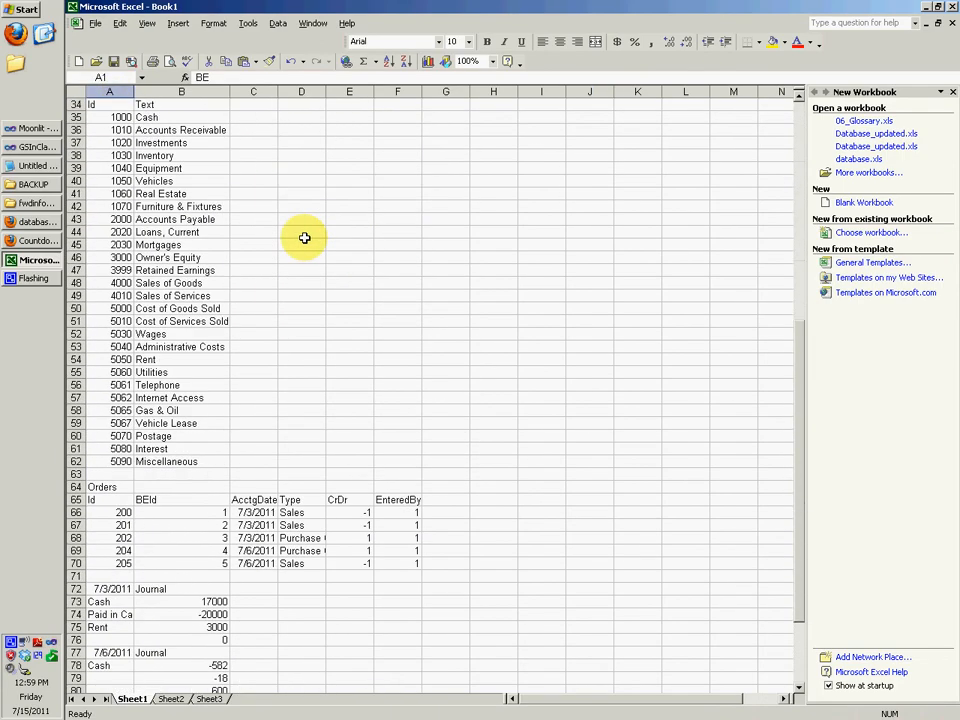
pyautogui.scroll(-3)
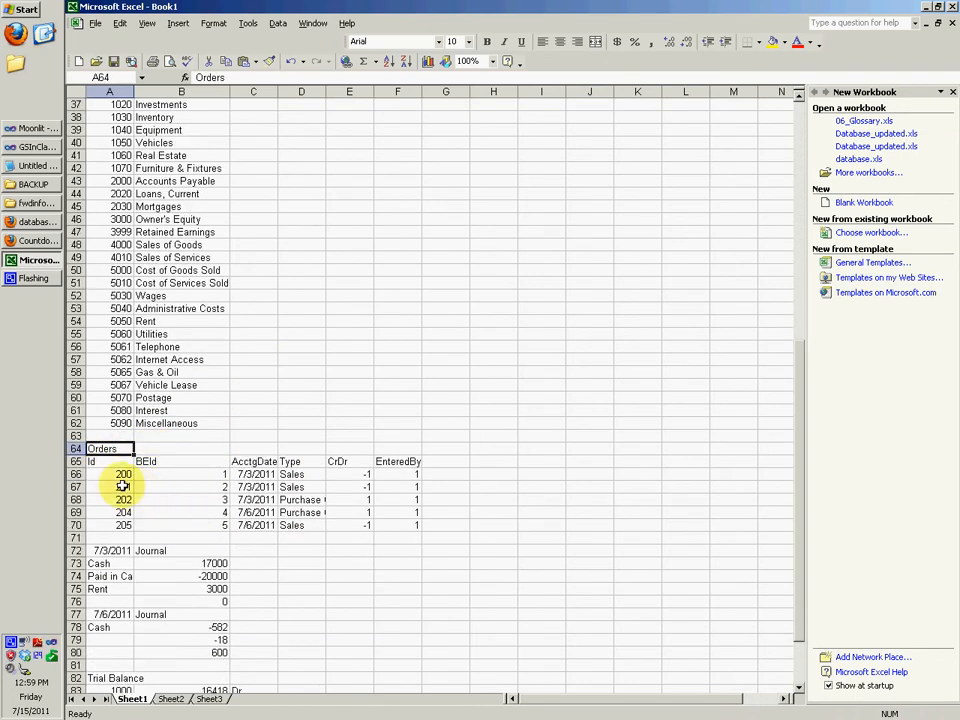
pyautogui.click(109, 474)
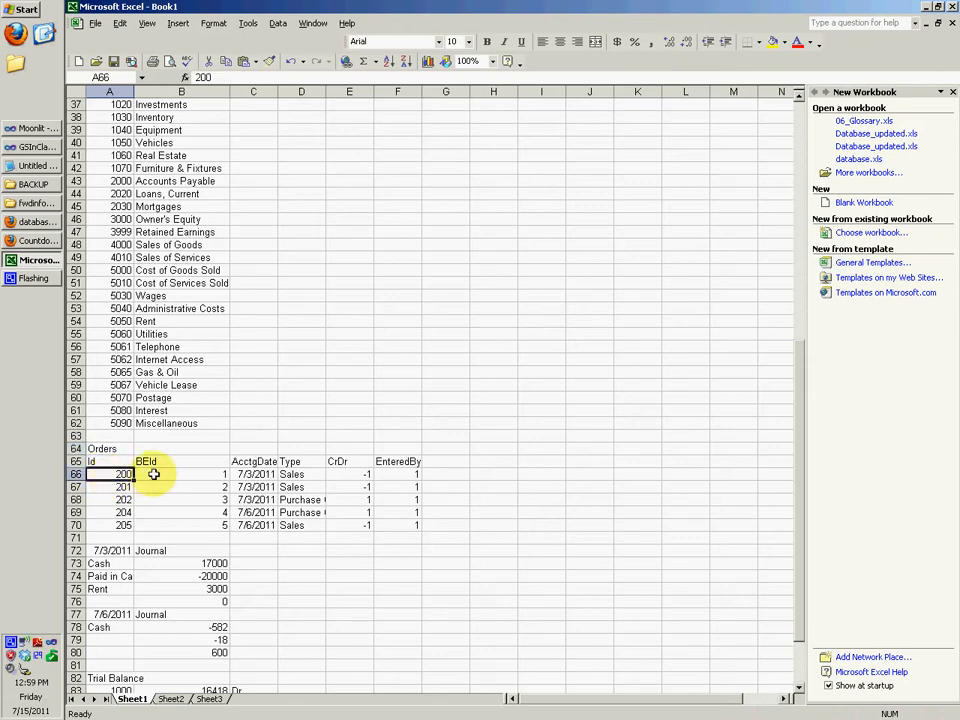
pyautogui.doubleClick(181, 474)
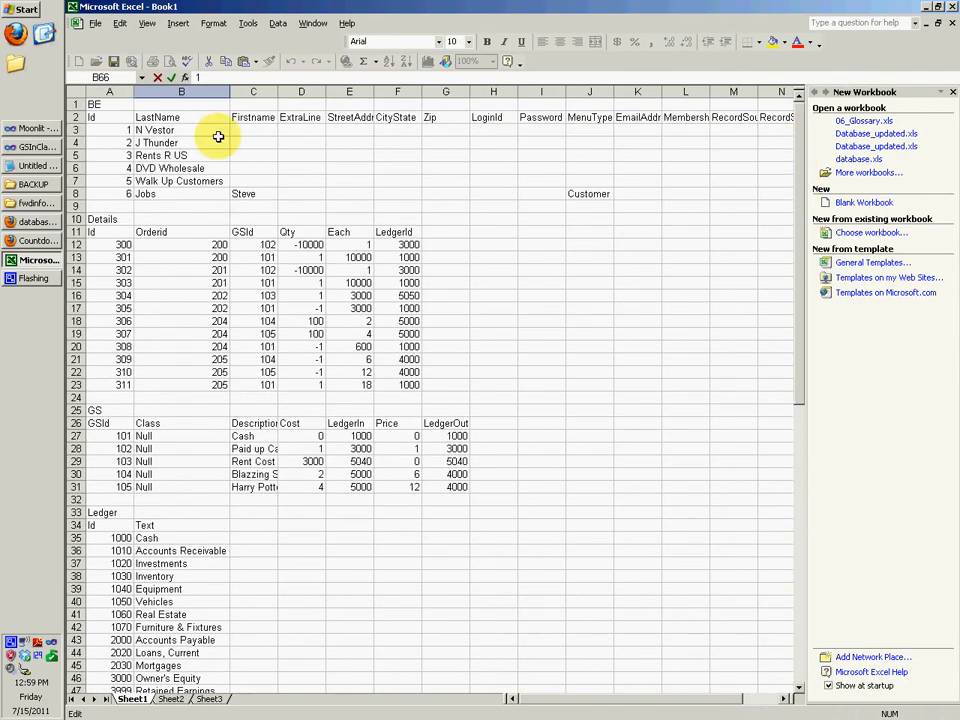
pyautogui.scroll(-3)
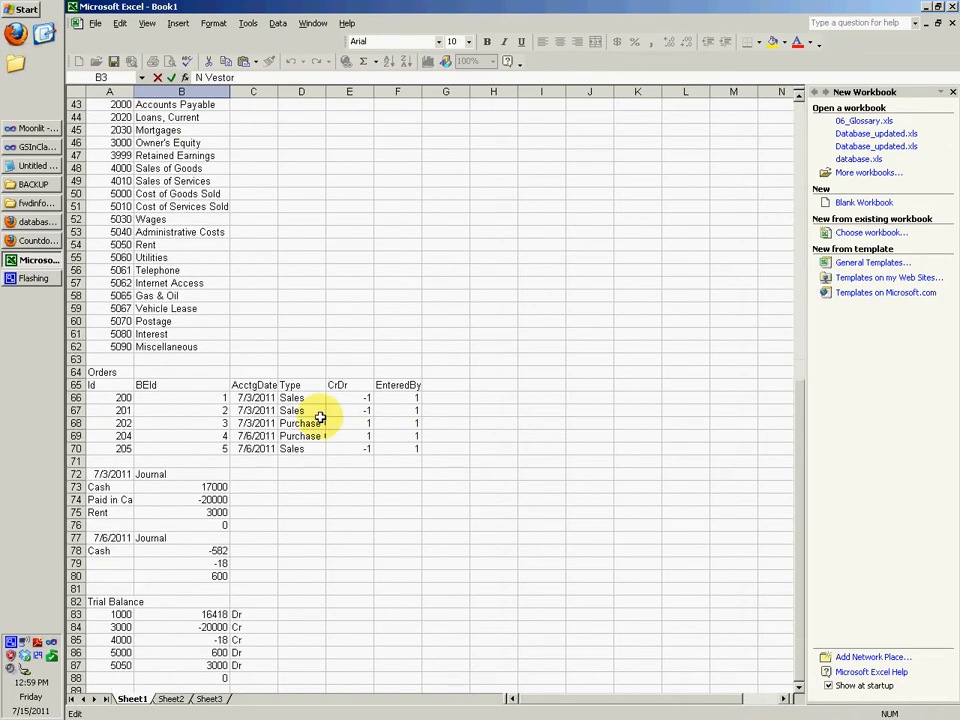
pyautogui.click(181, 397)
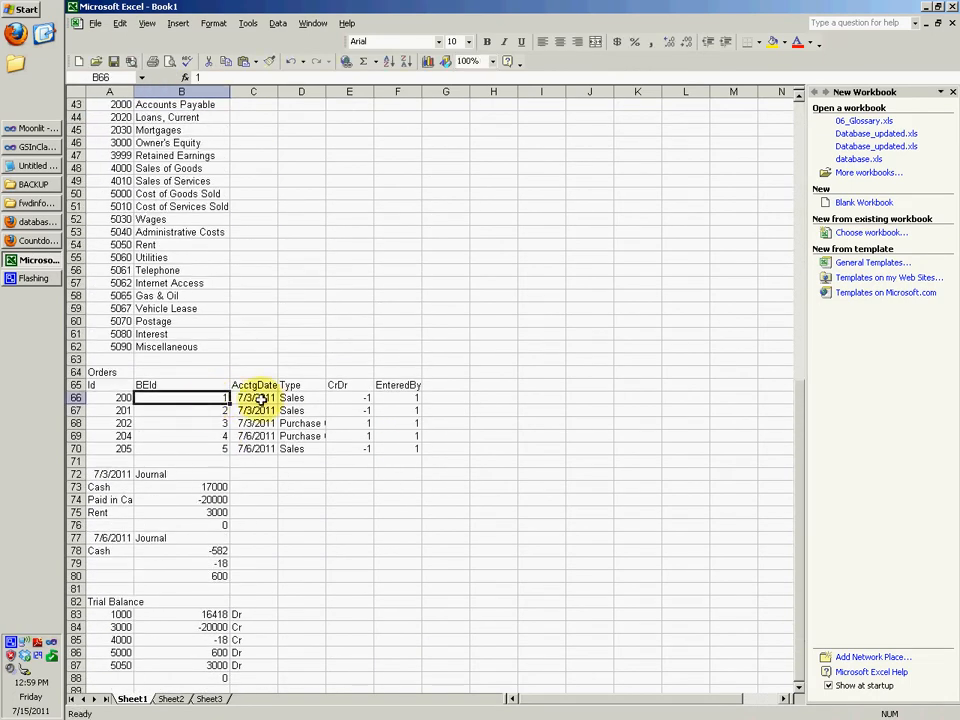
pyautogui.click(253, 398)
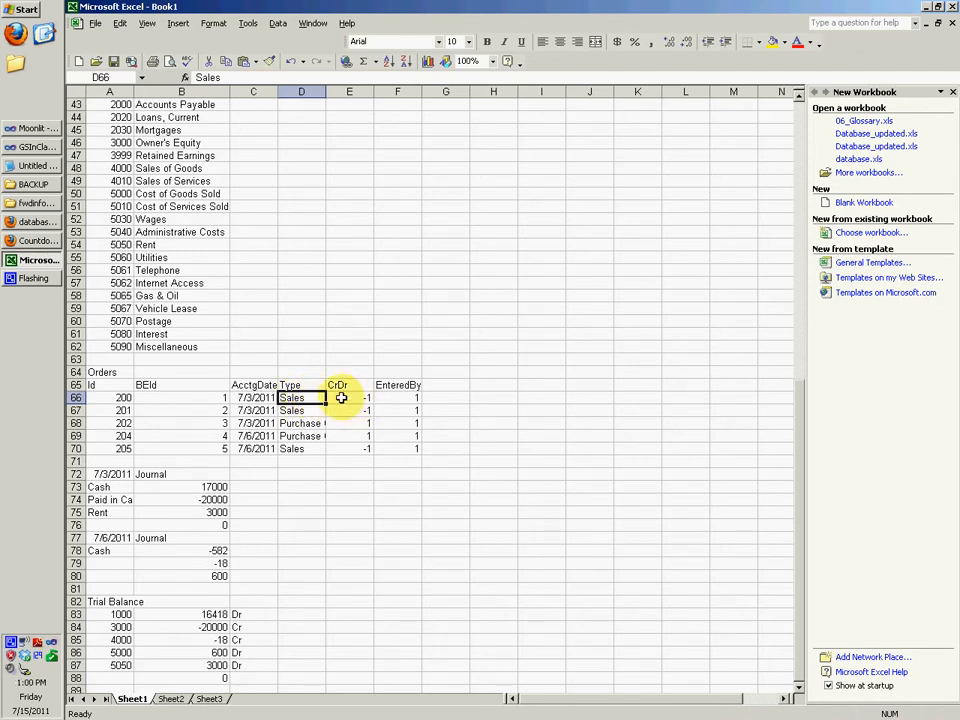
pyautogui.doubleClick(349, 398)
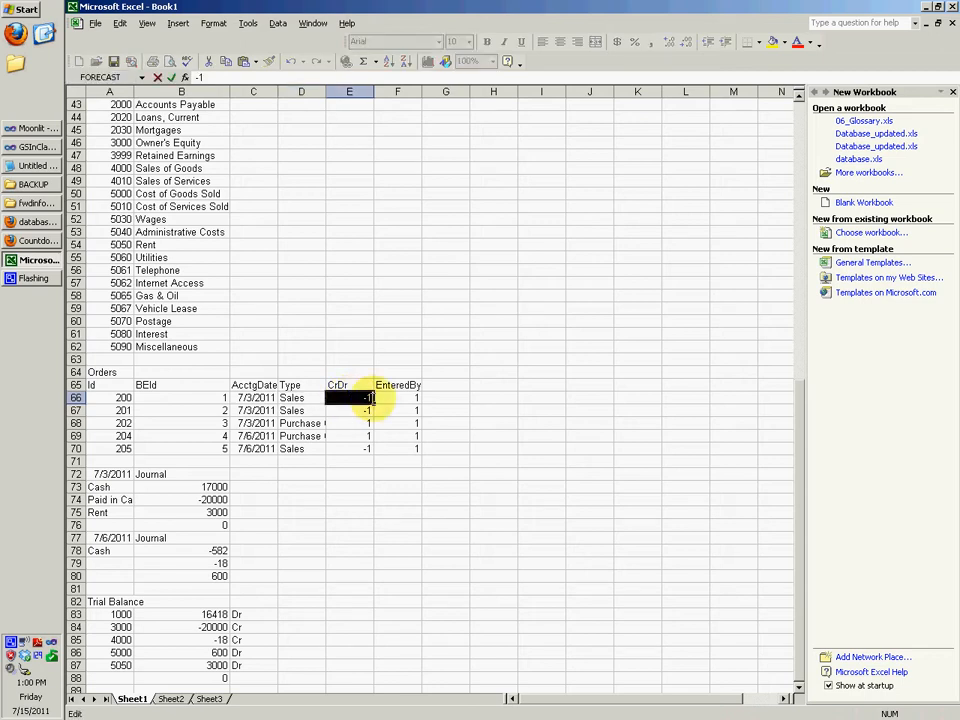
pyautogui.write('=E65-1')
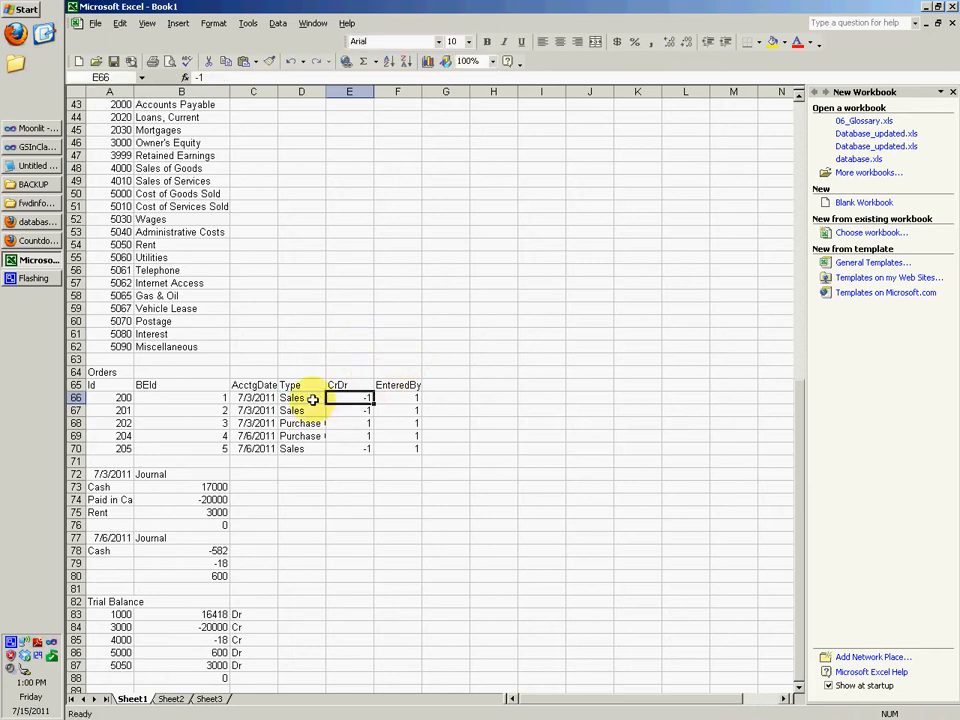
pyautogui.click(397, 397)
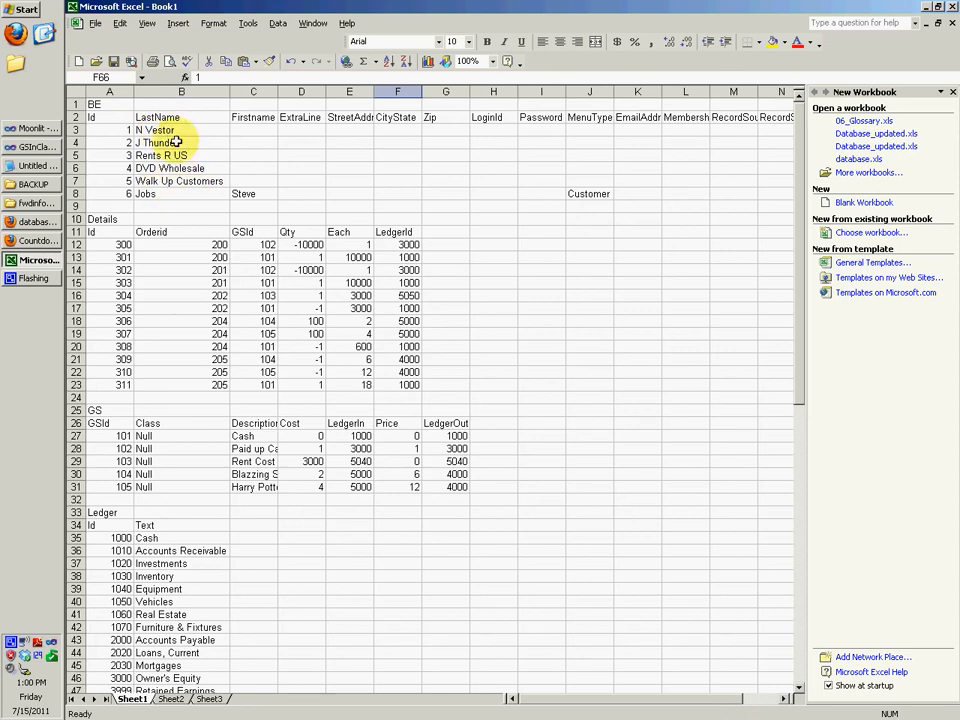
pyautogui.moveTo(180, 194)
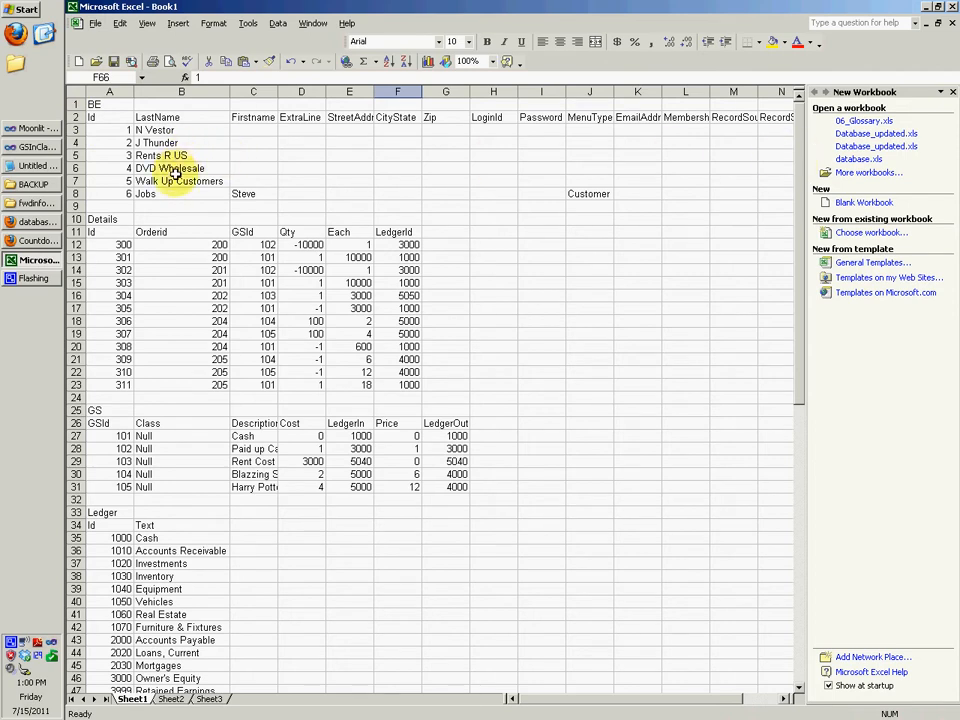
# Insert a blank row 9 below Steve Jobs and enter entity 7, Cashier, Mr.
pyautogui.click(181, 205)
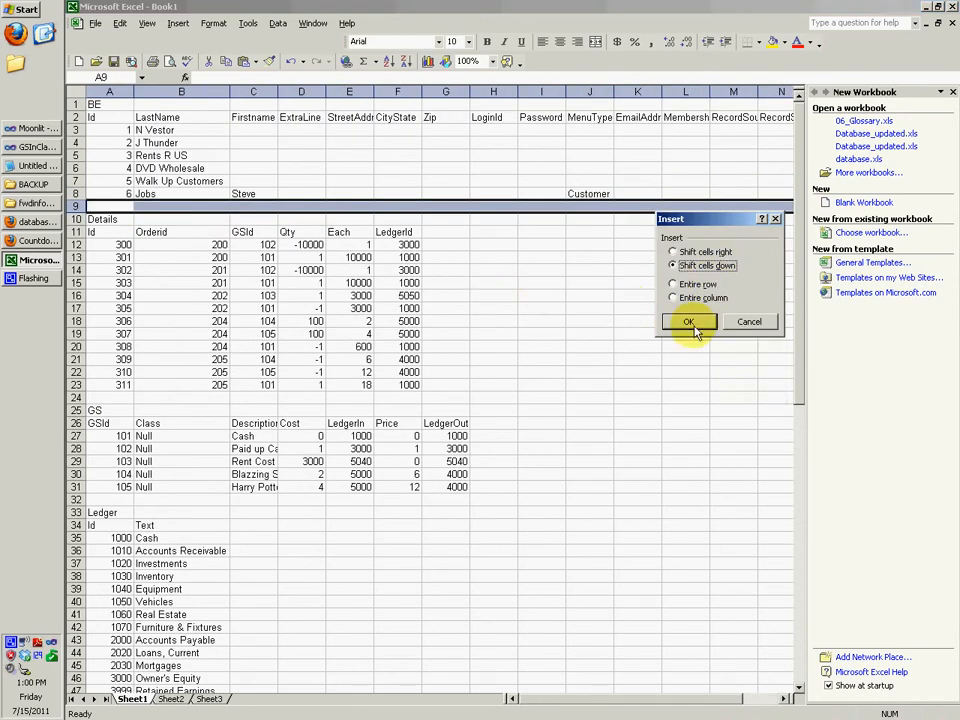
pyautogui.click(688, 321)
pyautogui.write('Cashier')
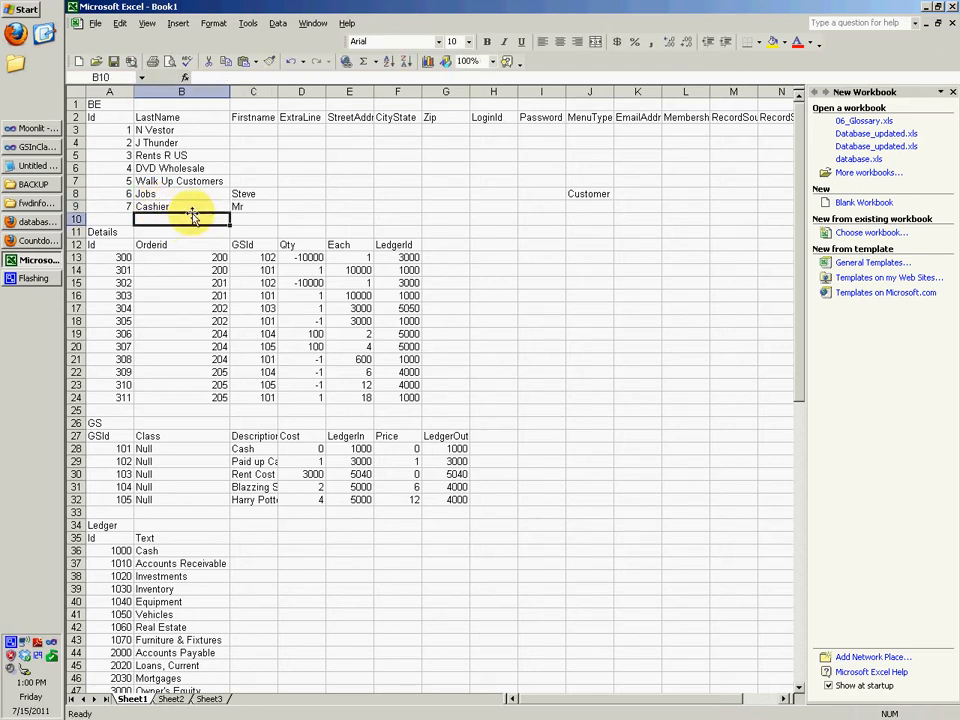
pyautogui.click(181, 206)
pyautogui.write('C')
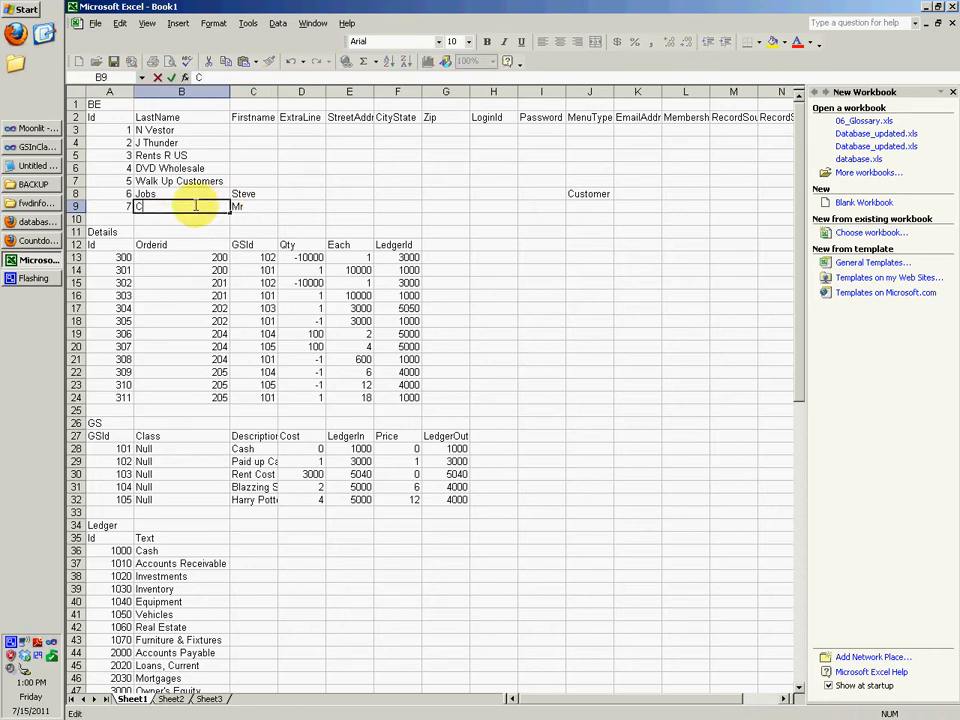
pyautogui.write('ashier')
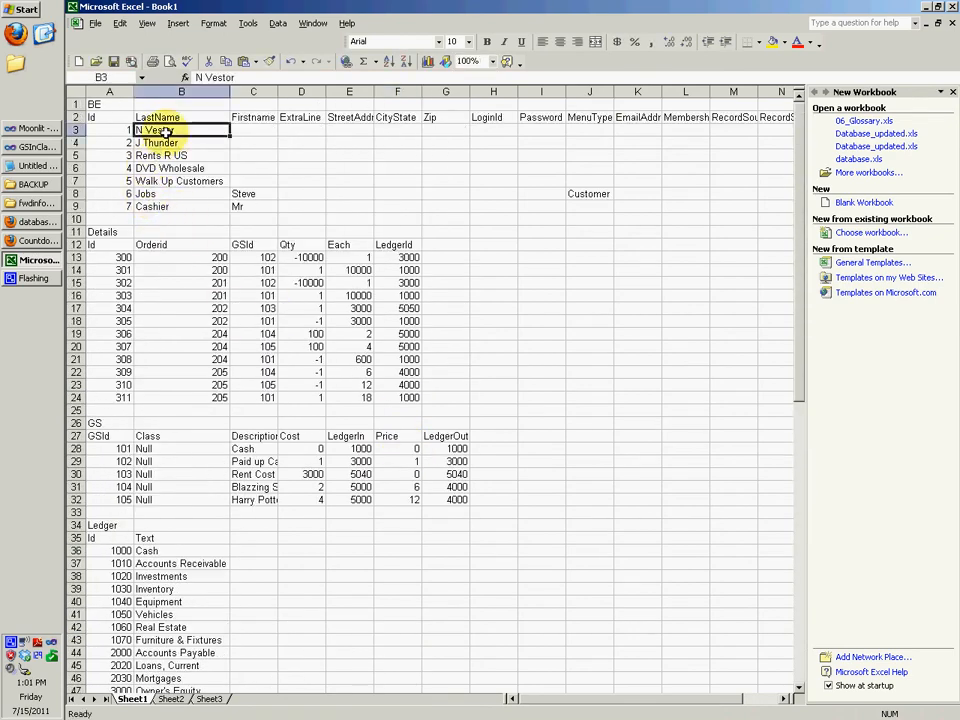
# Enter 7 in F67 and fill it down through F71 for orders 200–205.
pyautogui.scroll(-3)
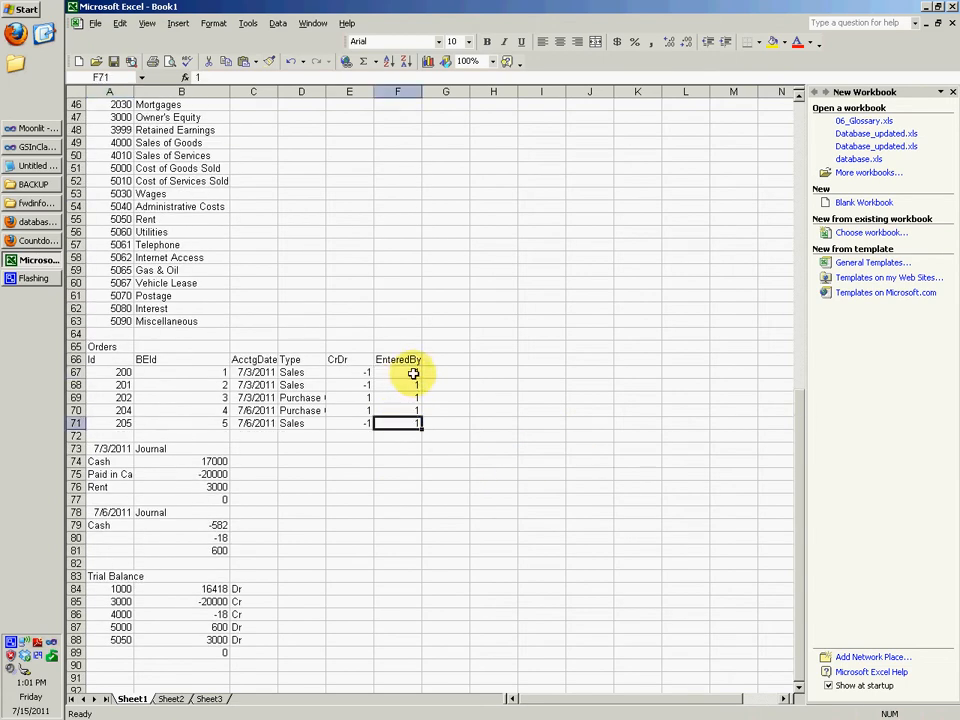
pyautogui.click(397, 372)
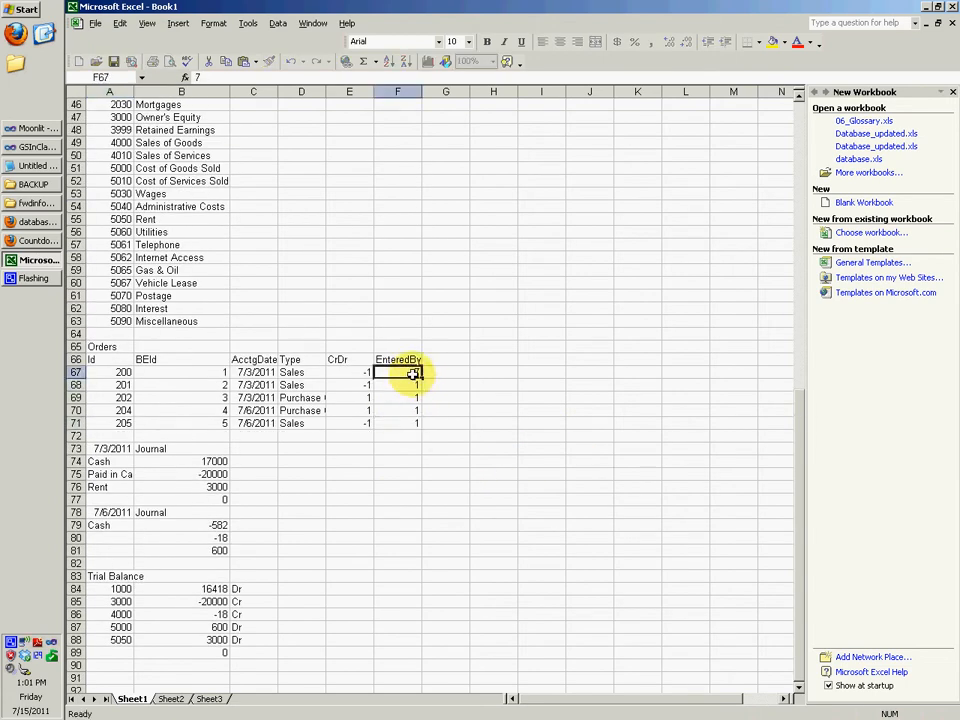
pyautogui.write('7')
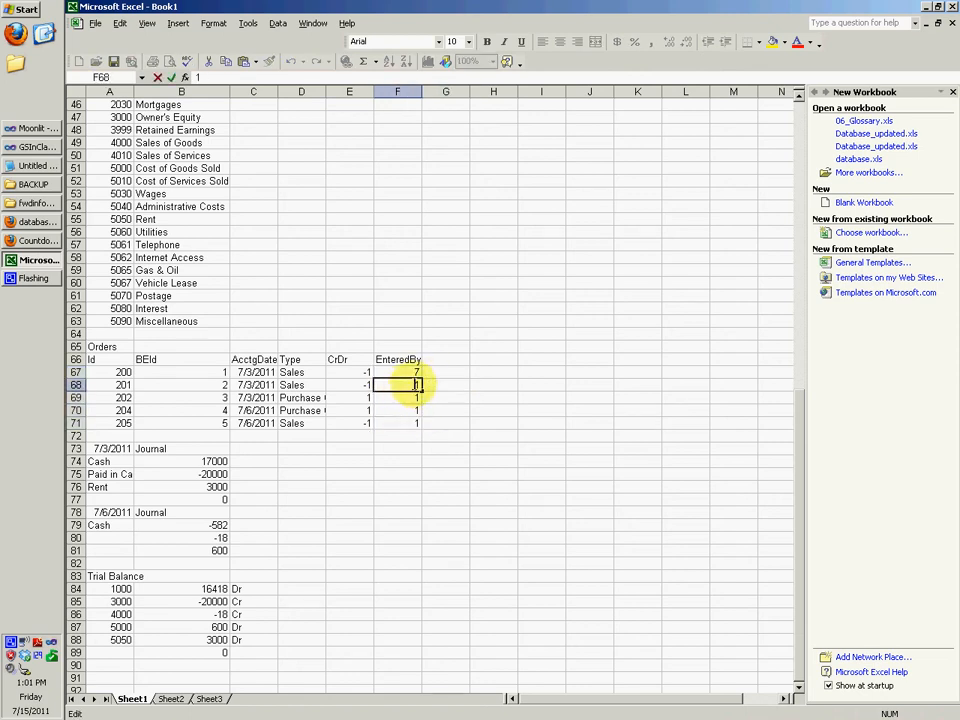
pyautogui.click(397, 397)
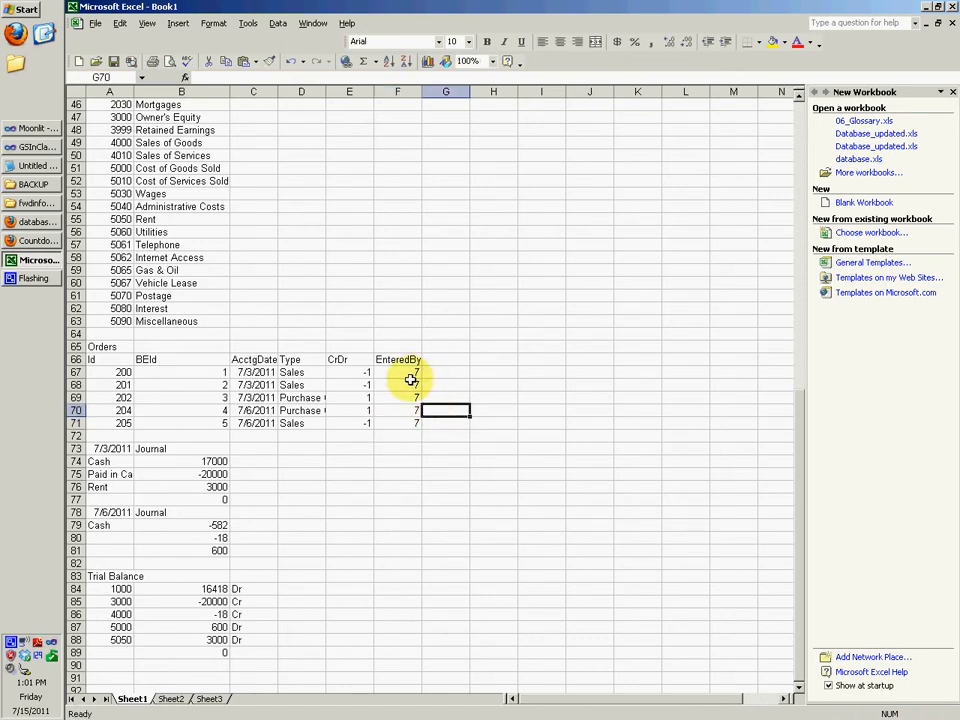
pyautogui.moveTo(772, 417)
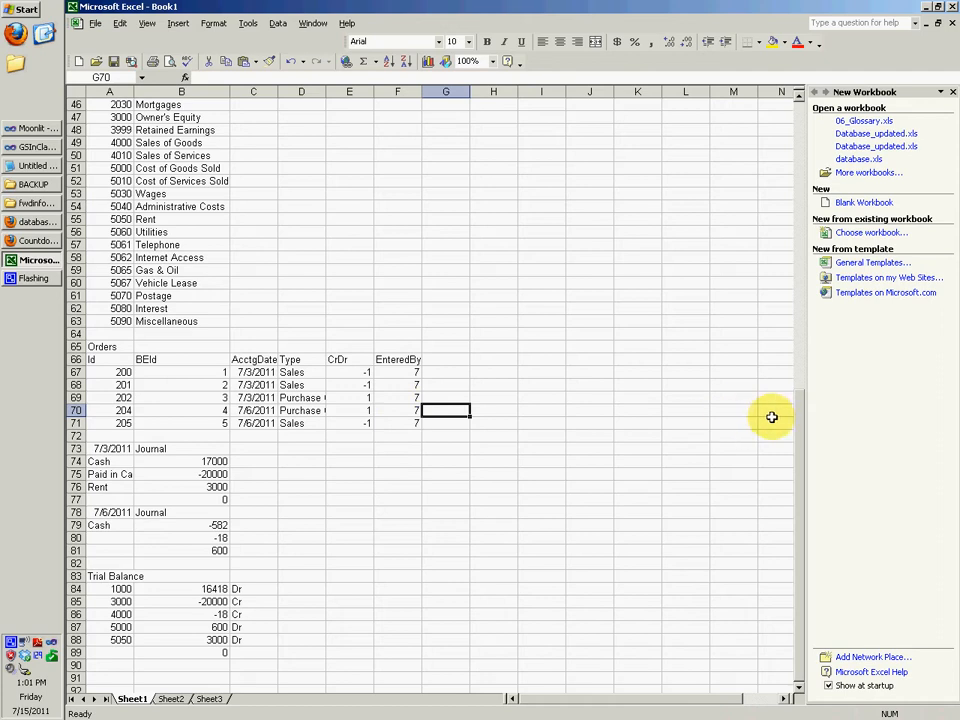
pyautogui.moveTo(815, 457)
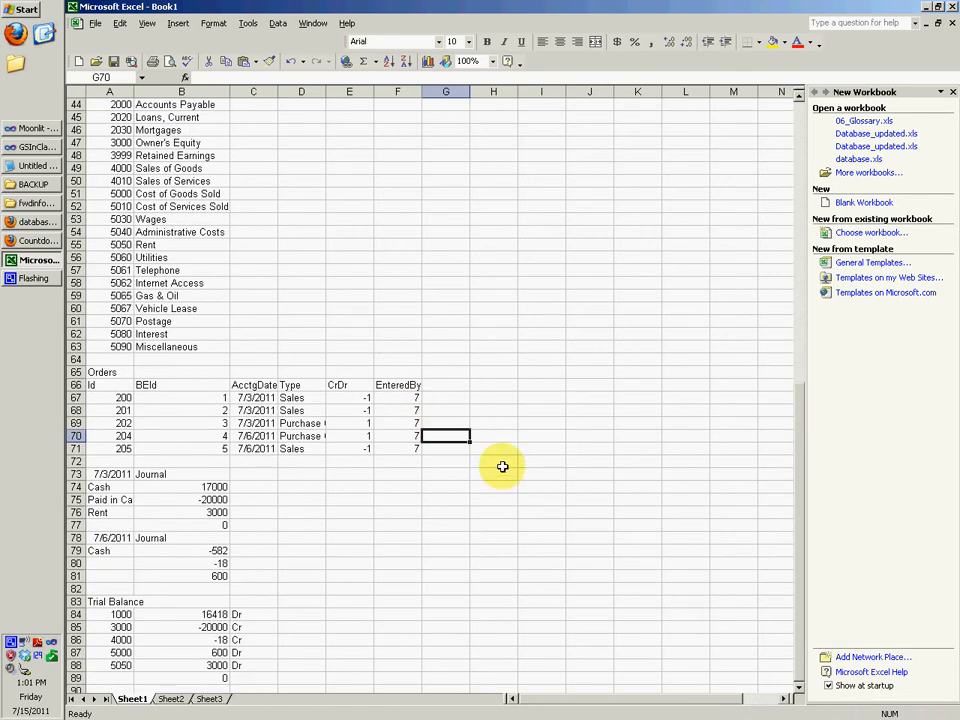
pyautogui.moveTo(453, 435)
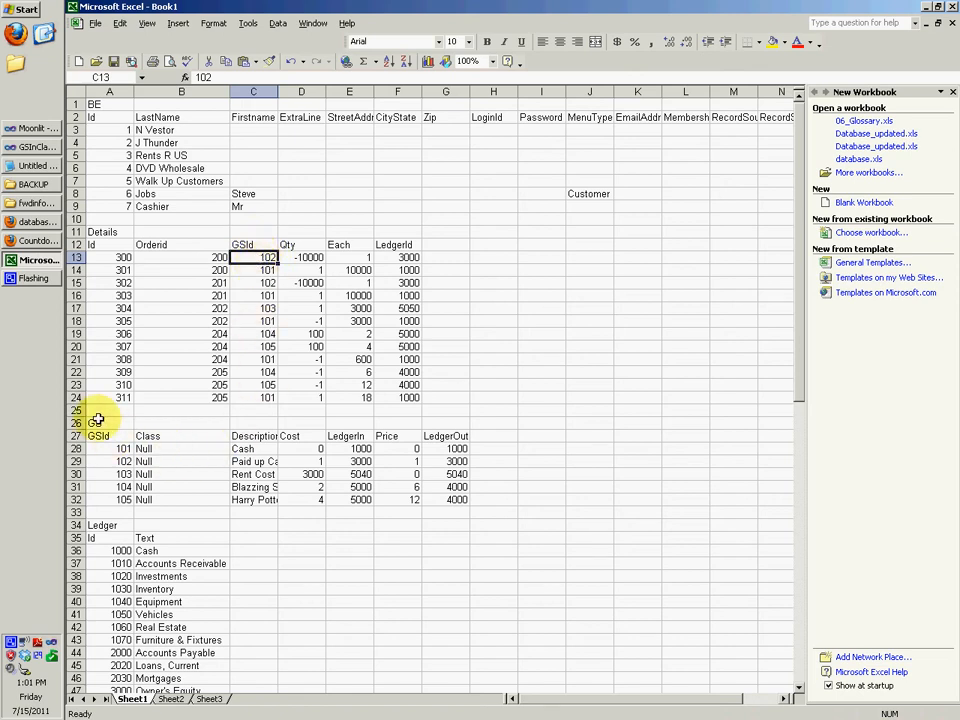
# Change item 102's description in C29 to 'Paid in Capital'.
pyautogui.click(253, 461)
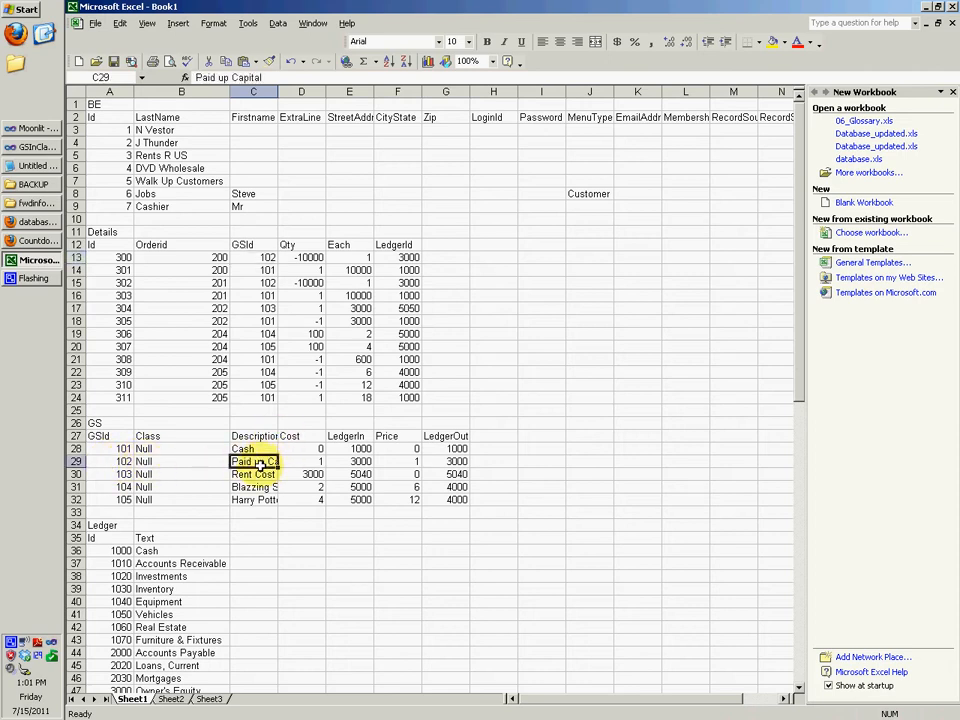
pyautogui.doubleClick(253, 461)
pyautogui.write('in')
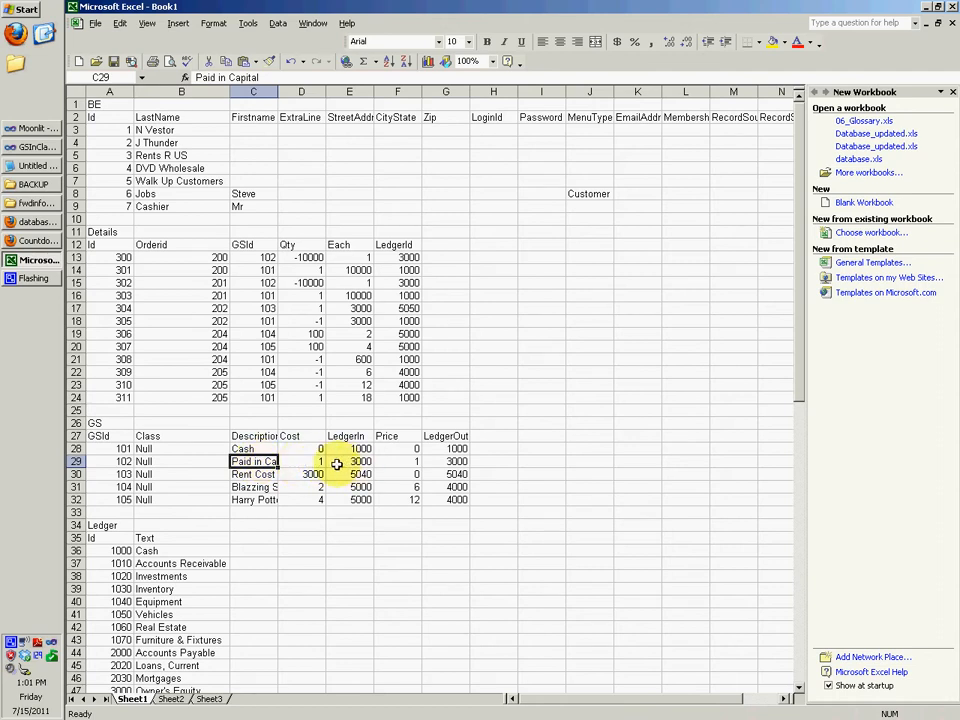
pyautogui.click(445, 461)
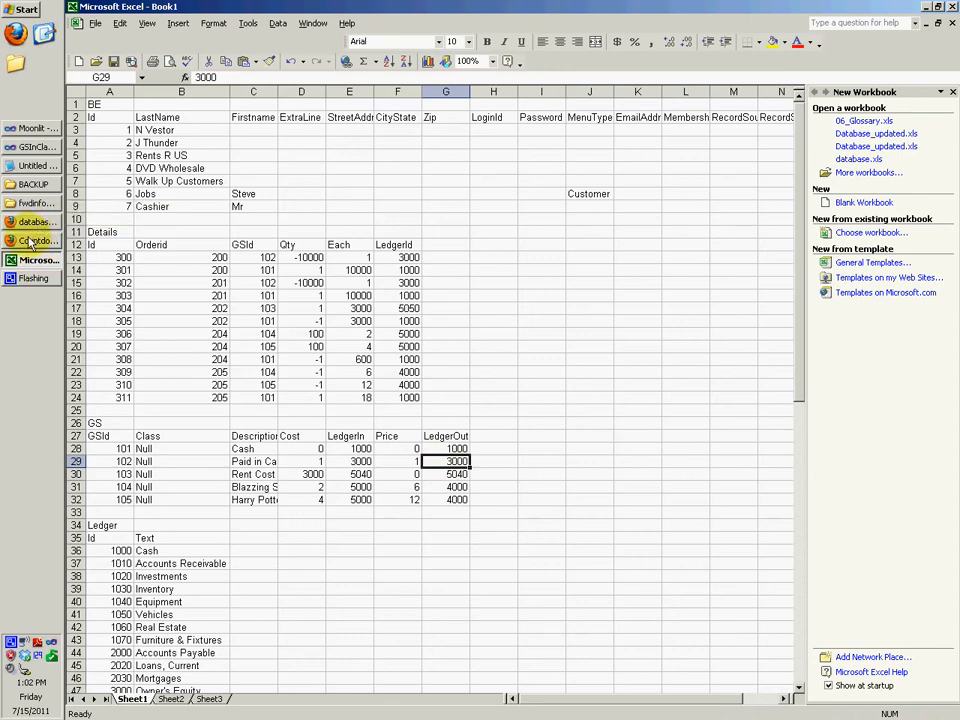
# Scroll through the Chart of Accounts page in Firefox.
pyautogui.click(33, 222)
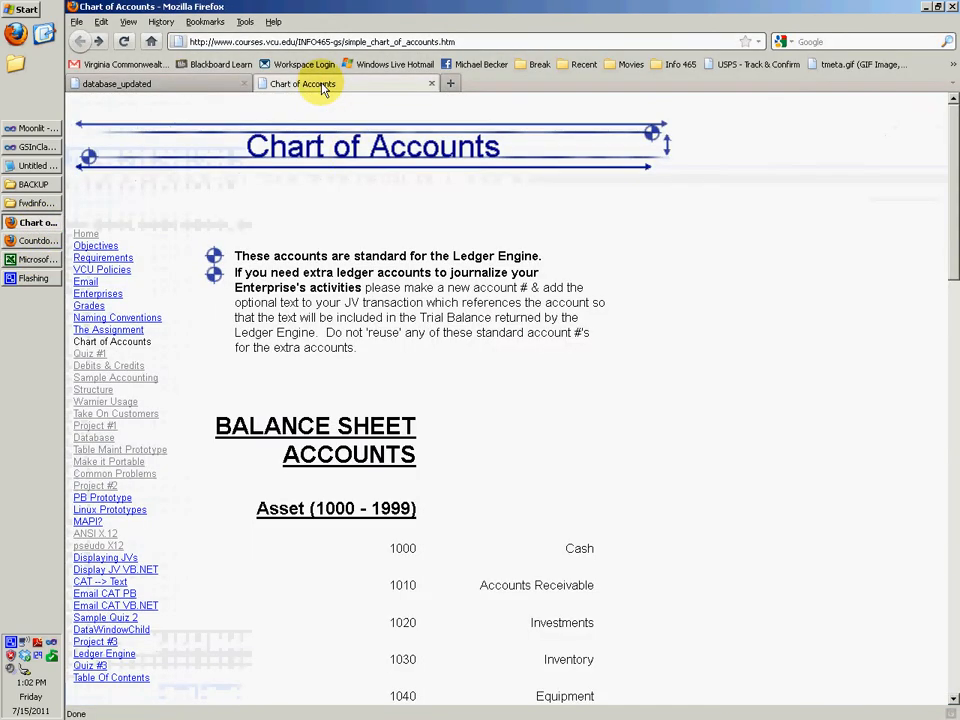
pyautogui.scroll(-3)
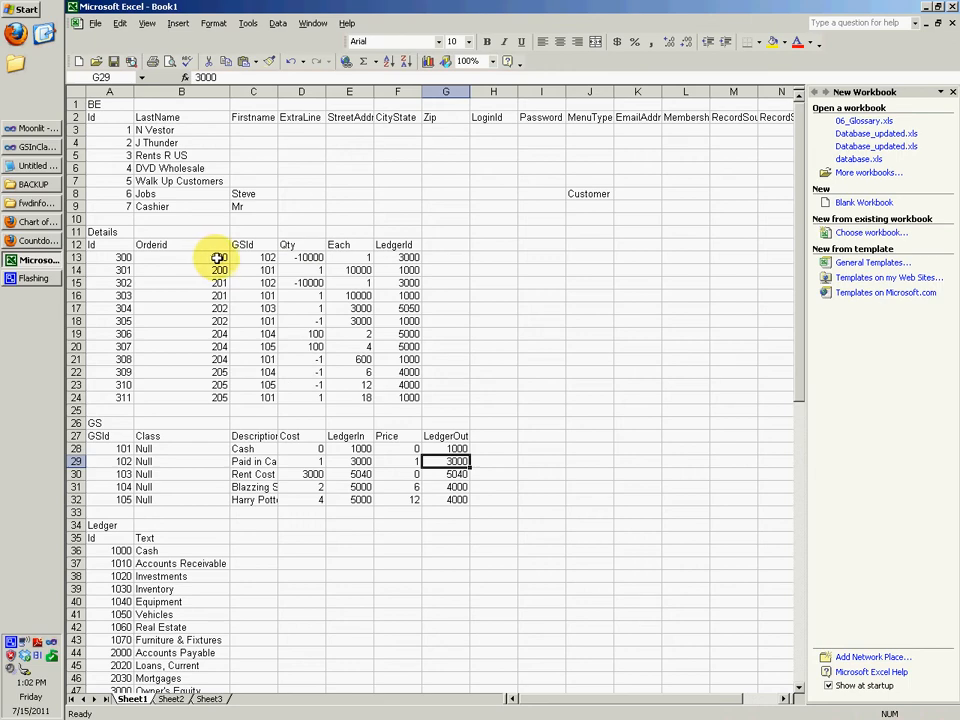
pyautogui.scroll(-3)
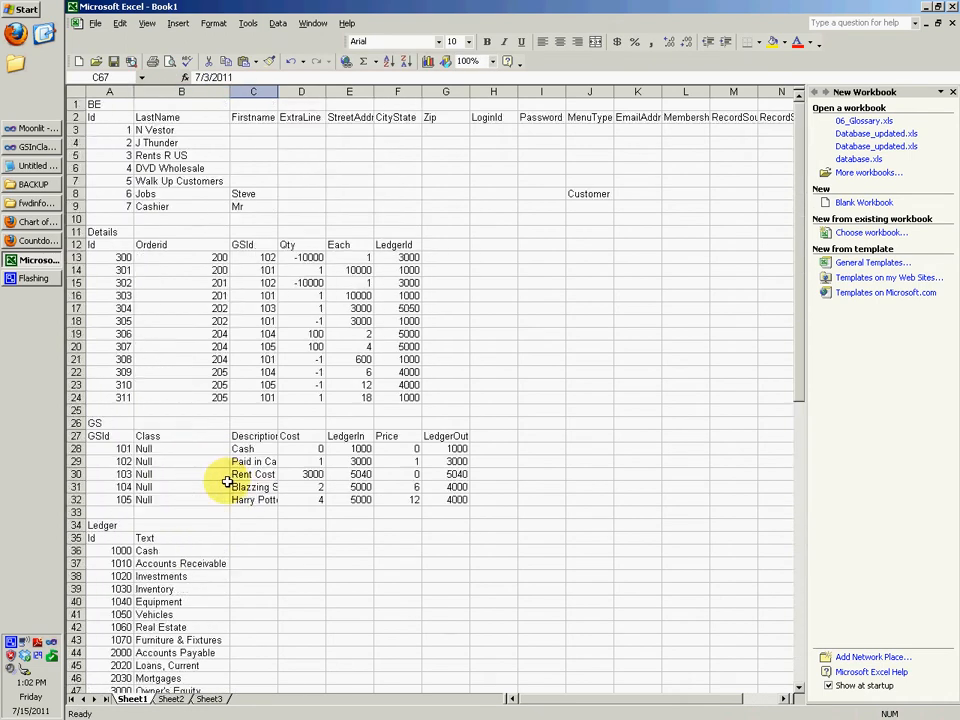
pyautogui.moveTo(207, 447)
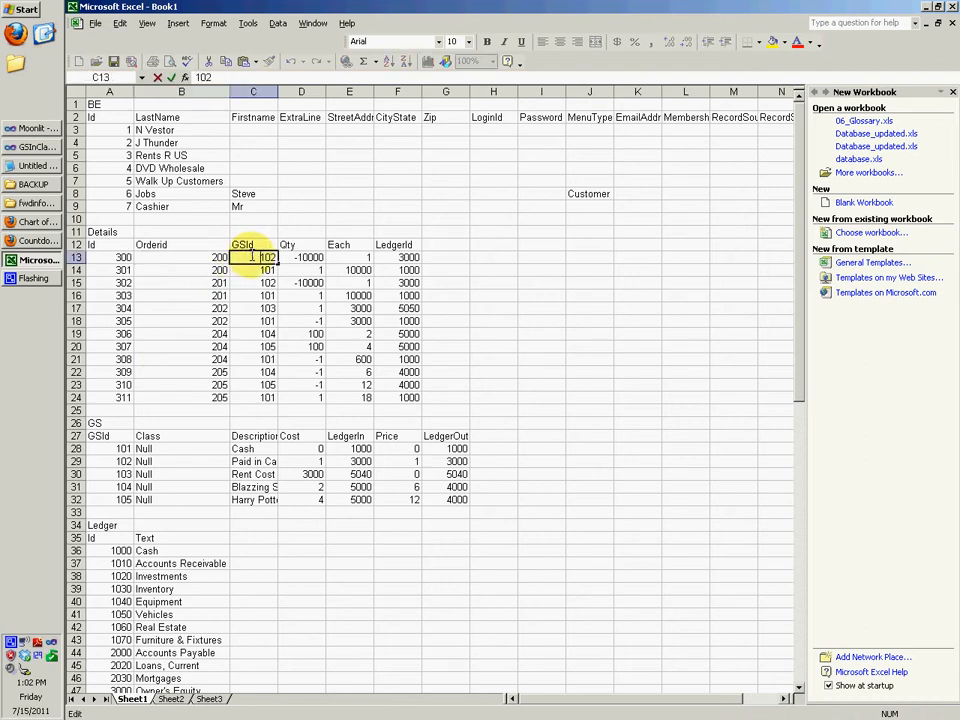
pyautogui.click(397, 257)
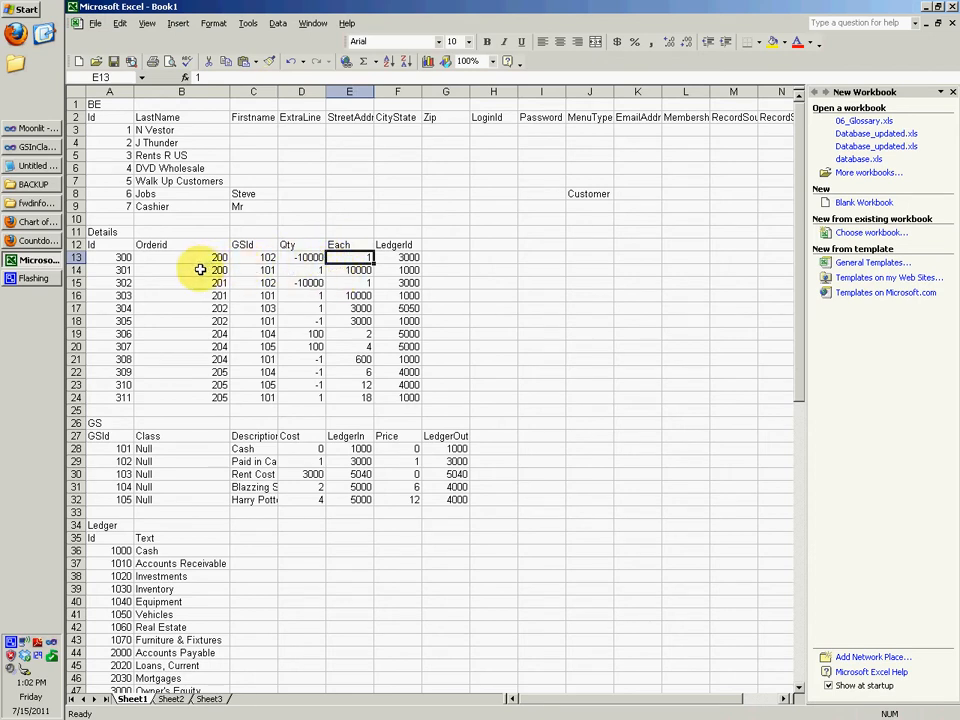
pyautogui.click(181, 270)
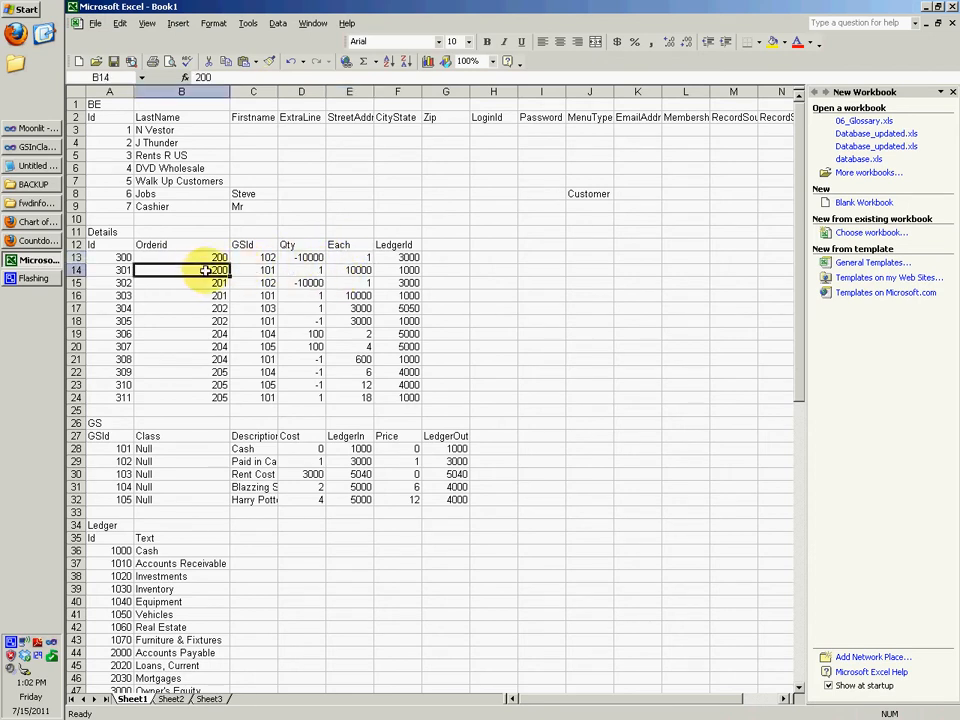
pyautogui.click(253, 269)
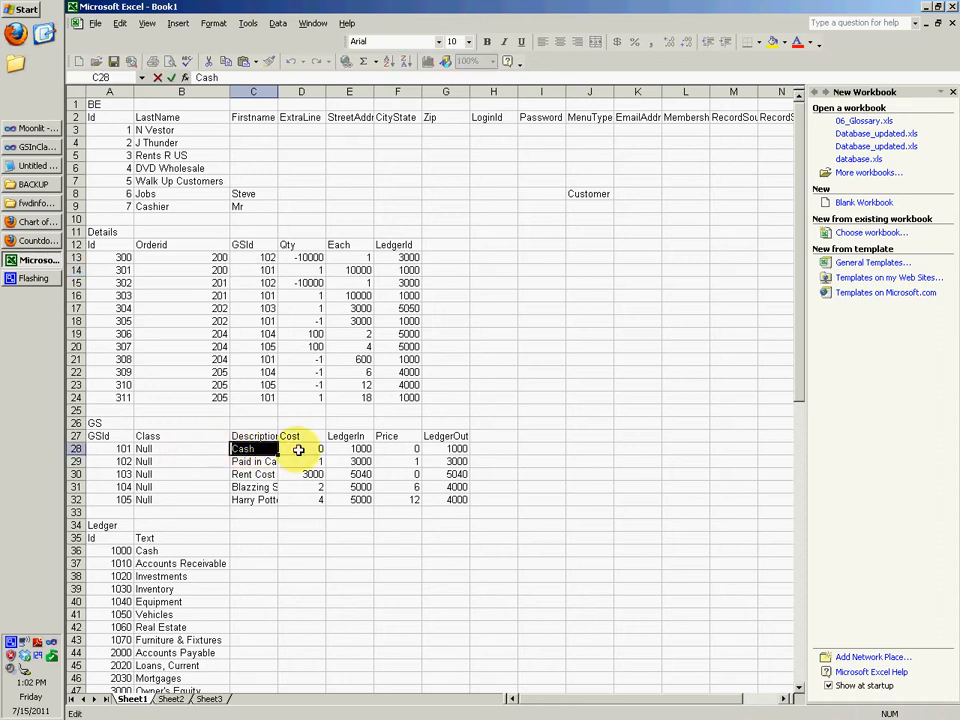
pyautogui.click(348, 448)
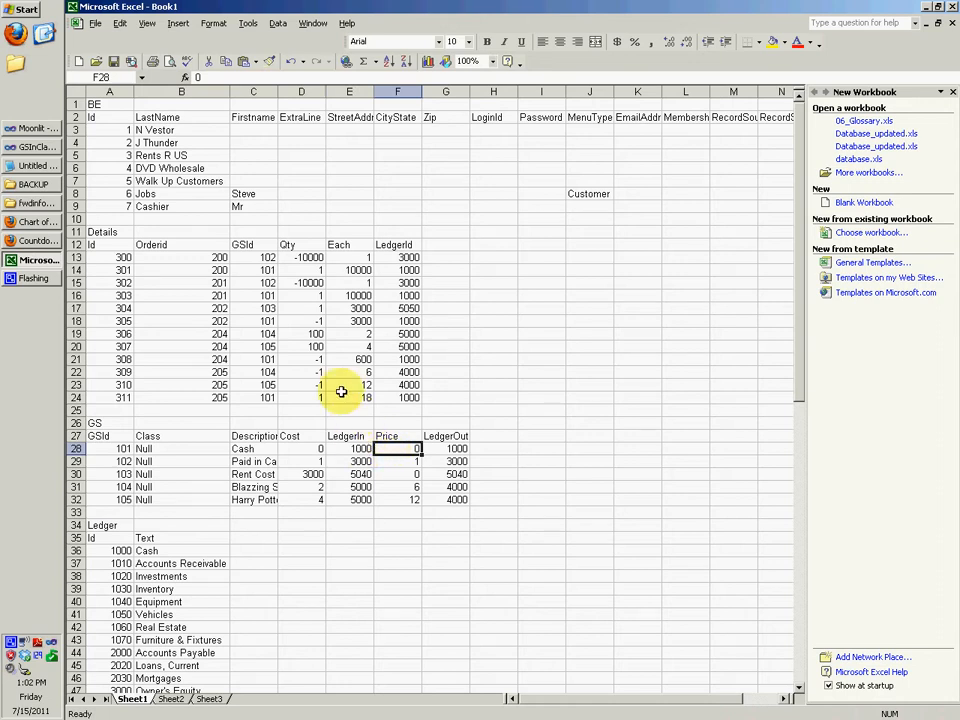
pyautogui.moveTo(298, 270)
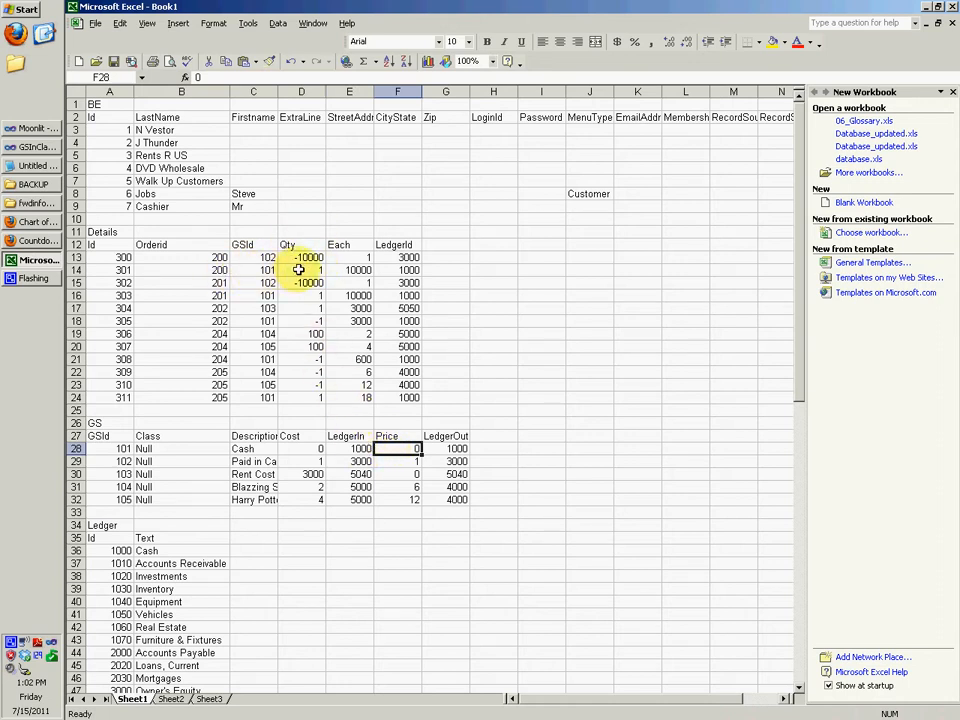
pyautogui.write('10000')
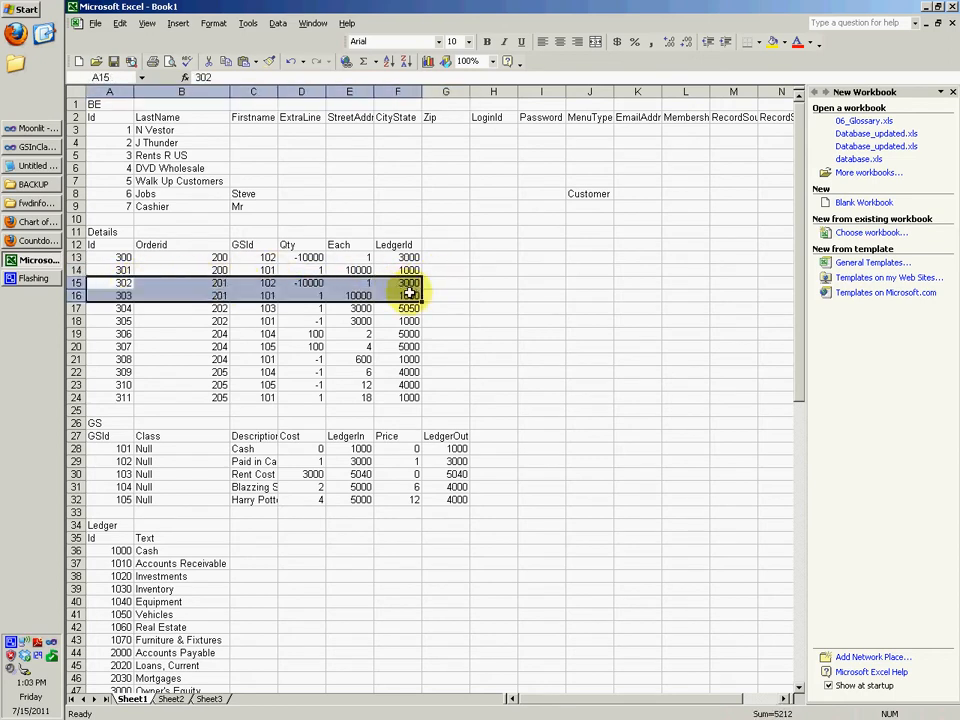
pyautogui.click(181, 283)
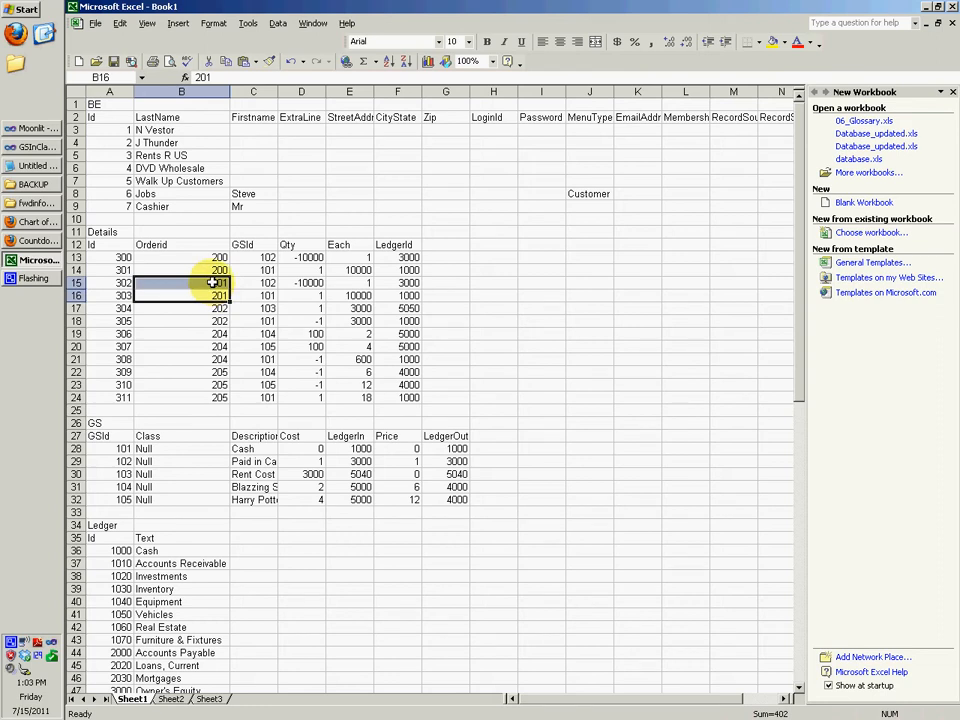
pyautogui.scroll(-3)
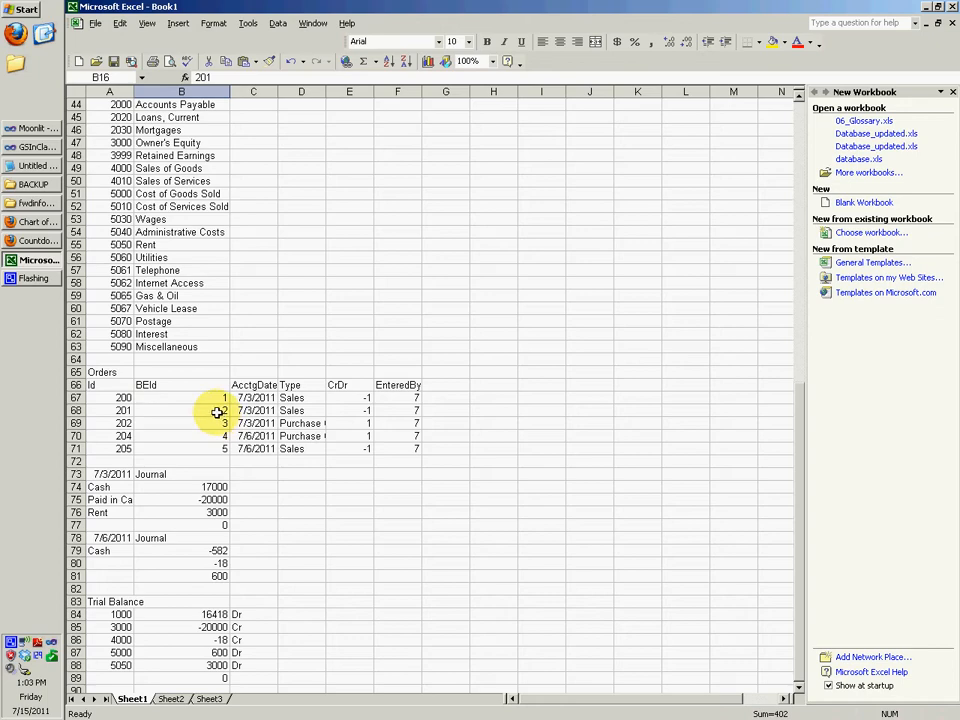
pyautogui.click(253, 410)
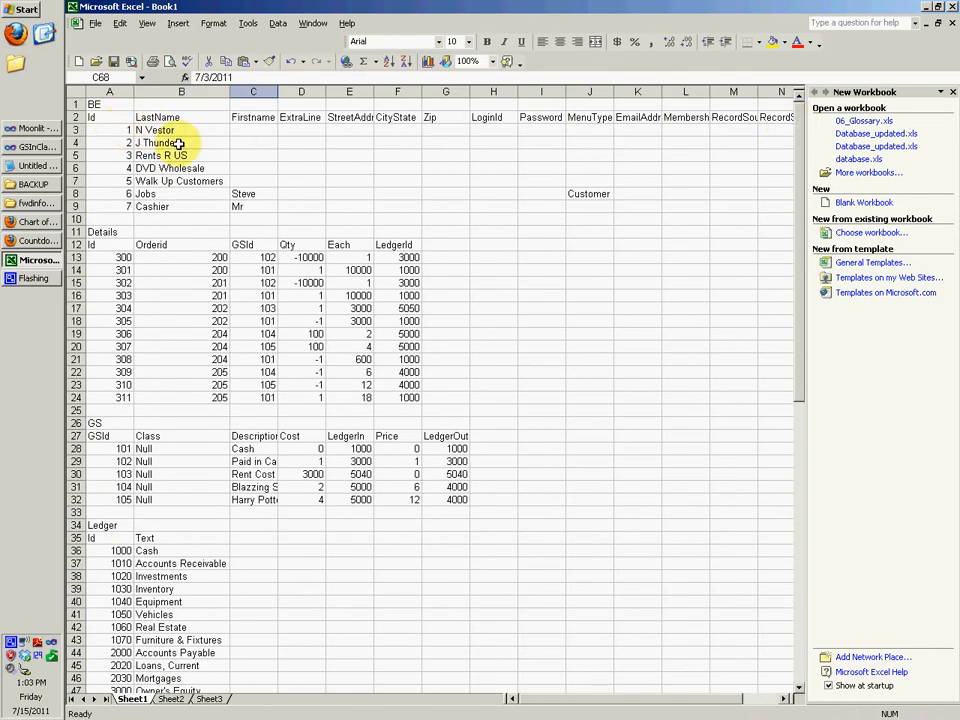
pyautogui.click(181, 142)
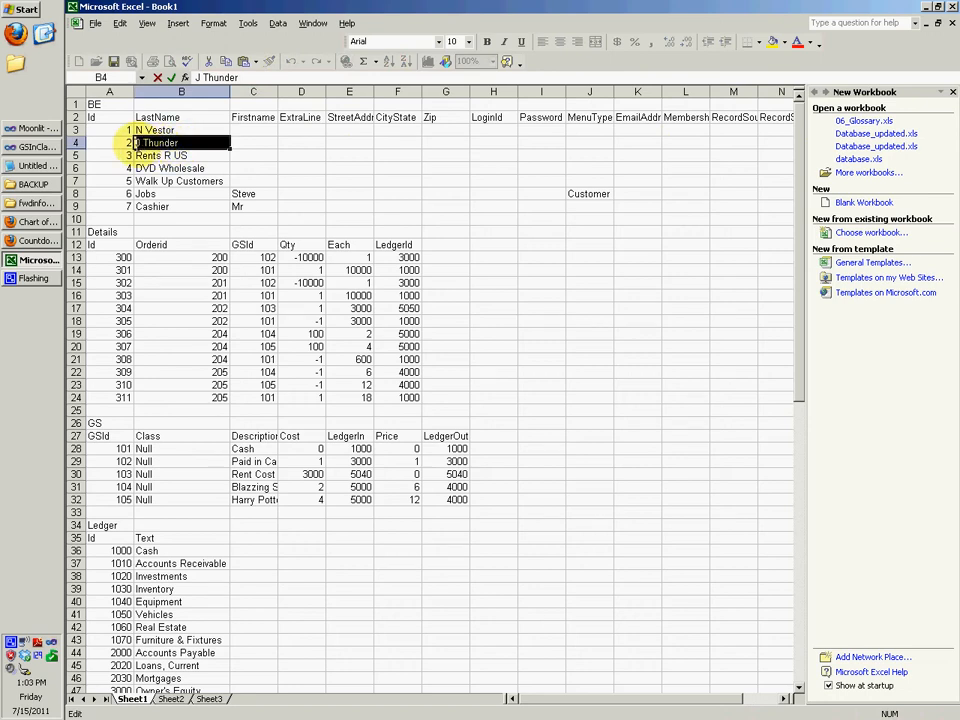
pyautogui.click(181, 155)
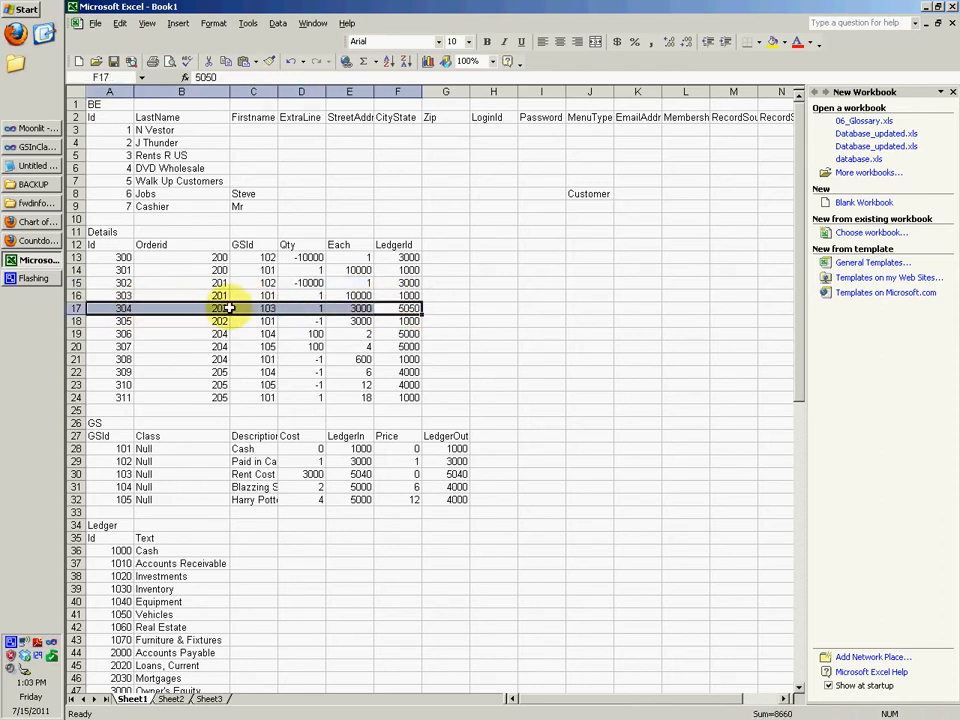
pyautogui.scroll(-3)
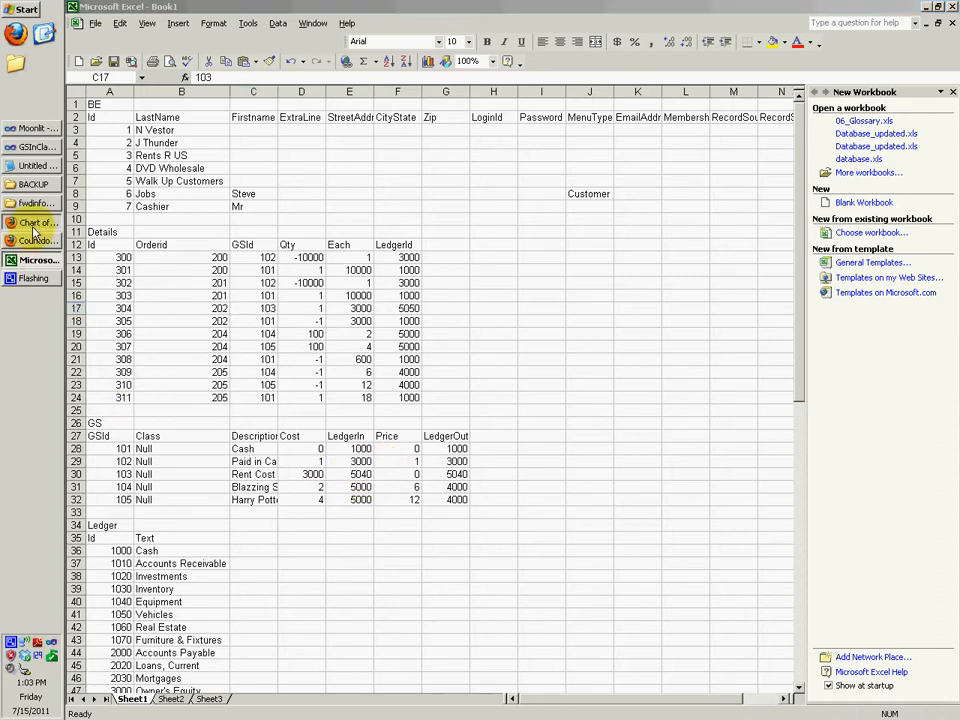
pyautogui.click(35, 222)
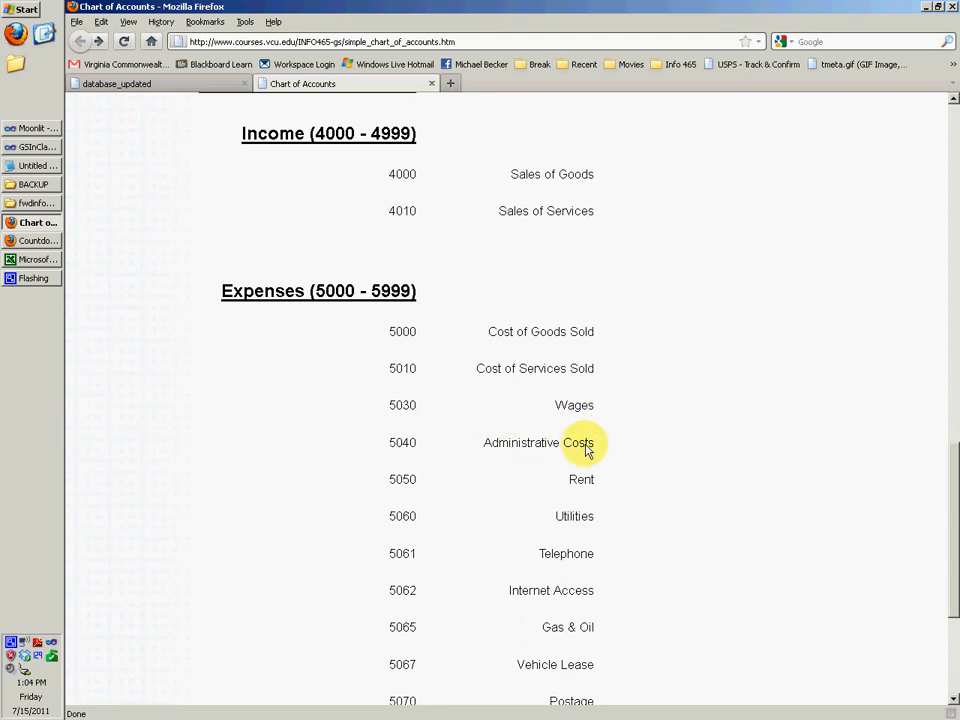
pyautogui.doubleClick(538, 442)
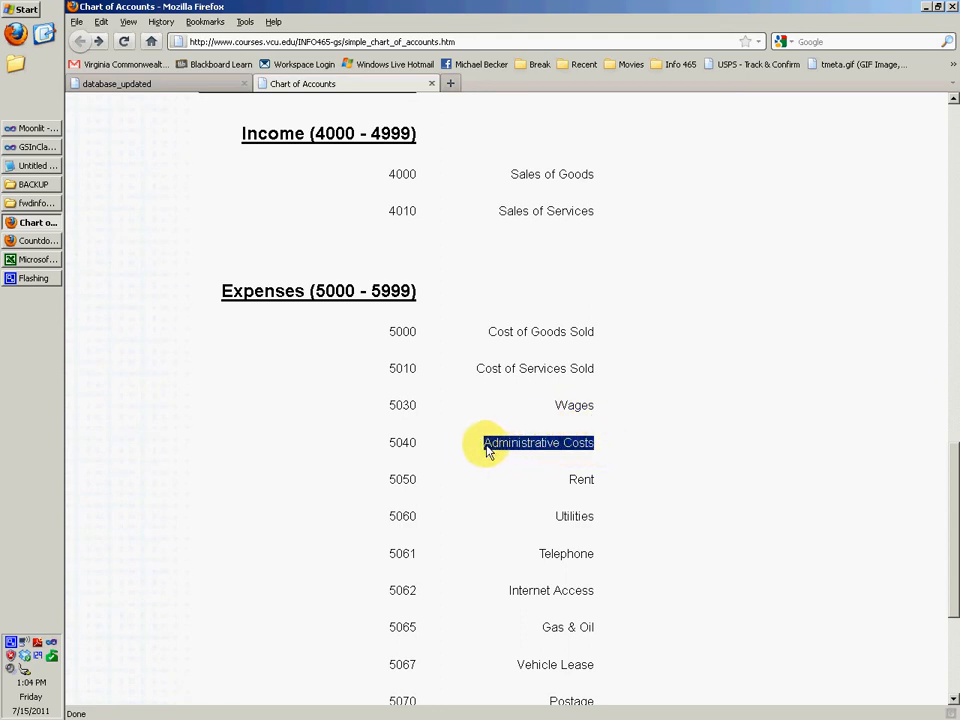
pyautogui.scroll(-3)
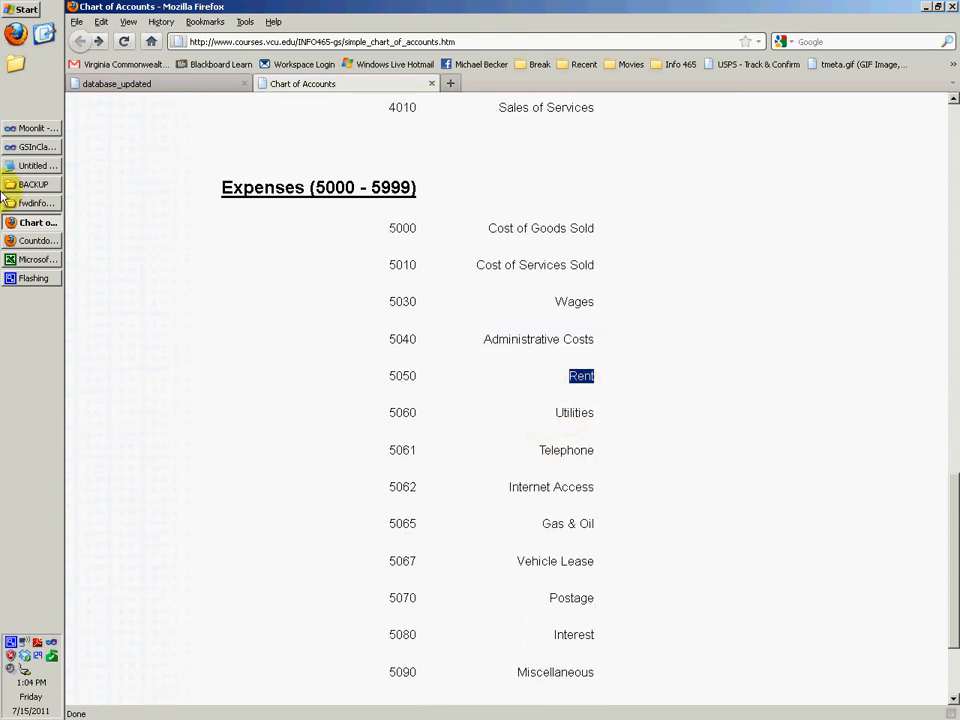
pyautogui.click(37, 259)
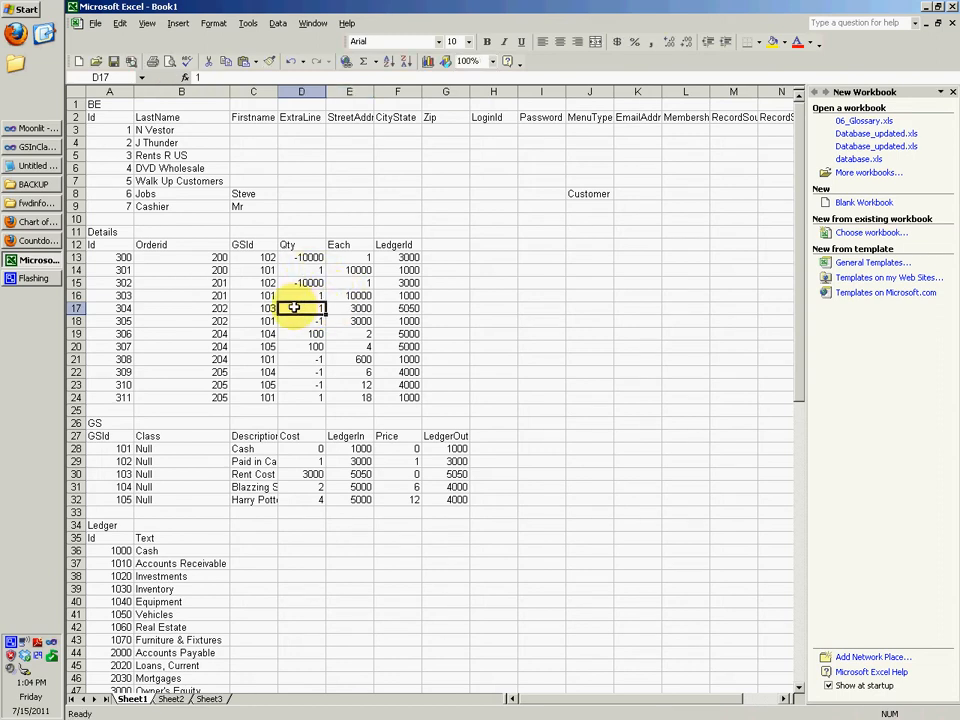
pyautogui.click(253, 308)
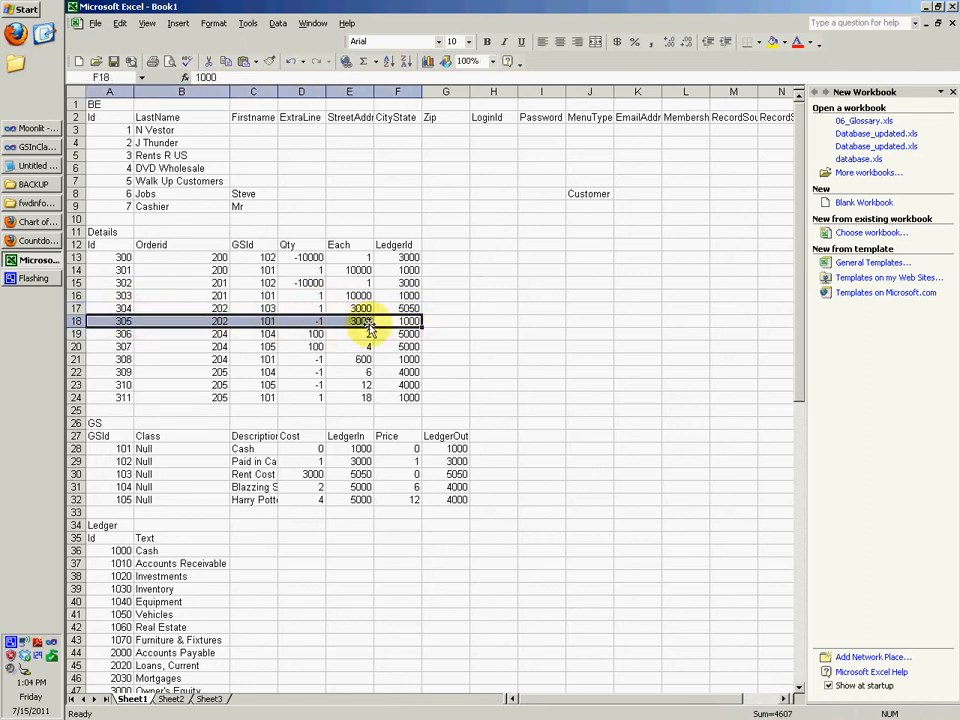
pyautogui.write('=E18-1')
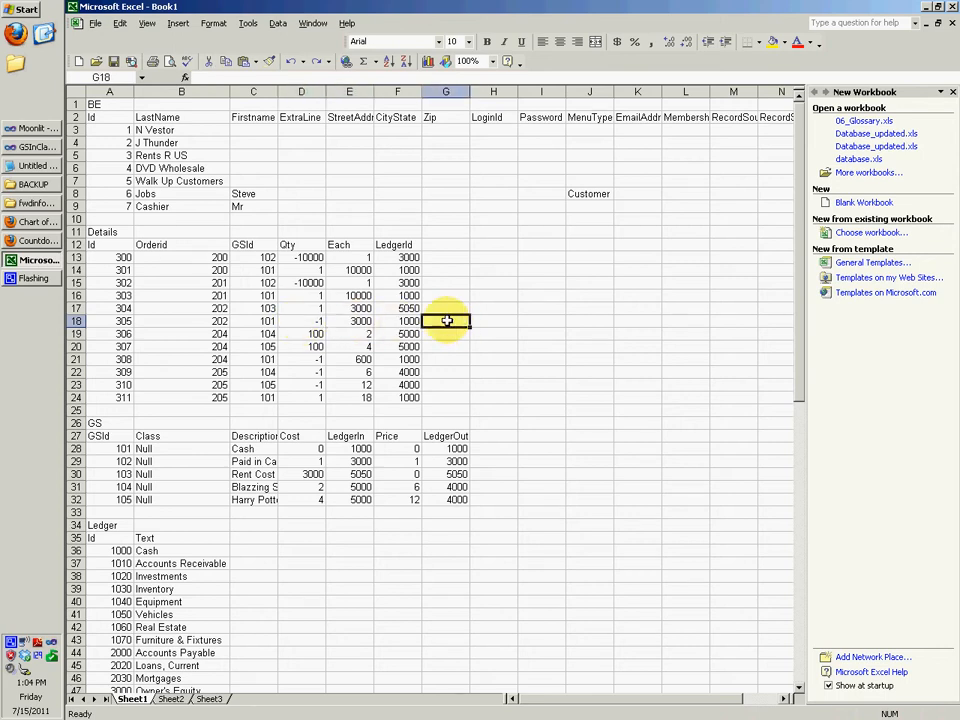
pyautogui.moveTo(452, 318)
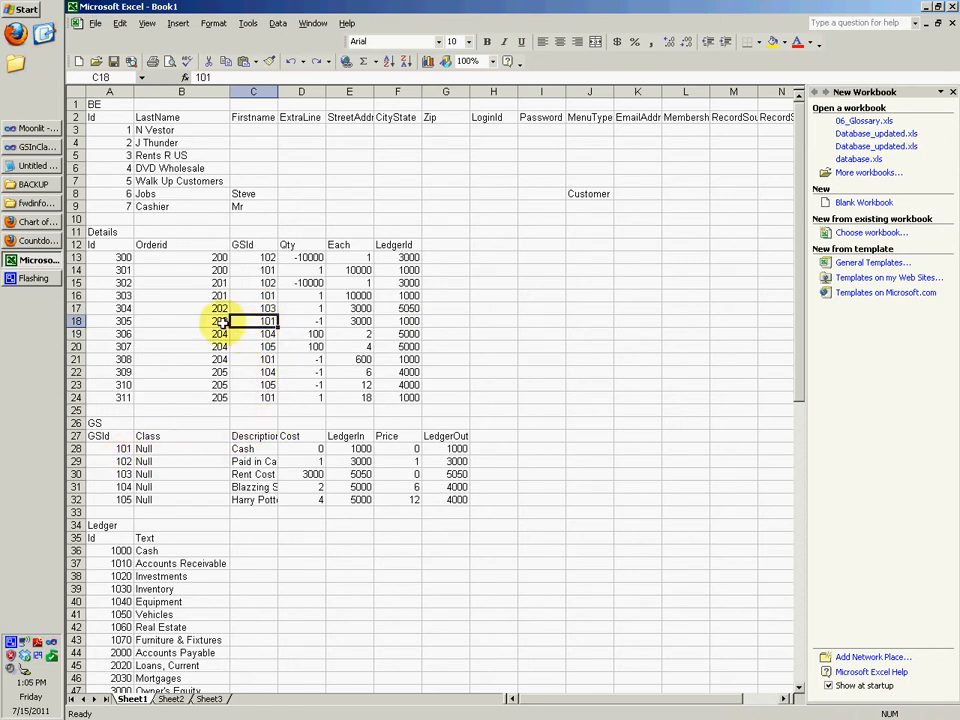
pyautogui.click(181, 321)
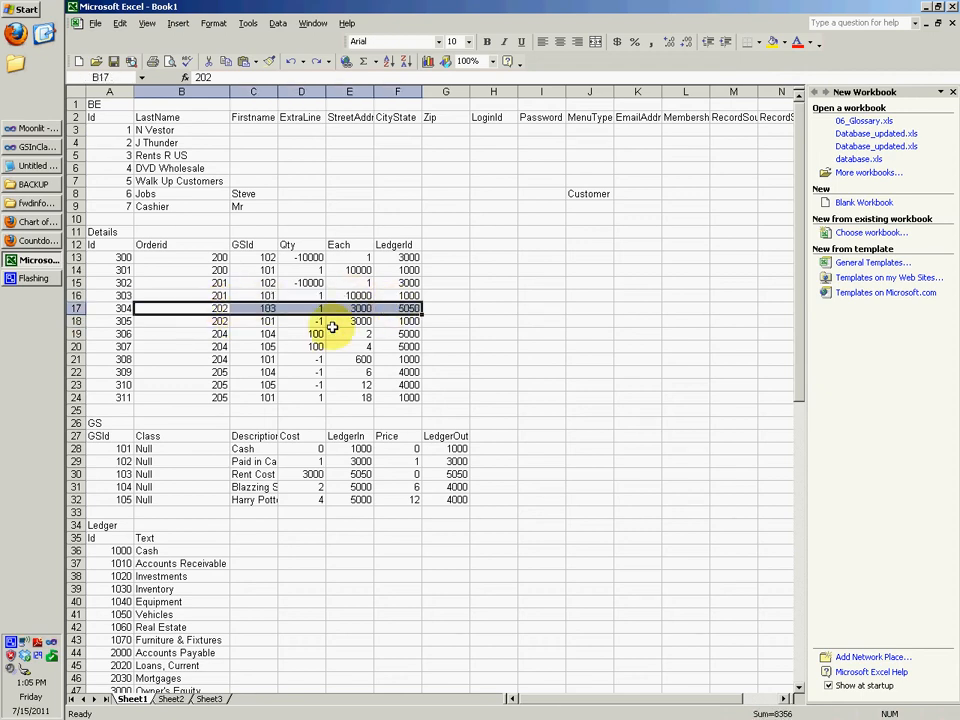
pyautogui.click(397, 321)
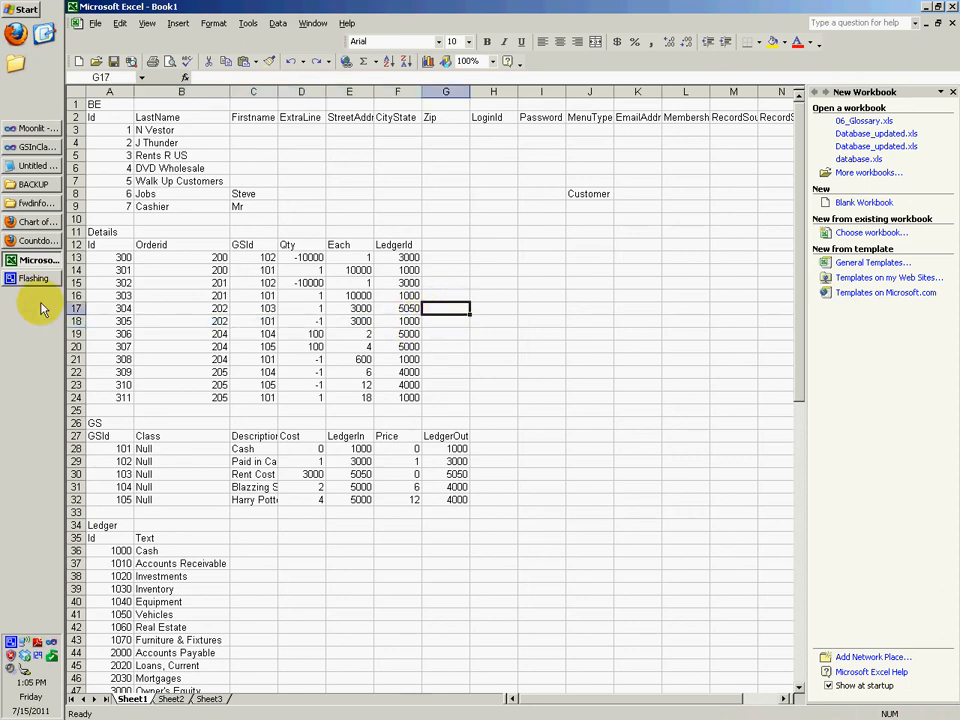
# Edit the copied Rent Cost row into item 106, Utilities, cost 500, ledger 5060.
pyautogui.click(35, 222)
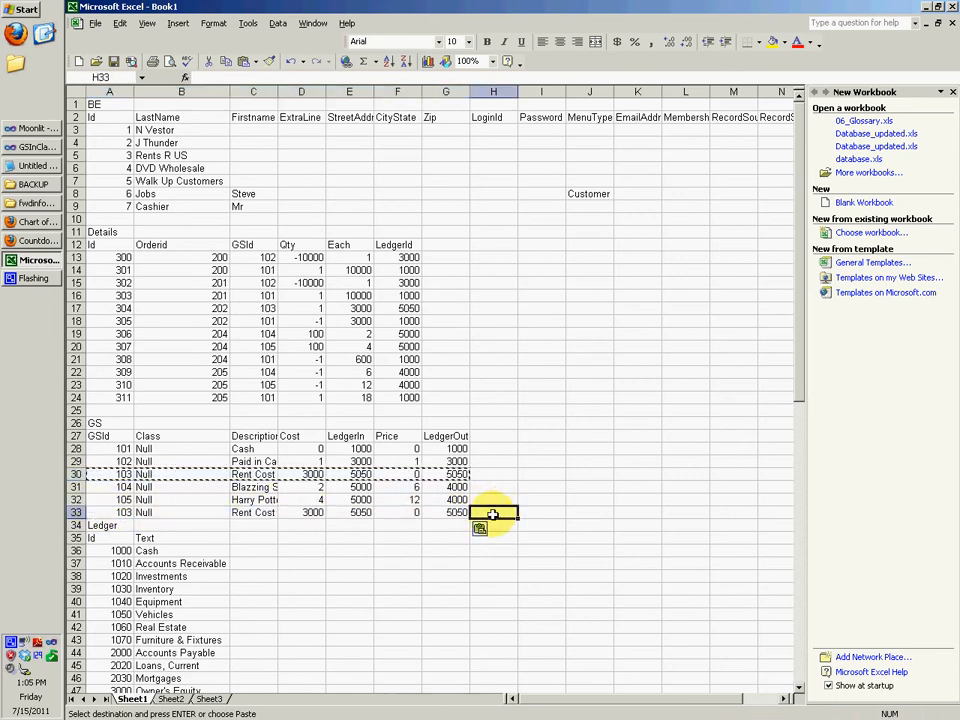
pyautogui.moveTo(135, 510)
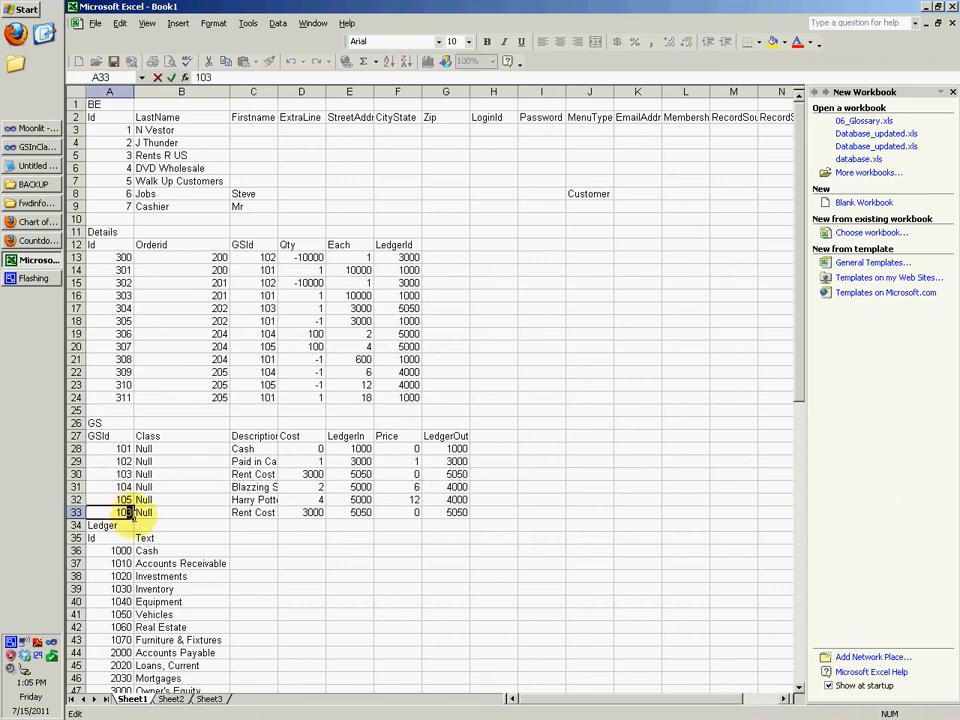
pyautogui.click(253, 512)
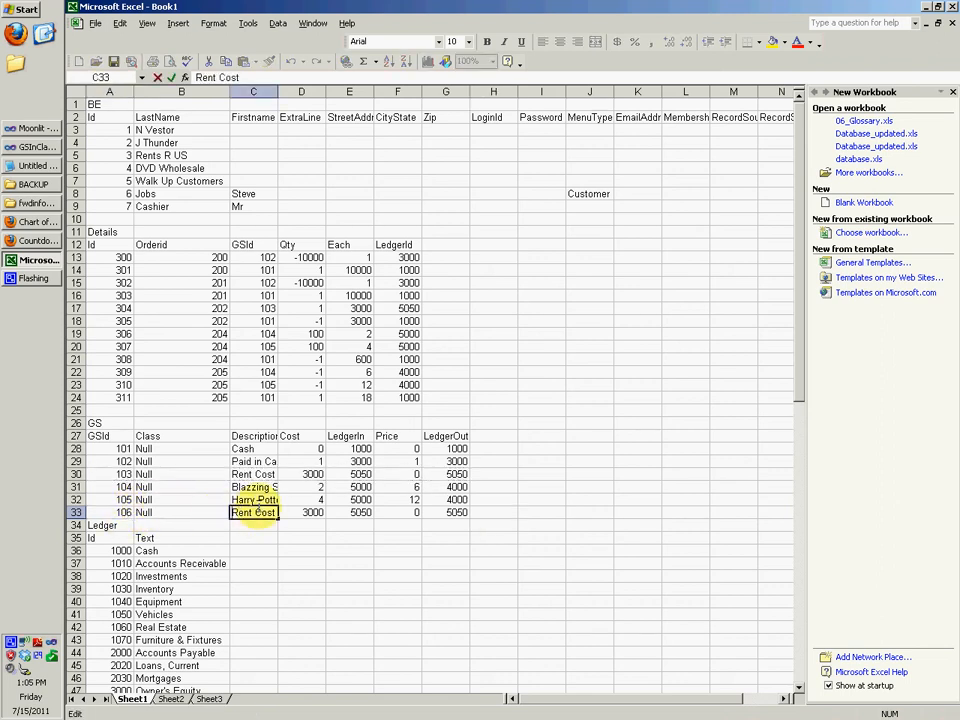
pyautogui.write('Utili')
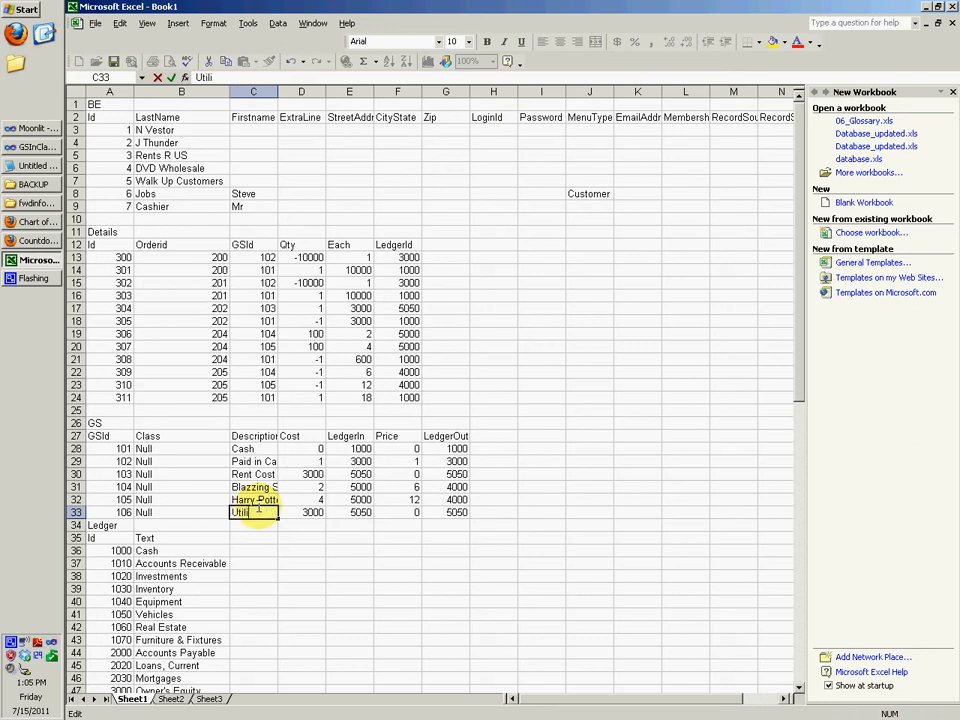
pyautogui.click(301, 512)
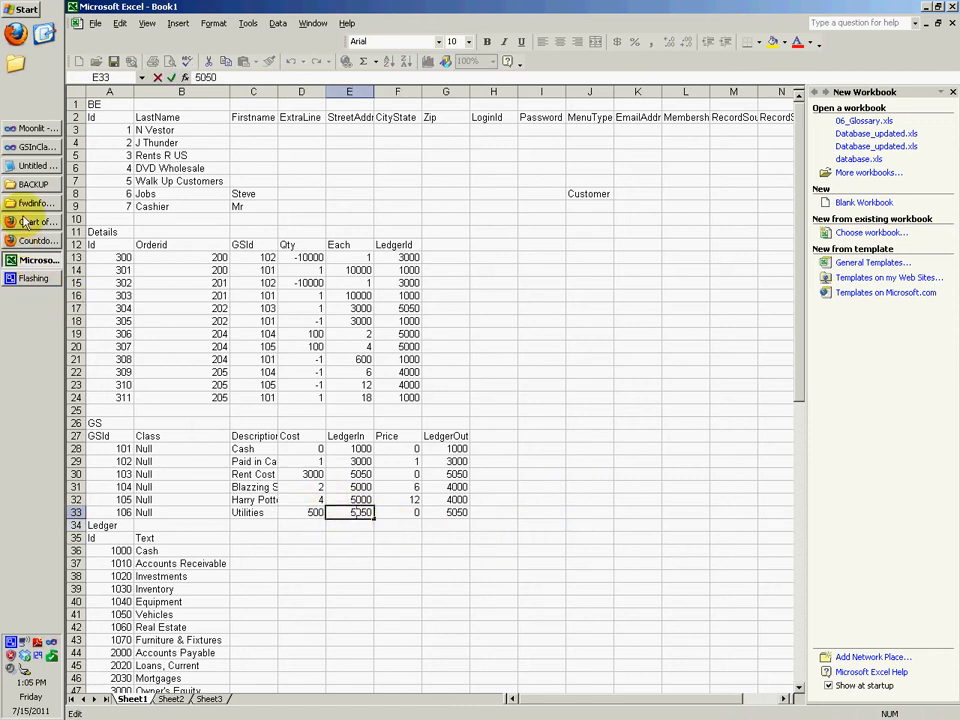
pyautogui.click(35, 222)
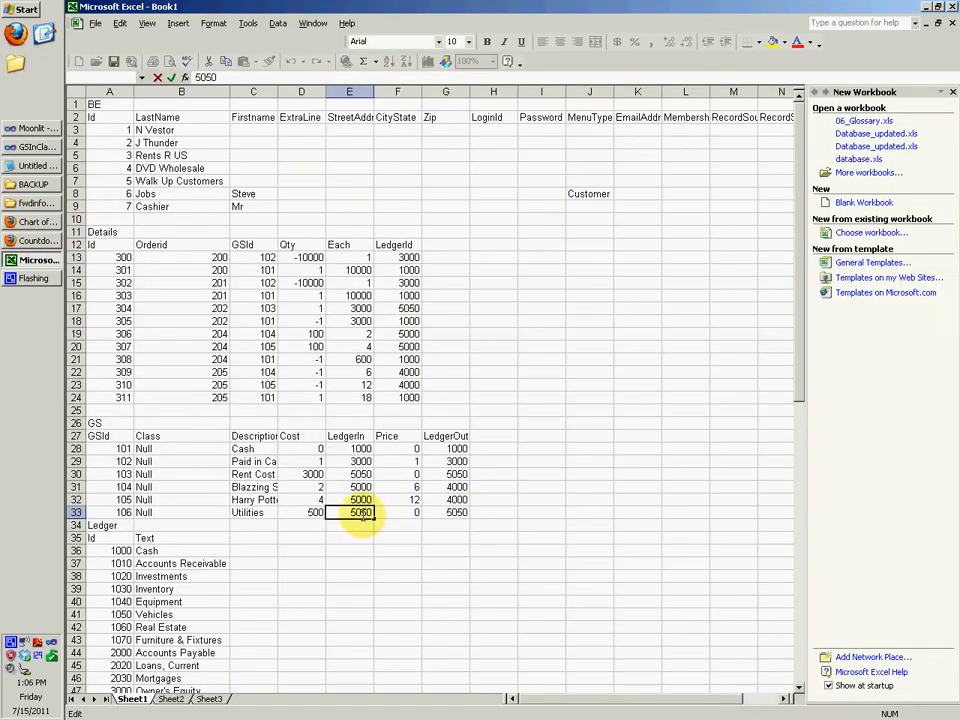
pyautogui.click(445, 512)
pyautogui.write('5060')
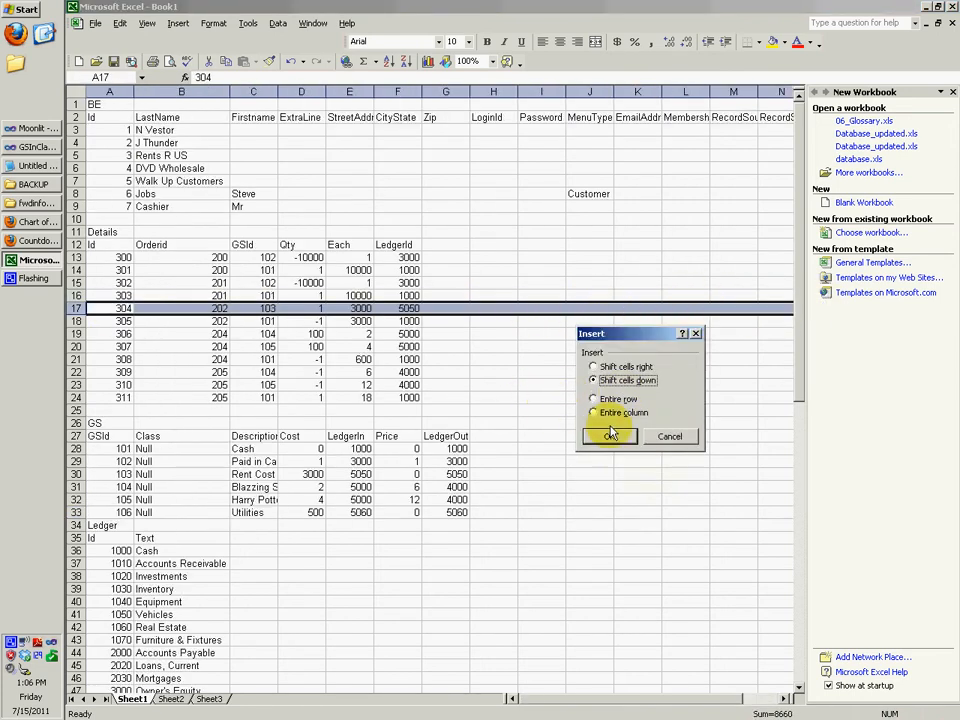
# Insert detail 312 above 304 for order 202: item 106, quantity 1, 500.
pyautogui.click(610, 435)
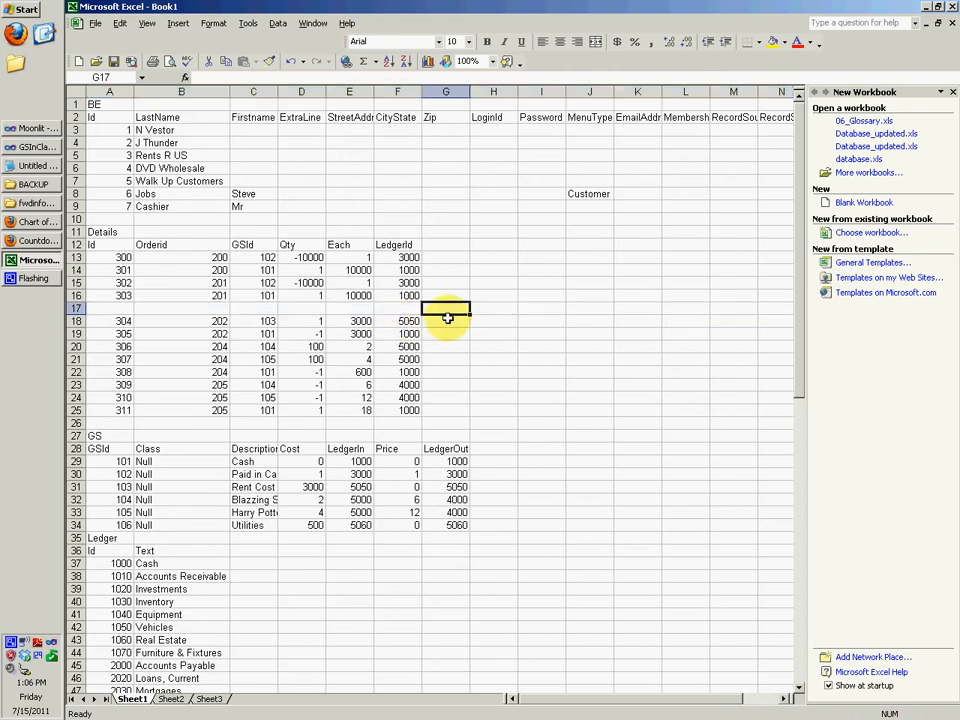
pyautogui.click(109, 307)
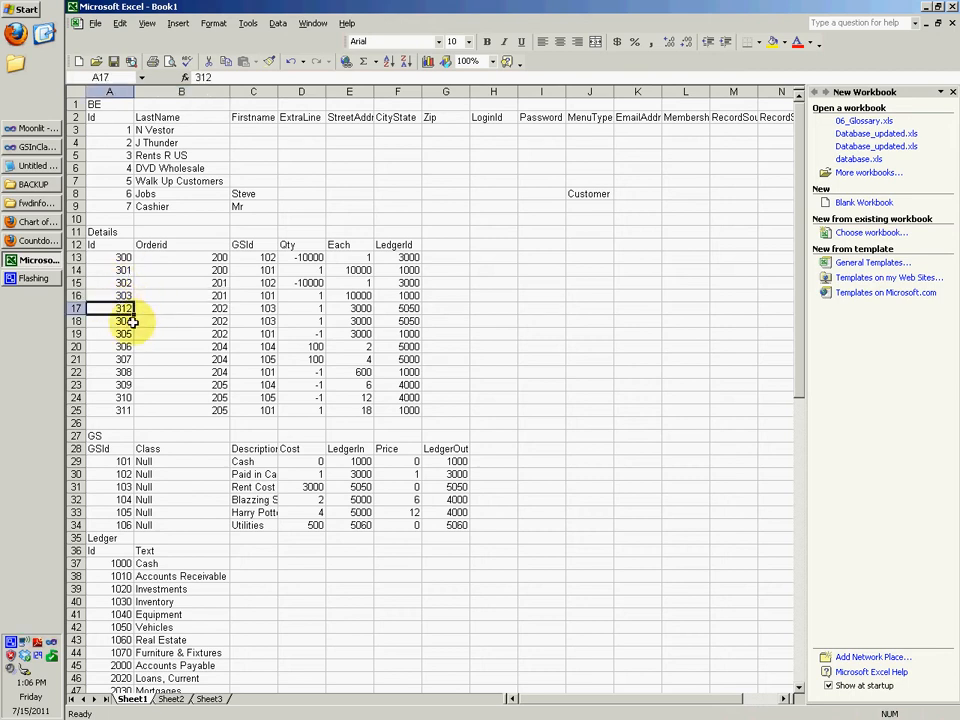
pyautogui.click(109, 346)
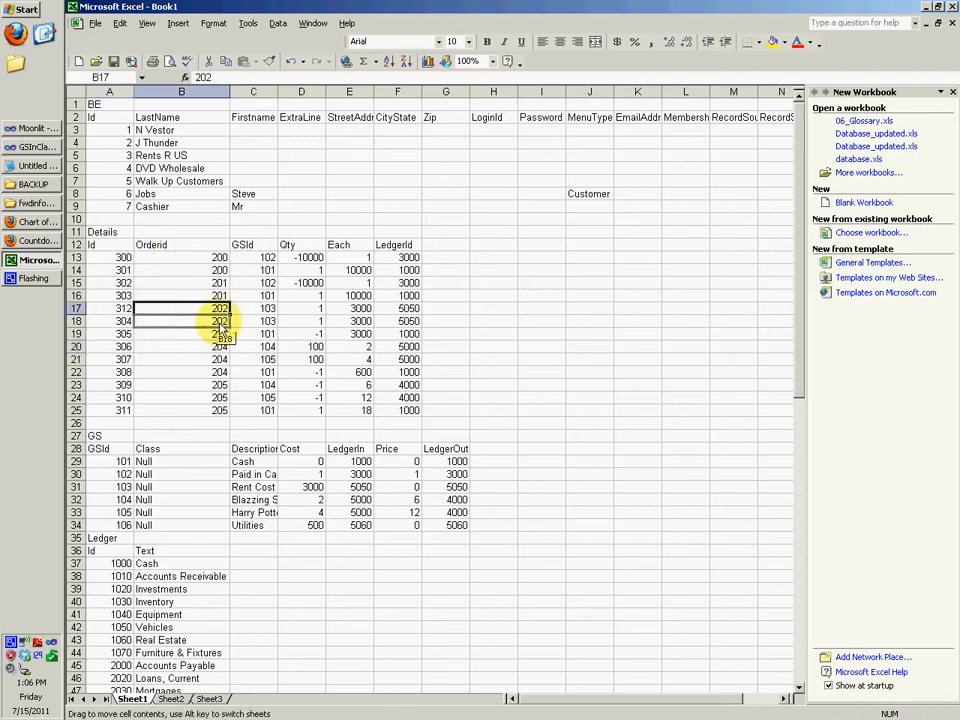
pyautogui.moveTo(181, 308); pyautogui.dragTo(181, 334)
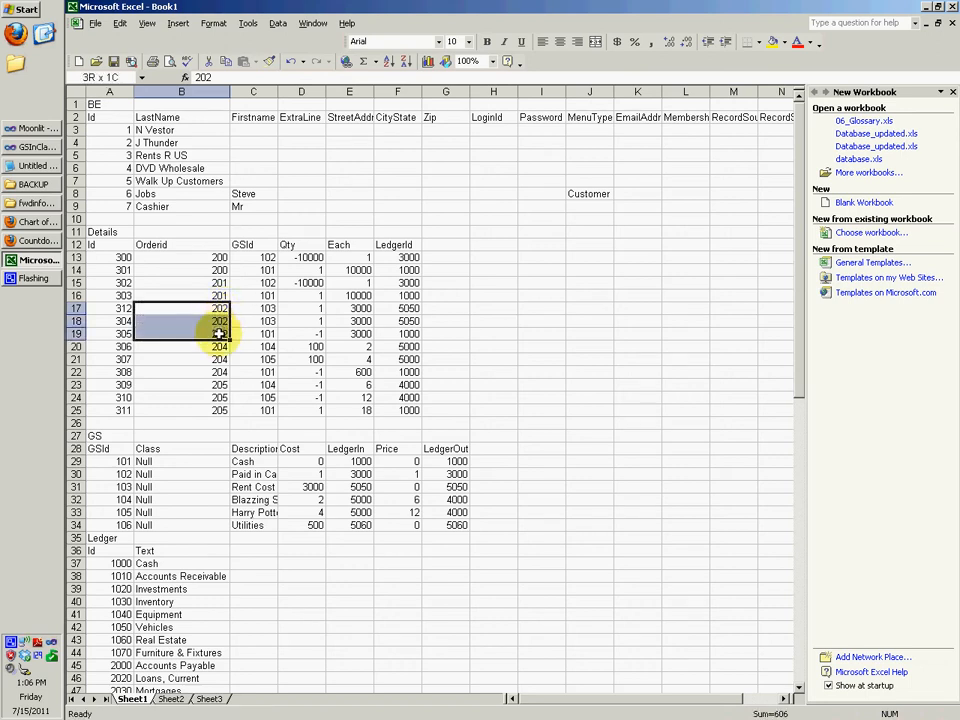
pyautogui.click(253, 308)
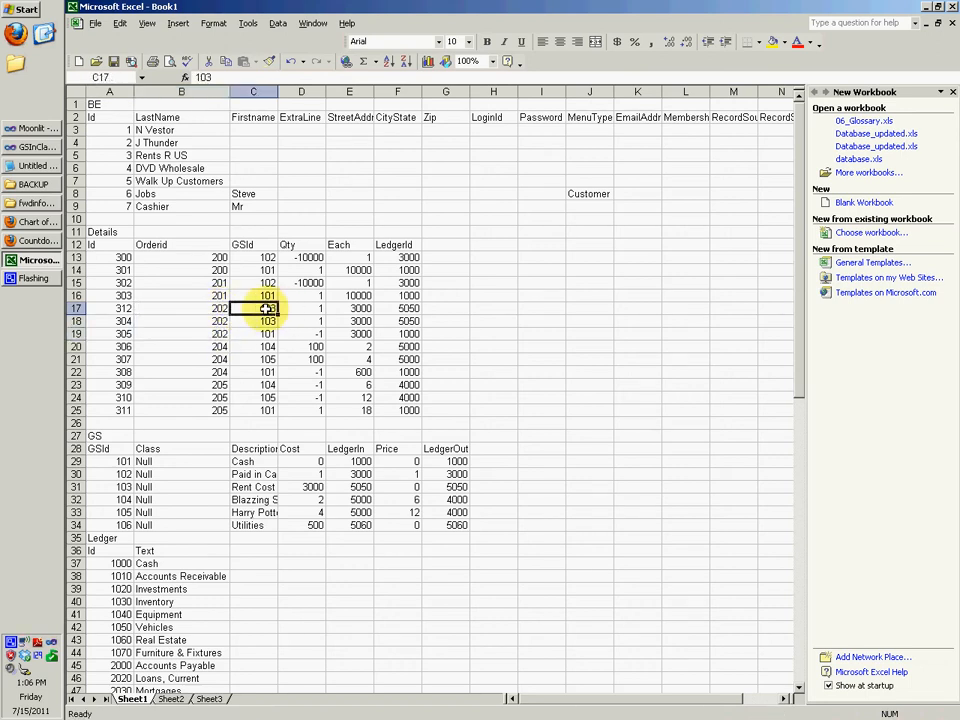
pyautogui.doubleClick(253, 308)
pyautogui.write('500')
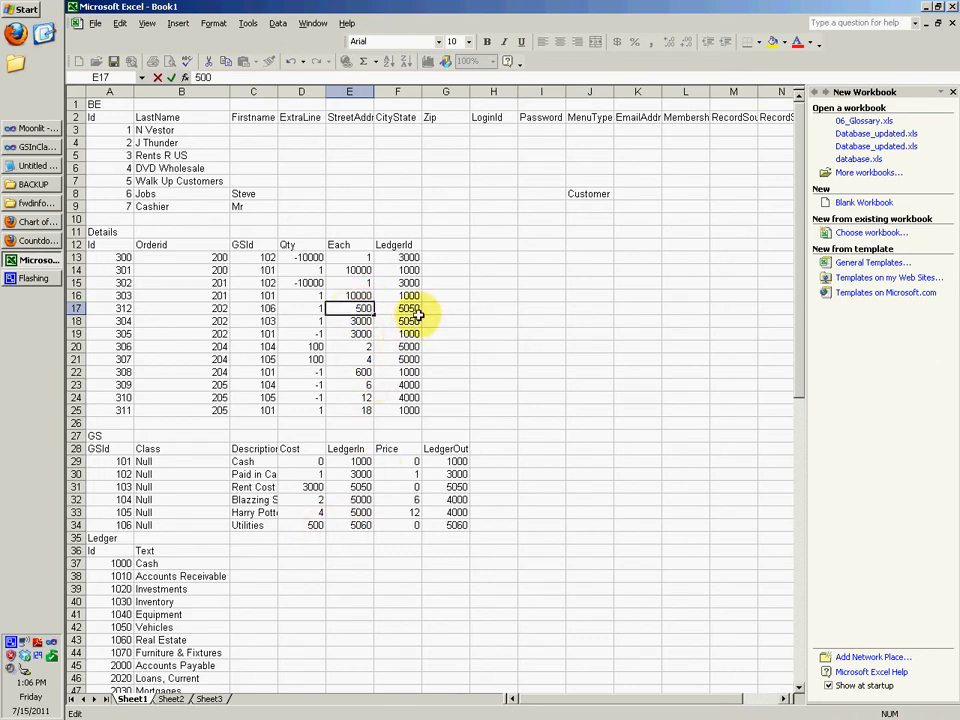
# Set detail 312's ledger to 5060 and order 202's Cash line to 3500.
pyautogui.click(397, 308)
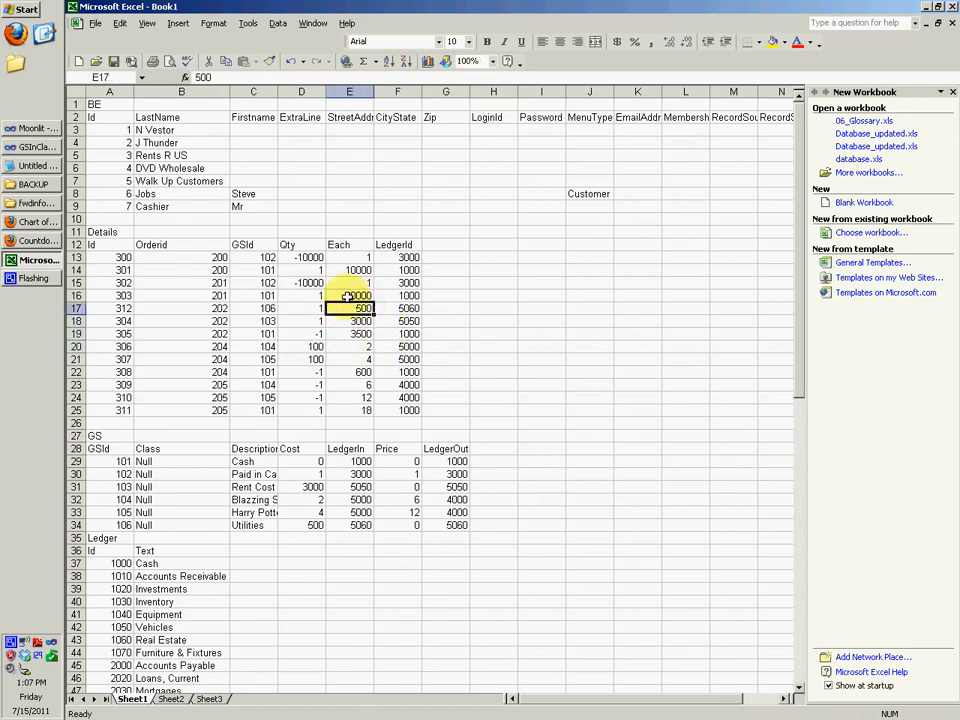
pyautogui.click(397, 308)
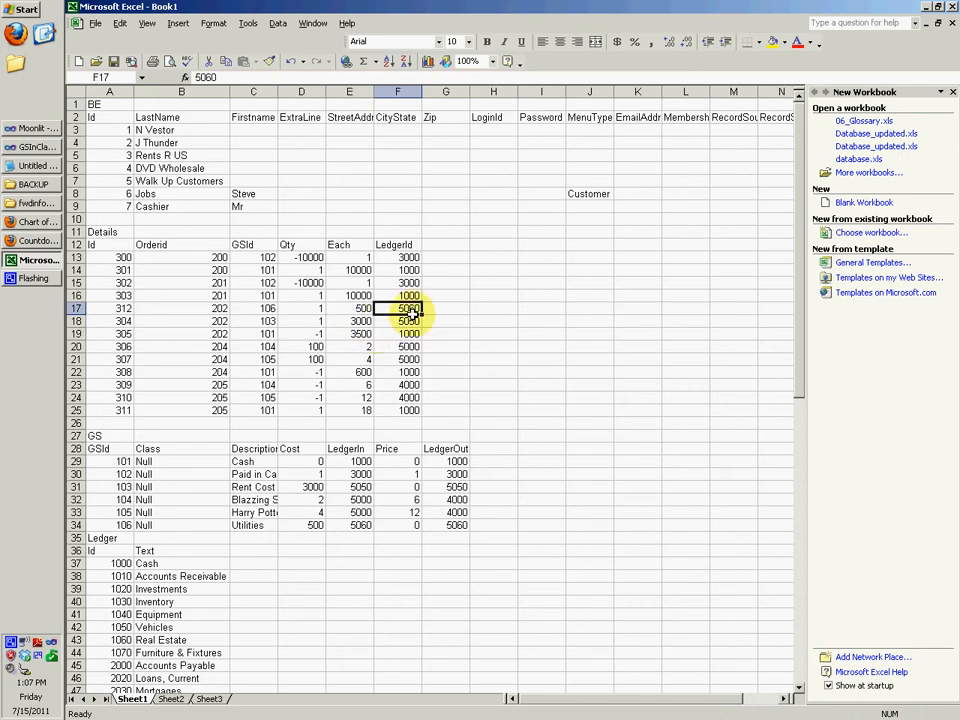
pyautogui.click(181, 308)
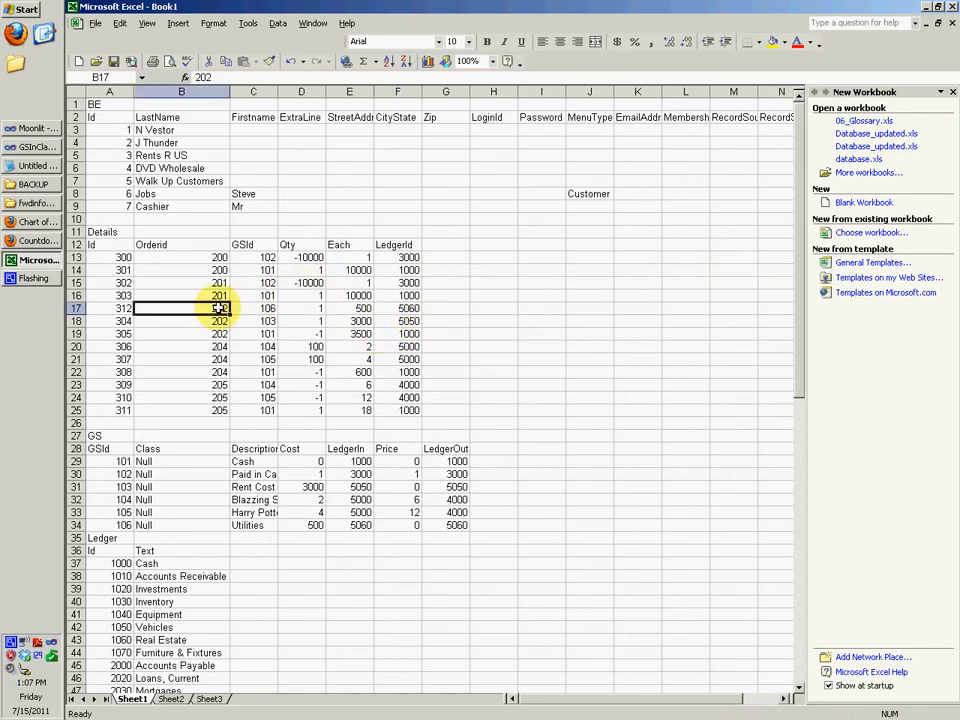
pyautogui.scroll(-3)
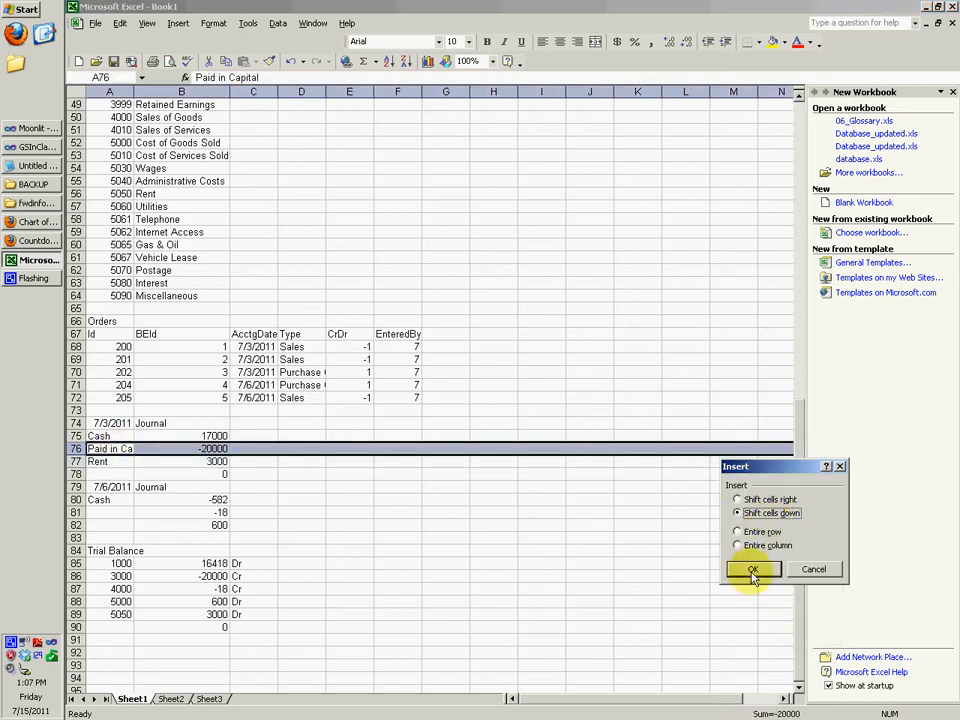
# Add a Utilities line of 500 to the 7/3/2011 journal and edit Cash to 16500.
pyautogui.click(753, 569)
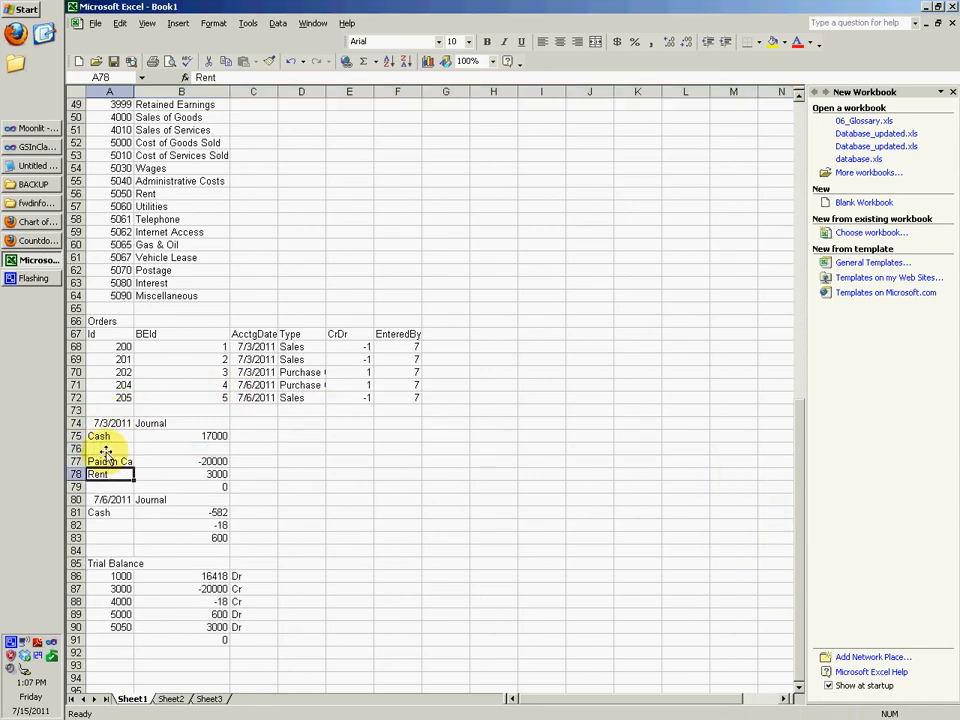
pyautogui.write('Utilities')
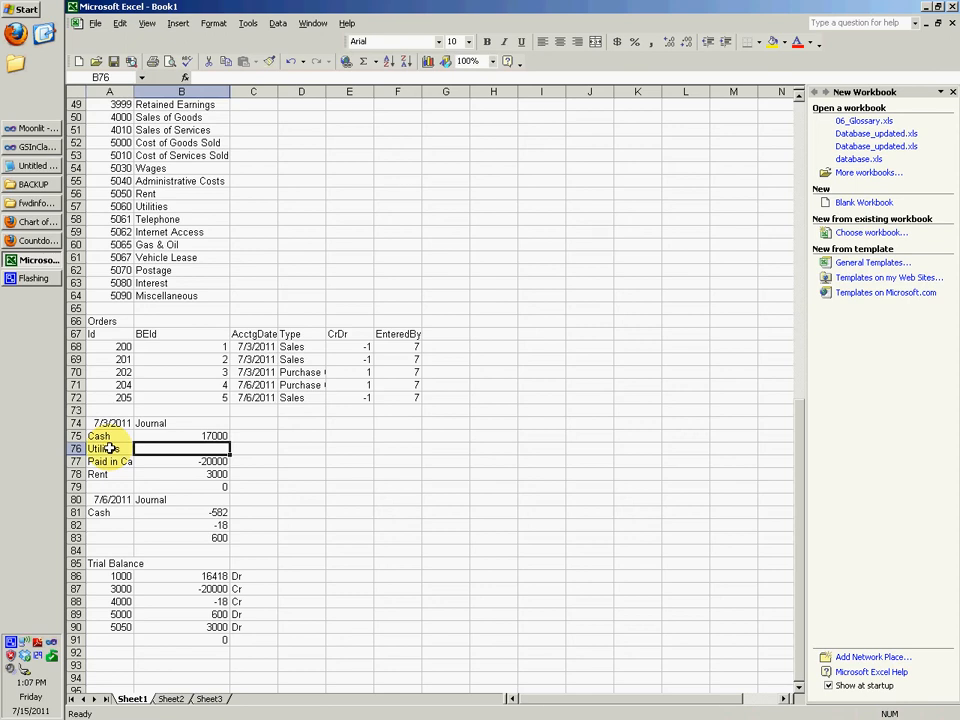
pyautogui.write('500')
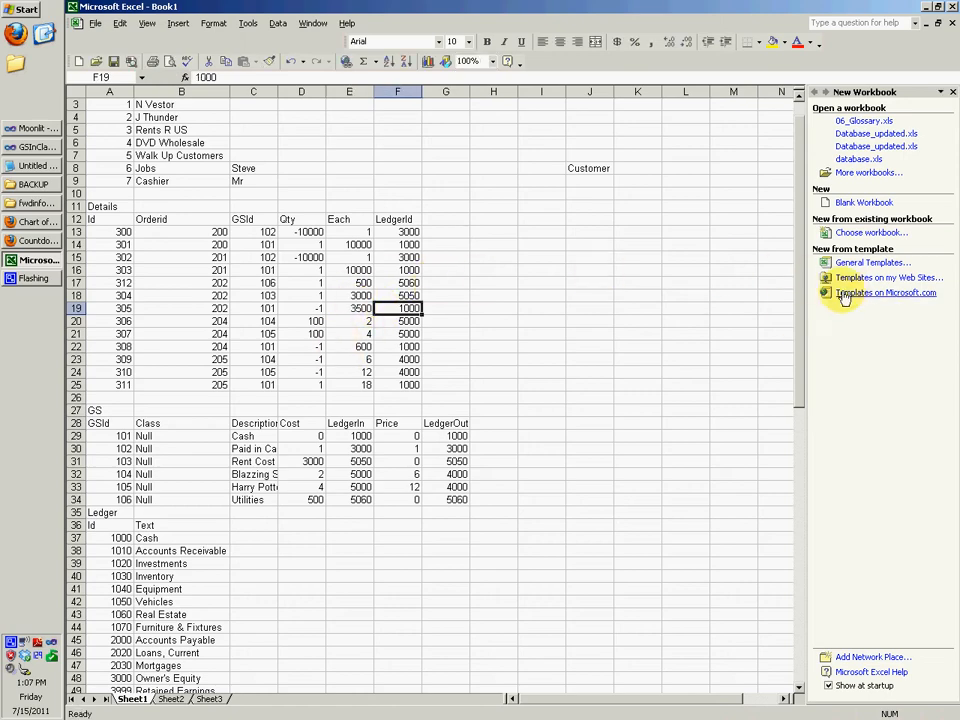
pyautogui.scroll(-3)
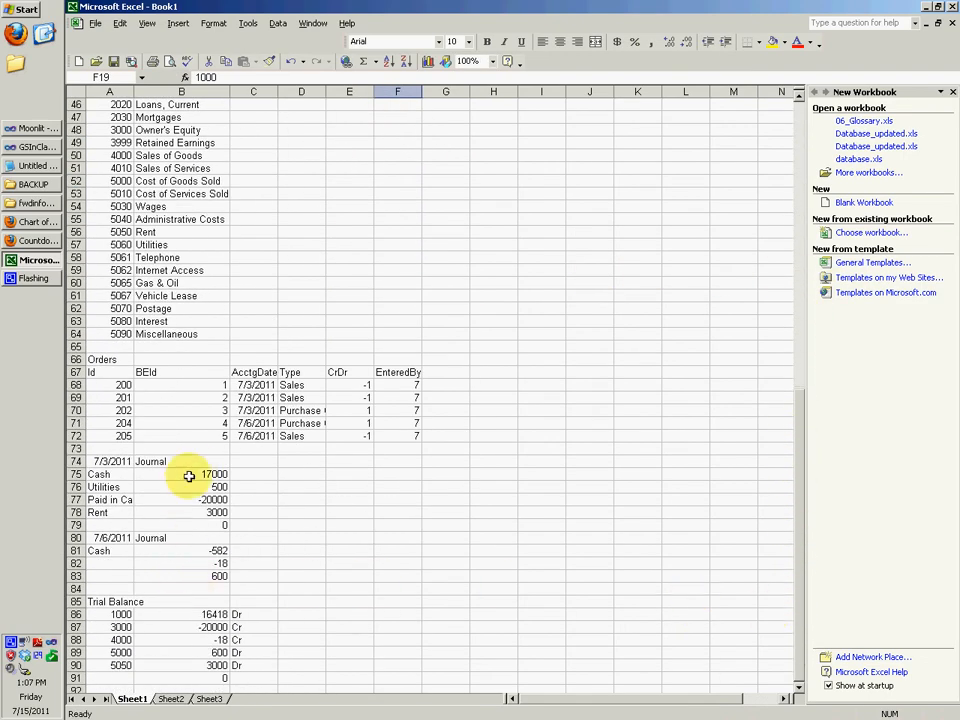
pyautogui.doubleClick(205, 474)
pyautogui.write('16500')
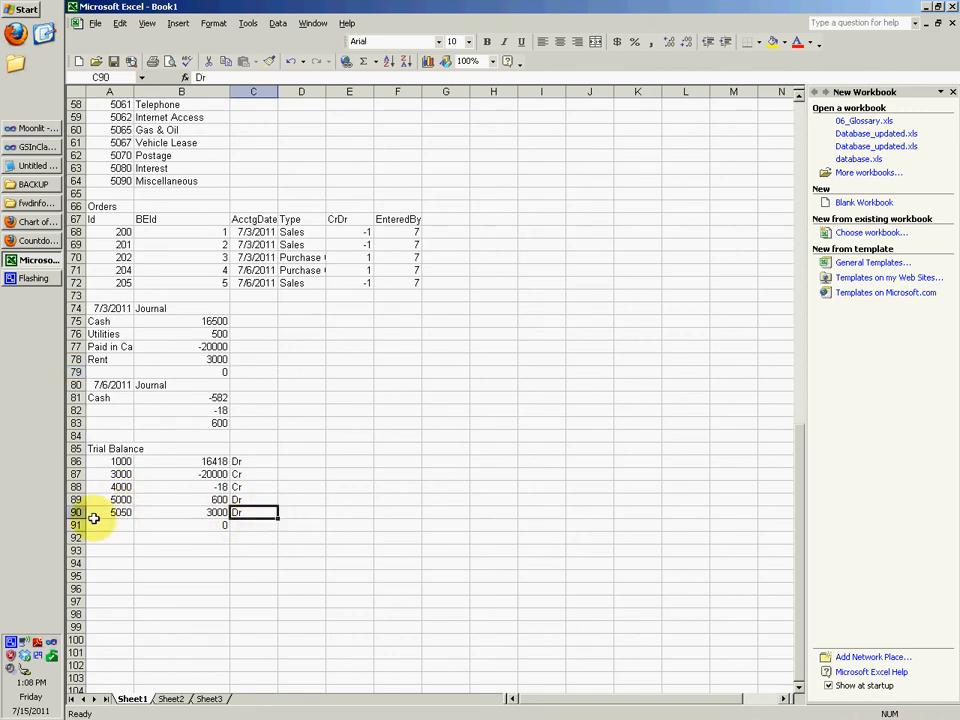
# Insert trial balance account 5060 with 500 and reduce the Cash 1000 balance to 15918.
pyautogui.rightClick(755, 512)
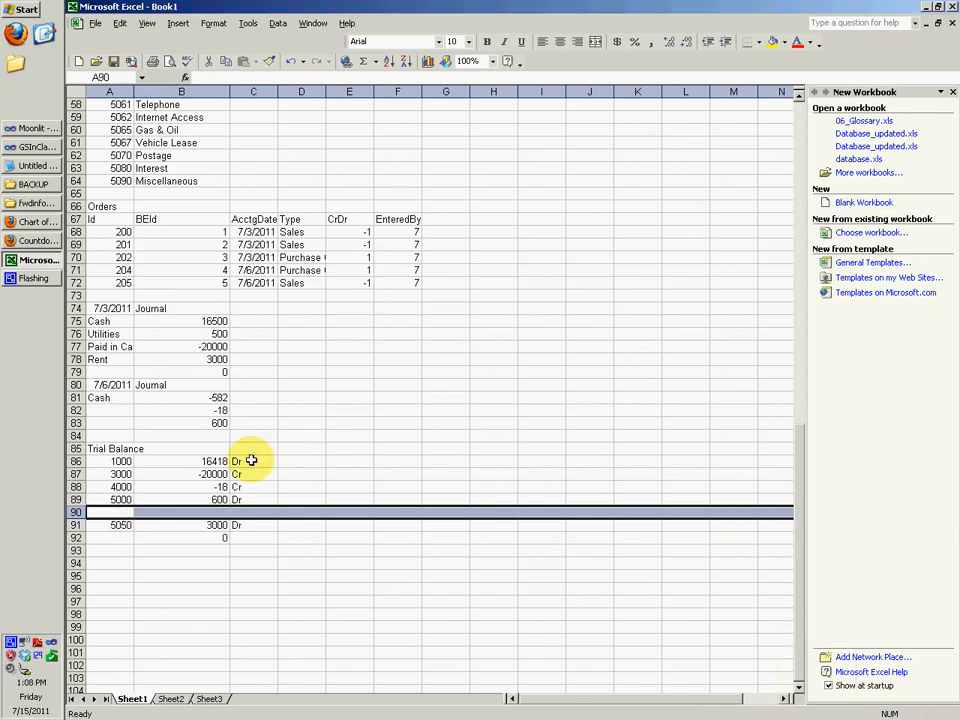
pyautogui.write('5060')
pyautogui.click(182, 512)
pyautogui.write('500')
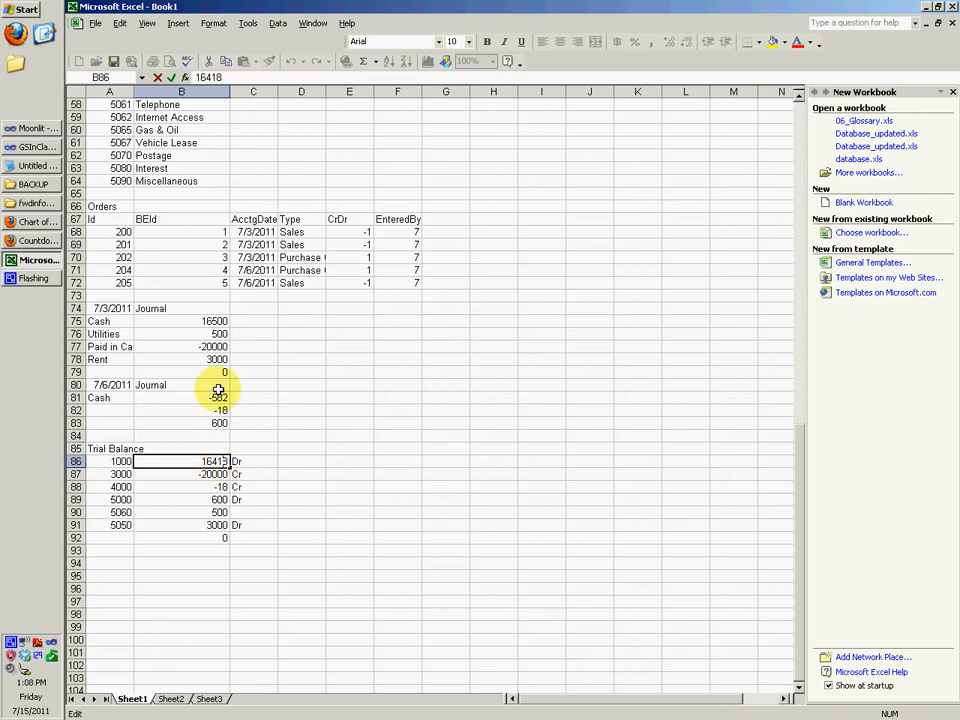
pyautogui.write('-500')
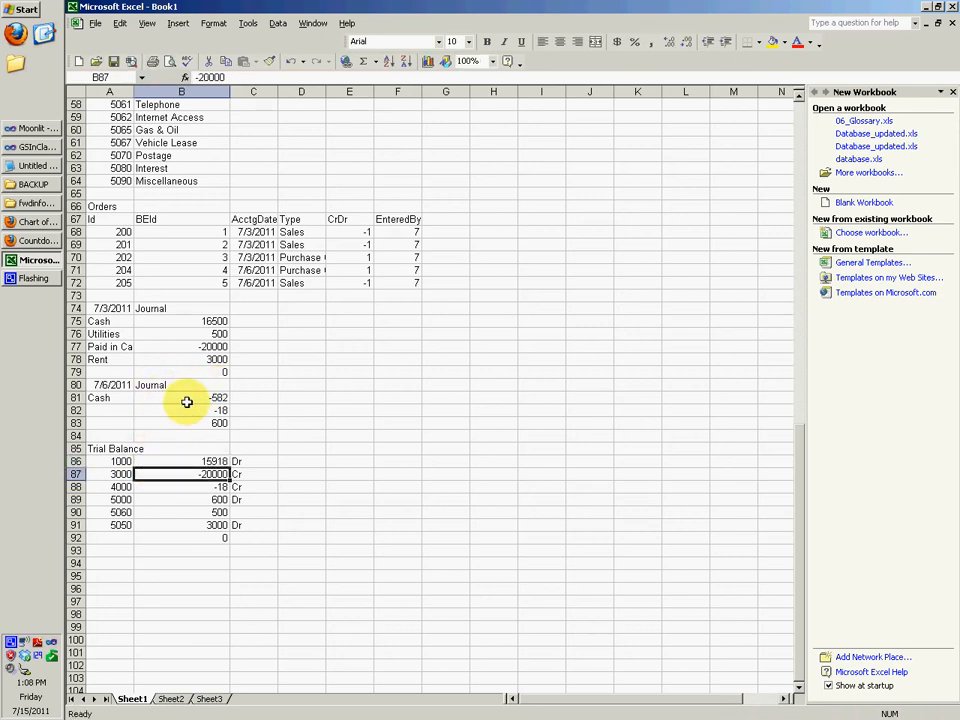
pyautogui.click(181, 461)
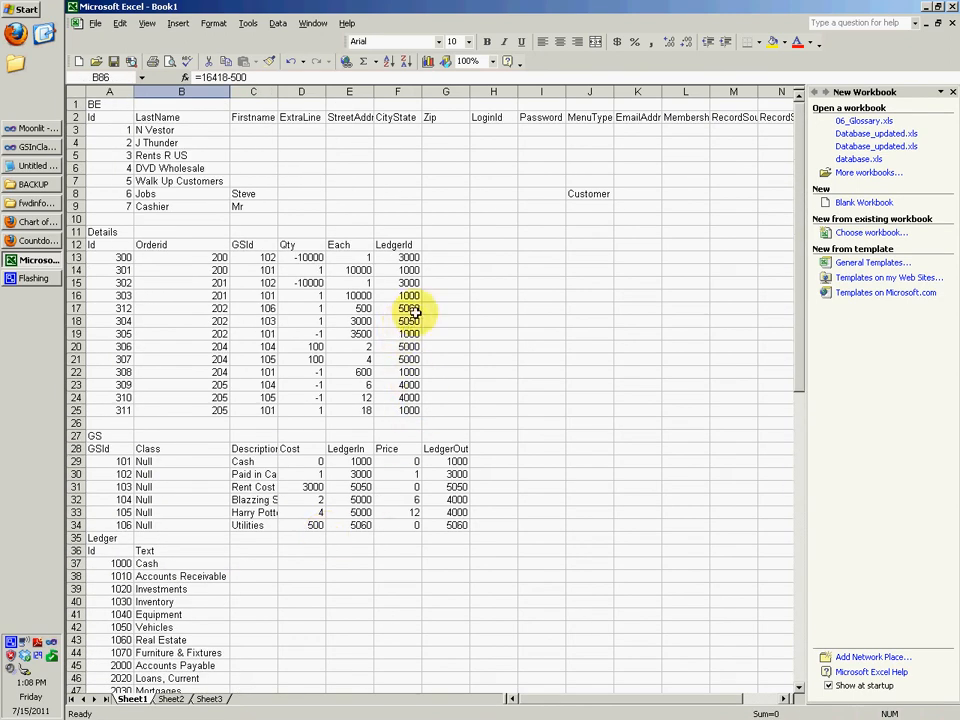
pyautogui.click(181, 308)
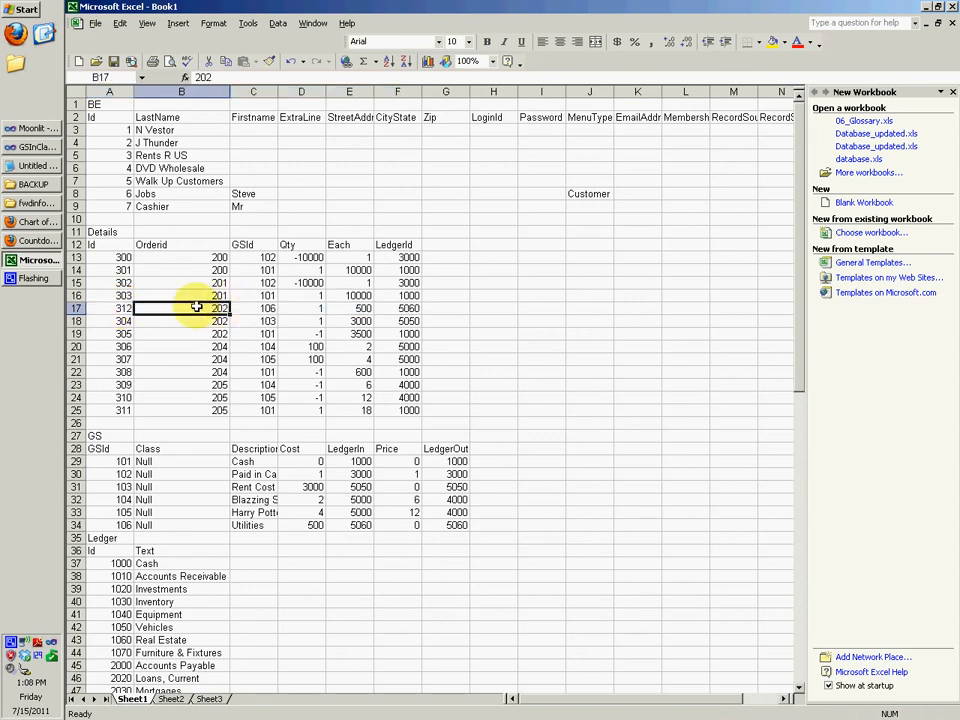
pyautogui.scroll(-3)
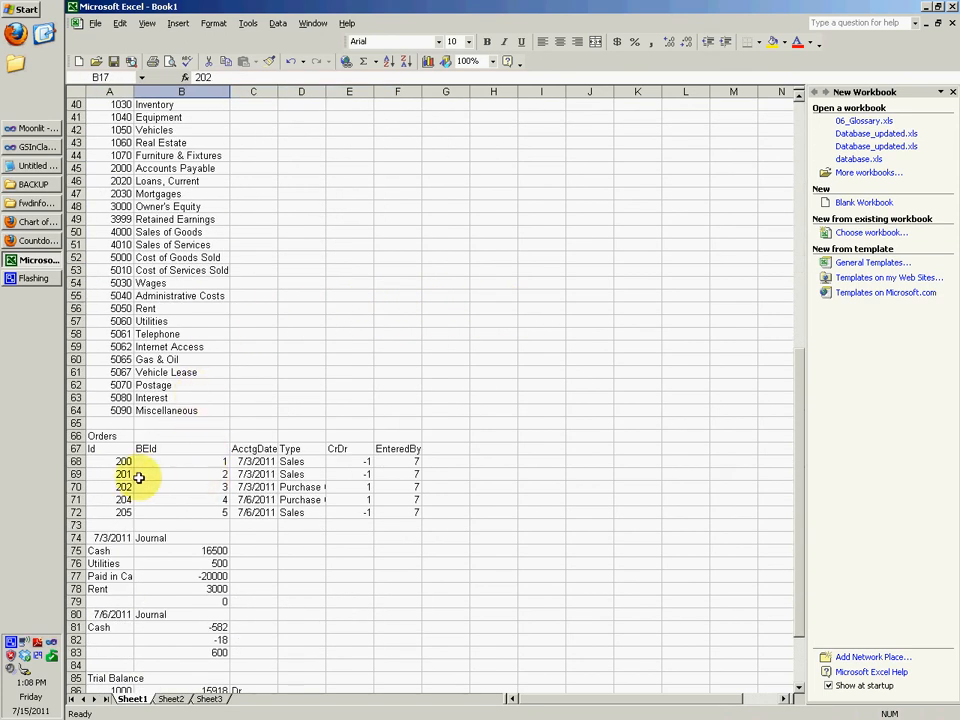
pyautogui.click(181, 487)
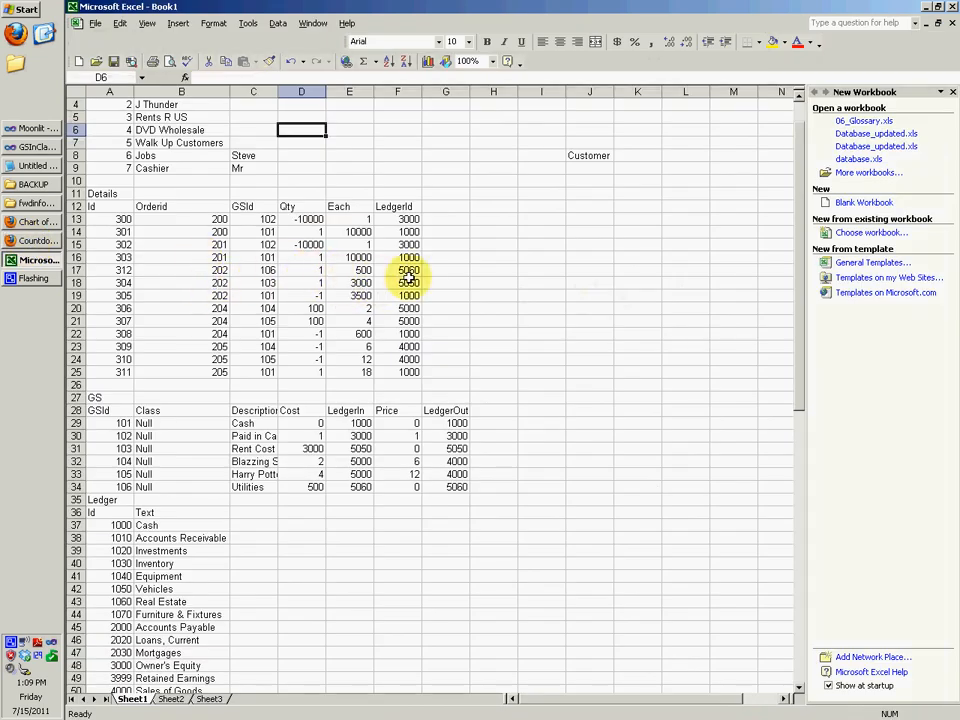
pyautogui.click(181, 295)
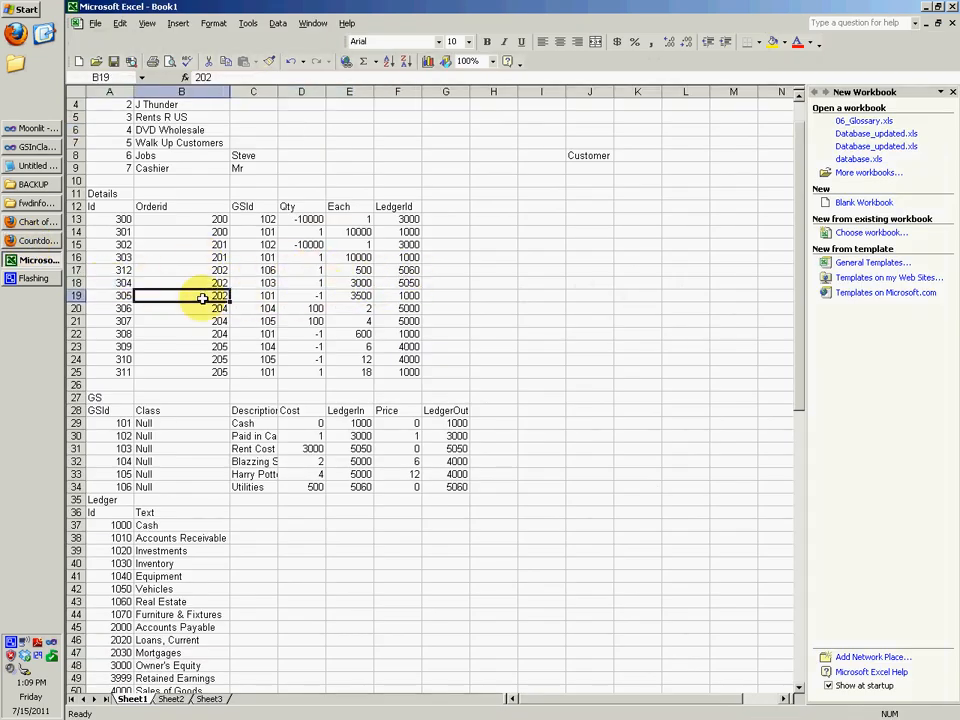
pyautogui.click(301, 295)
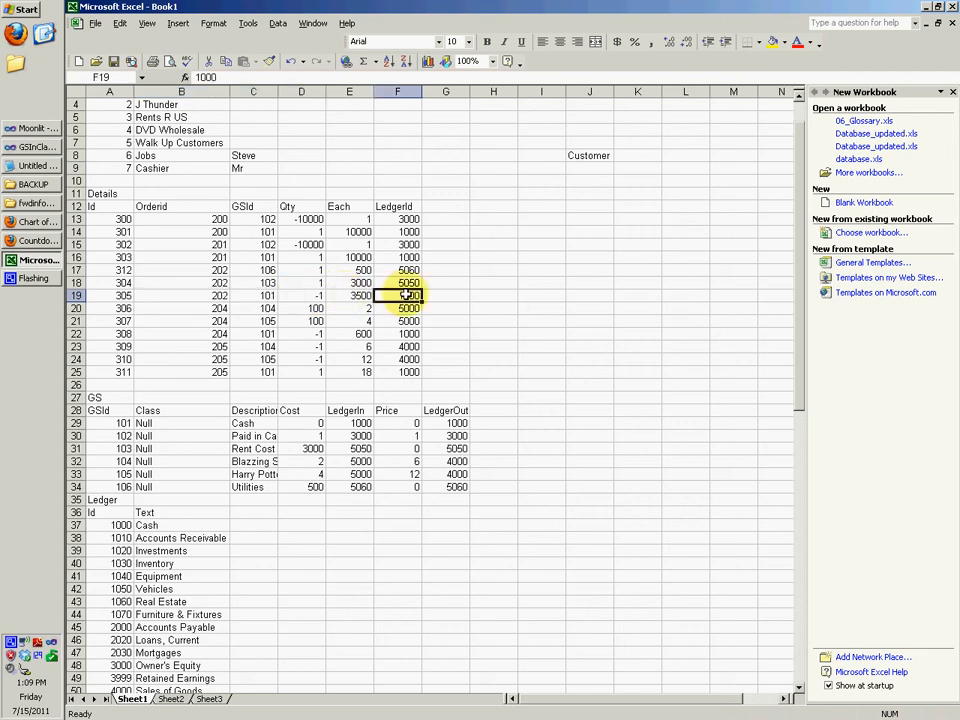
pyautogui.click(35, 222)
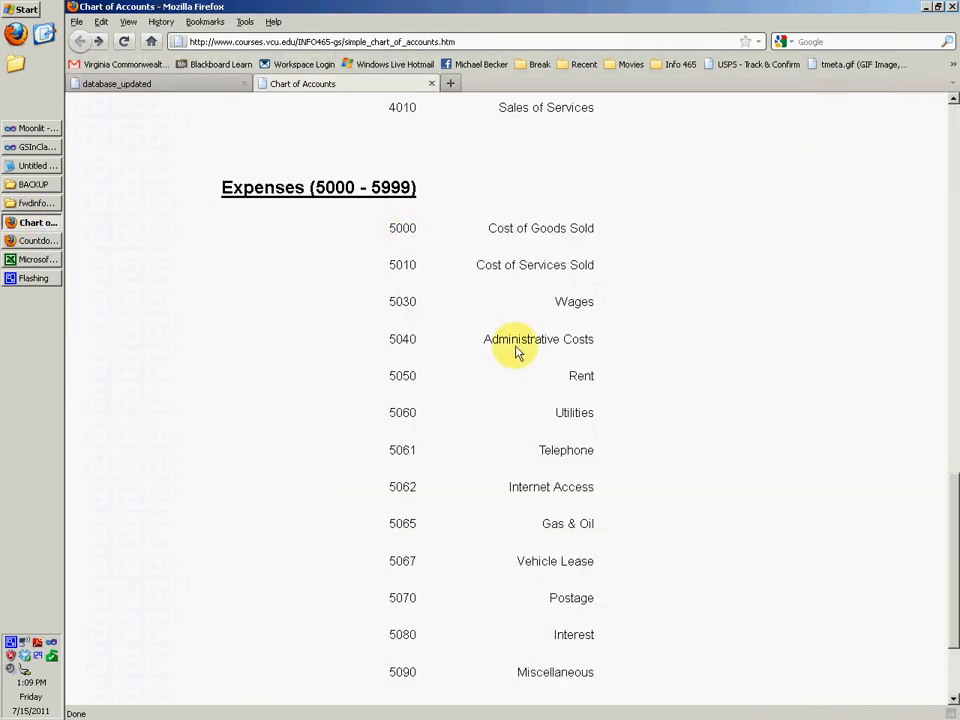
pyautogui.scroll(-3)
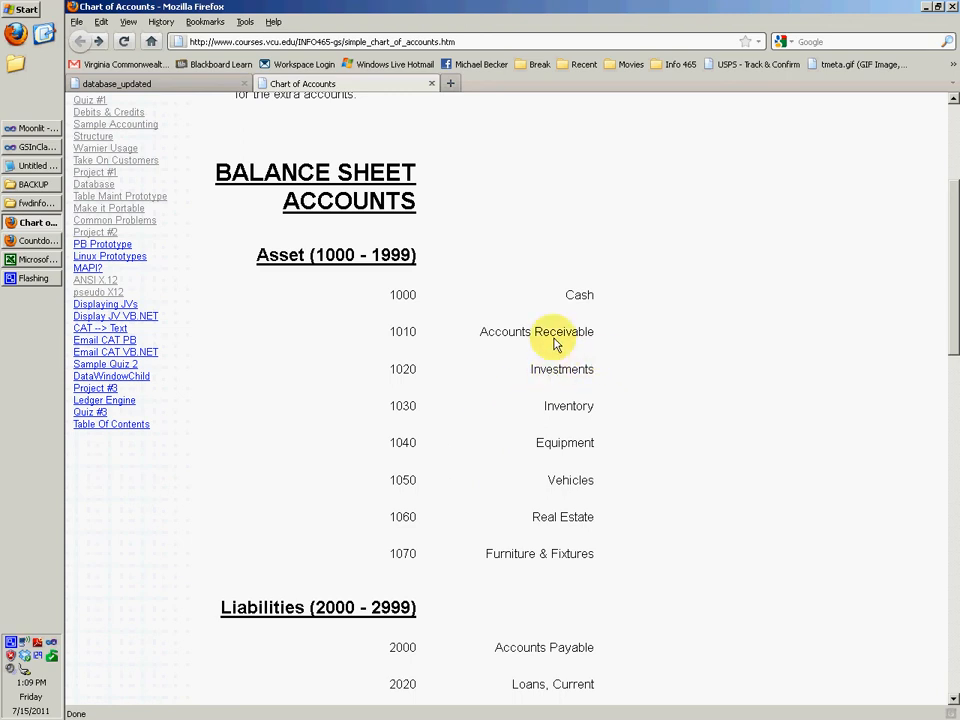
pyautogui.scroll(-3)
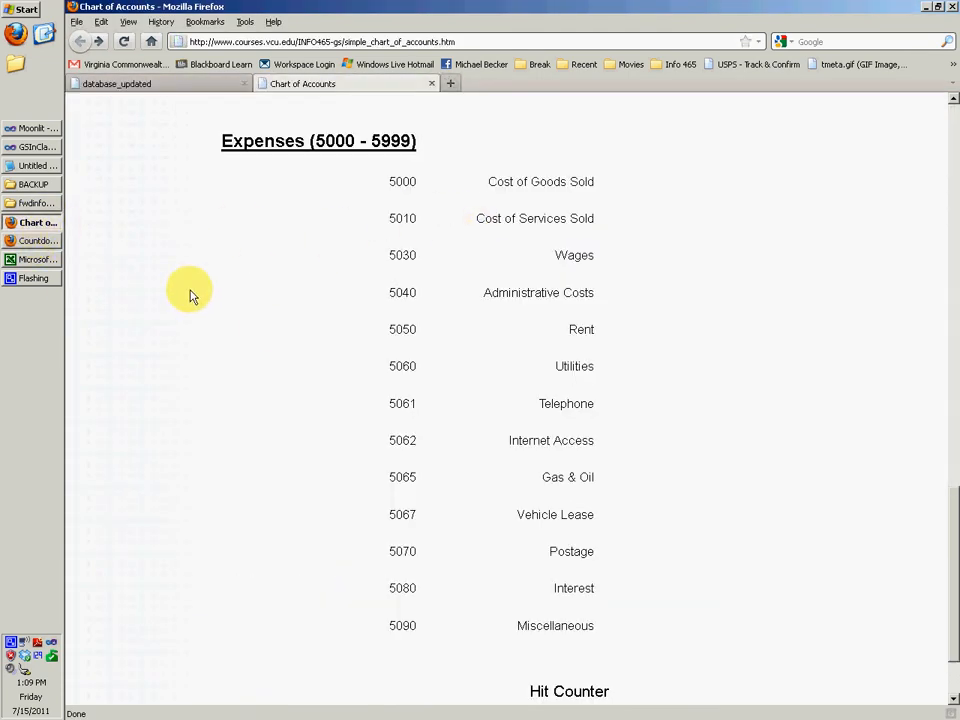
# Switch back to the workbook and review order 204's detail lines 306, 307 and 308.
pyautogui.click(37, 260)
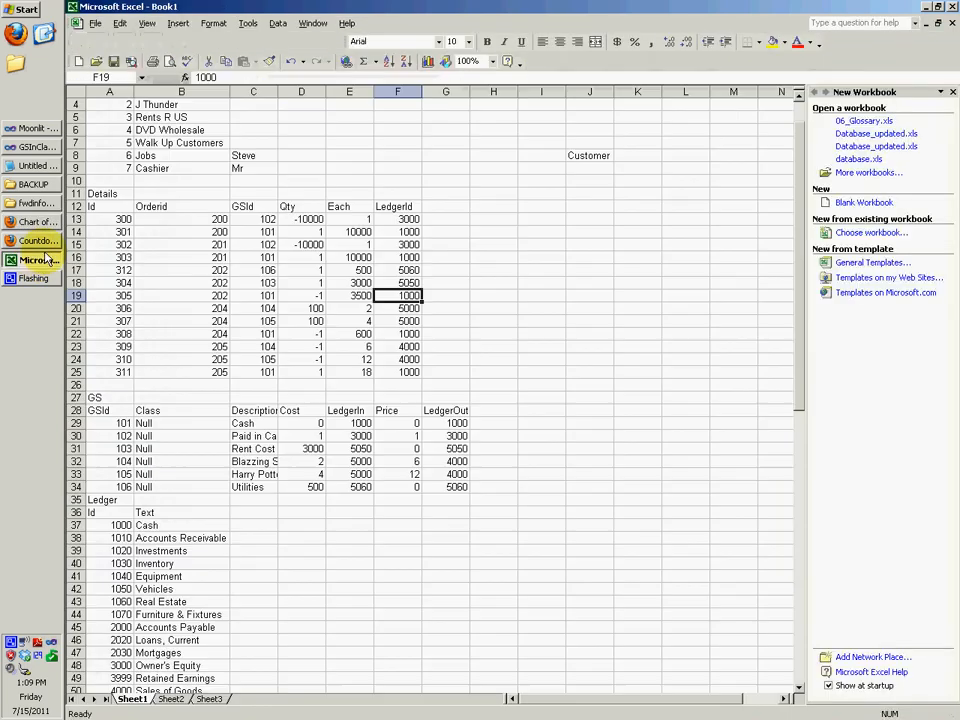
pyautogui.click(397, 308)
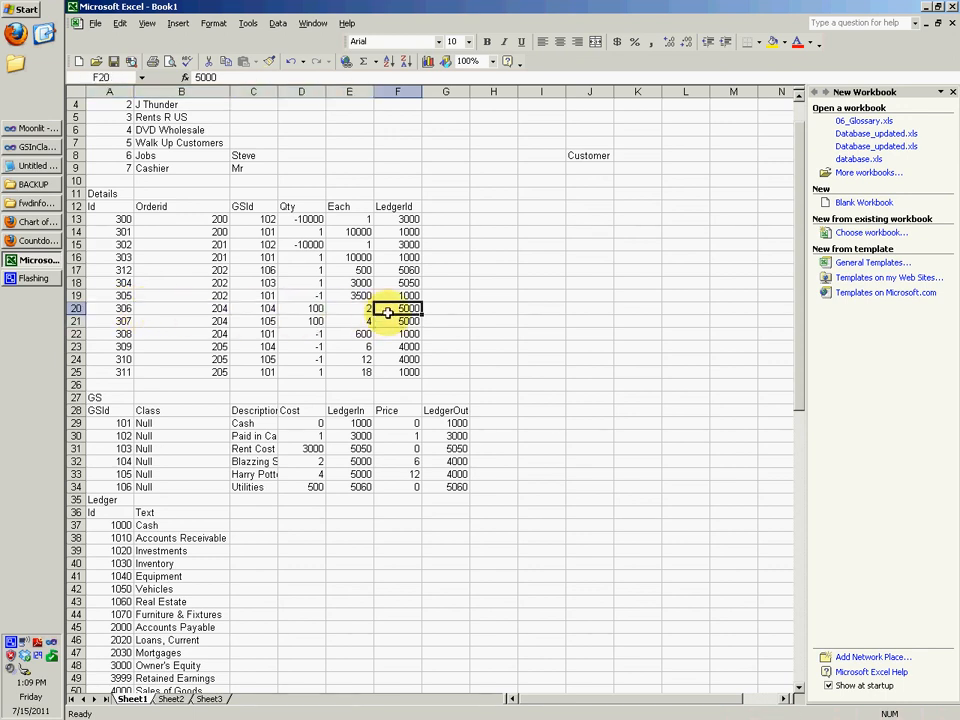
pyautogui.click(181, 308)
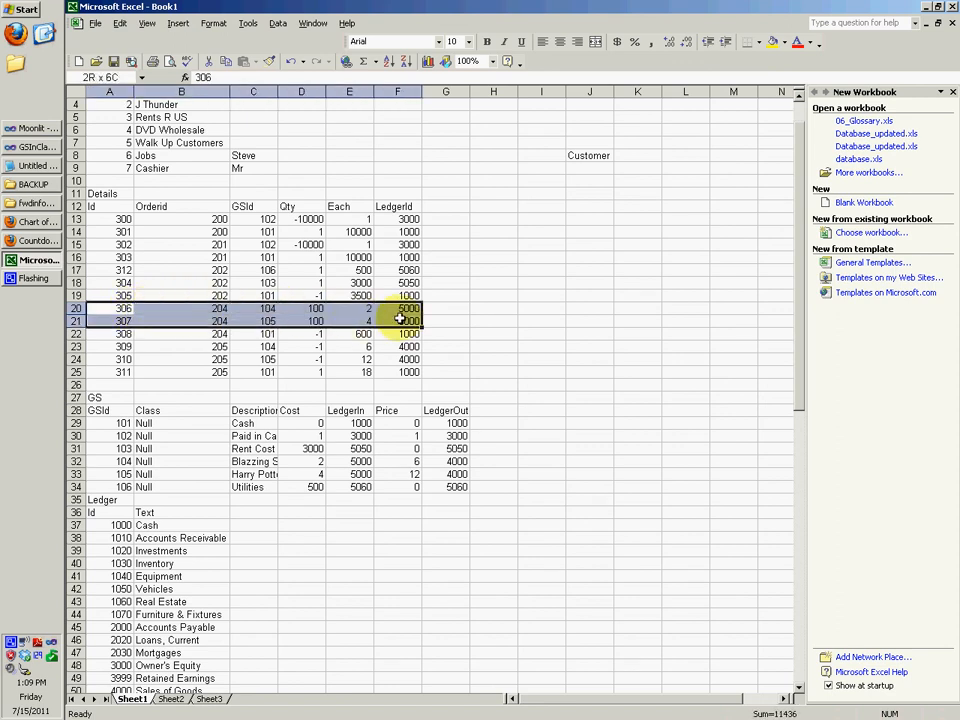
pyautogui.click(397, 320)
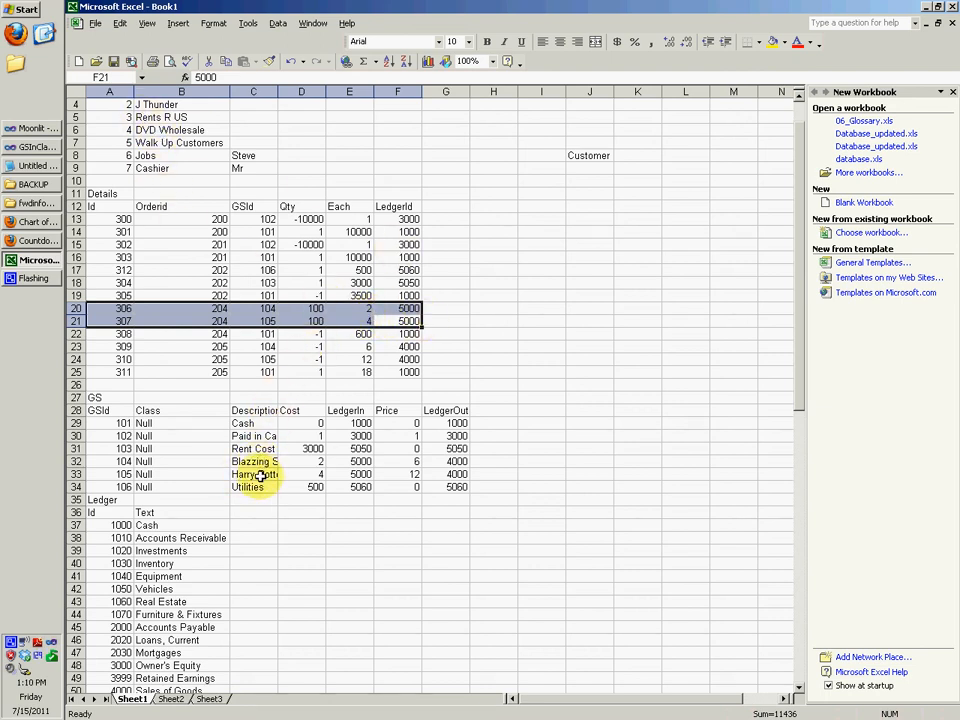
pyautogui.click(108, 333)
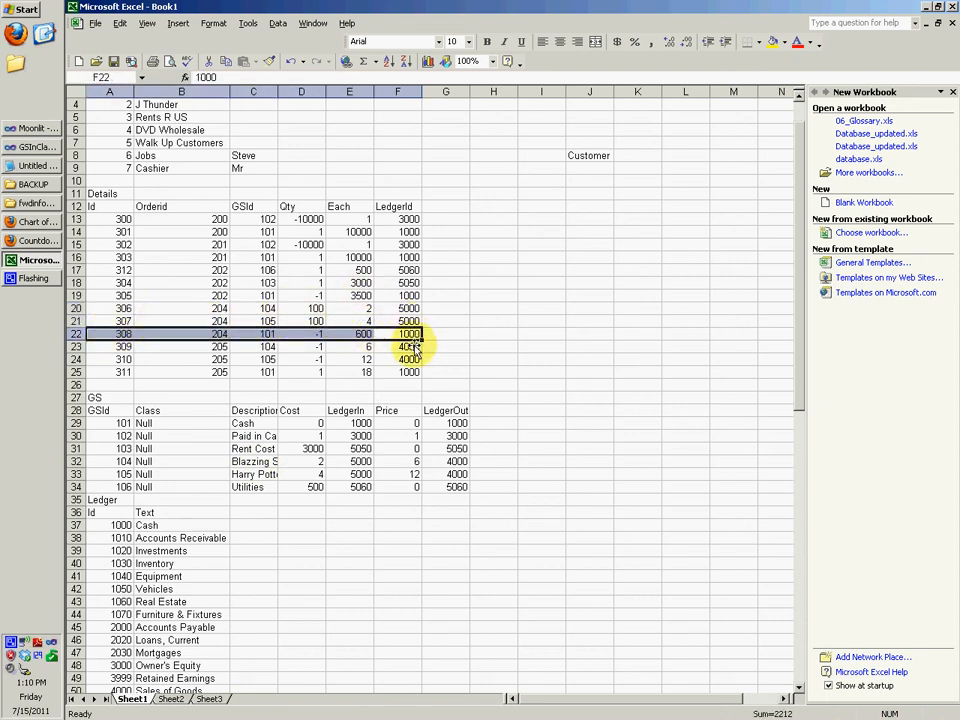
pyautogui.click(315, 308)
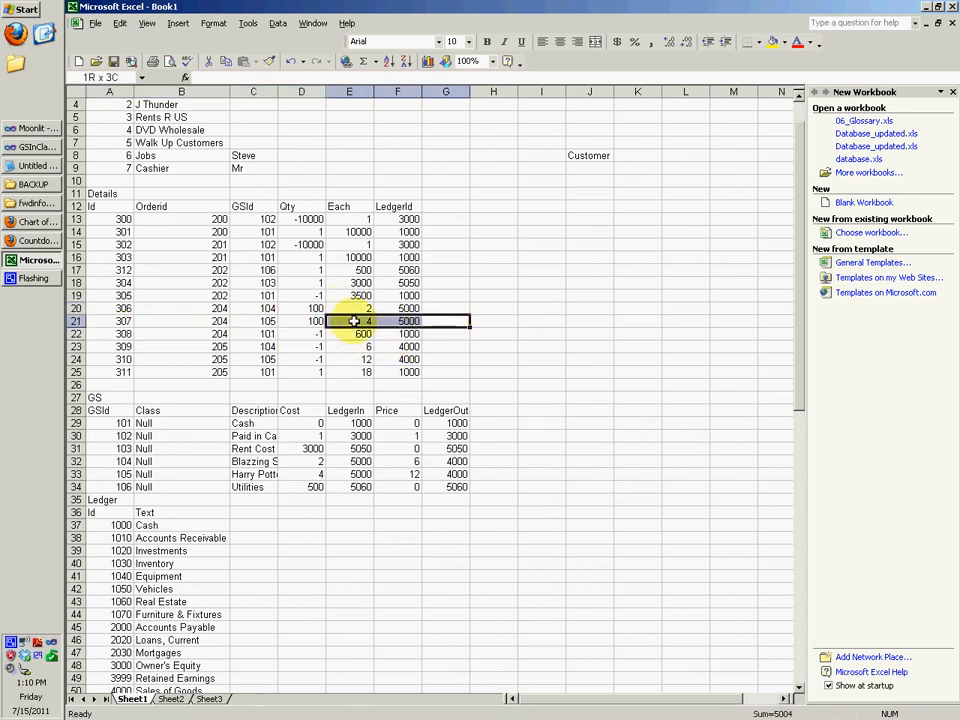
pyautogui.click(445, 321)
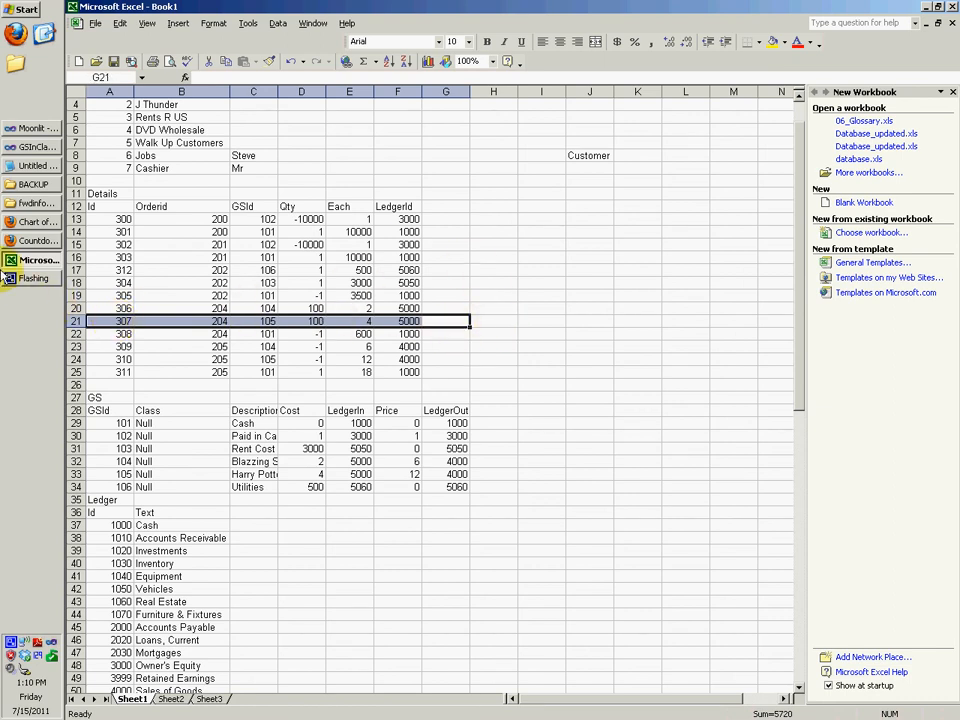
pyautogui.moveTo(477, 280)
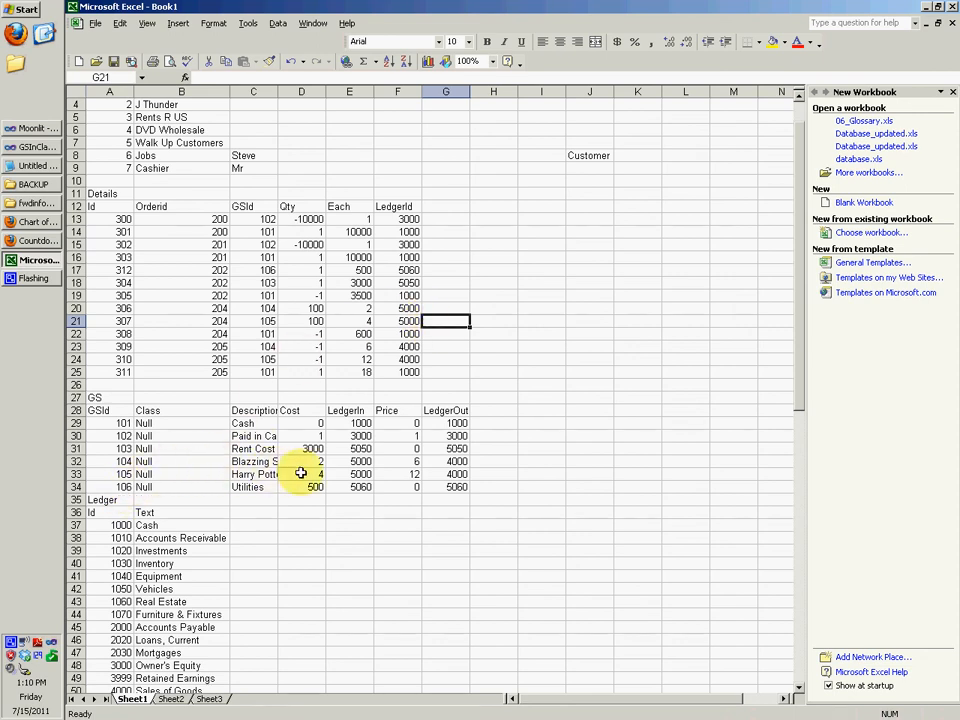
pyautogui.click(397, 321)
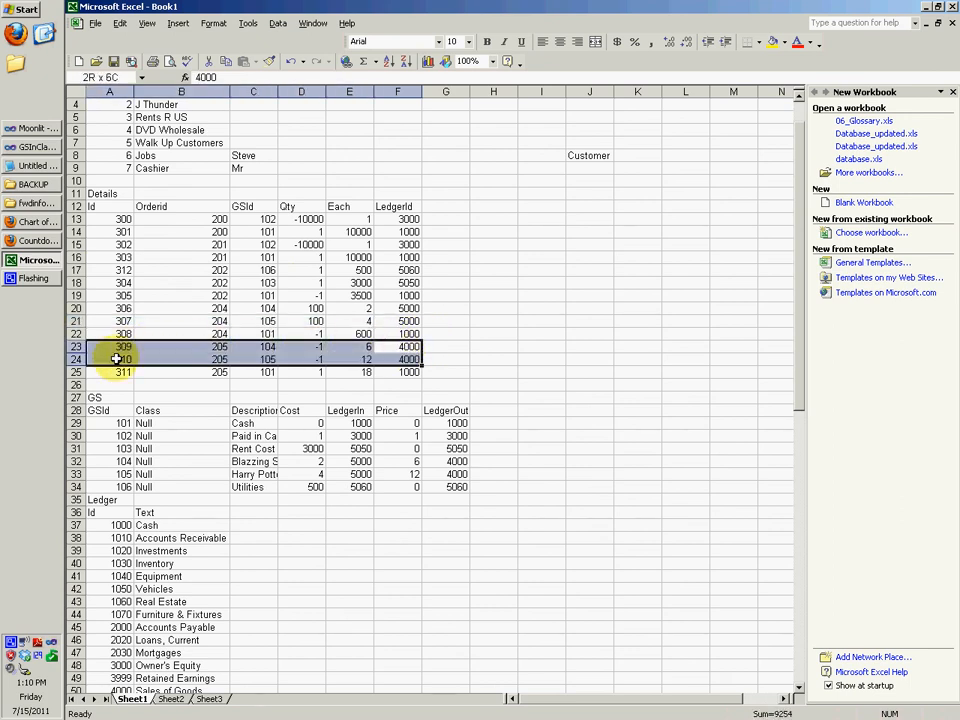
# Review order 205's detail lines 309 and 310, checking their quantities and unit prices.
pyautogui.click(398, 346)
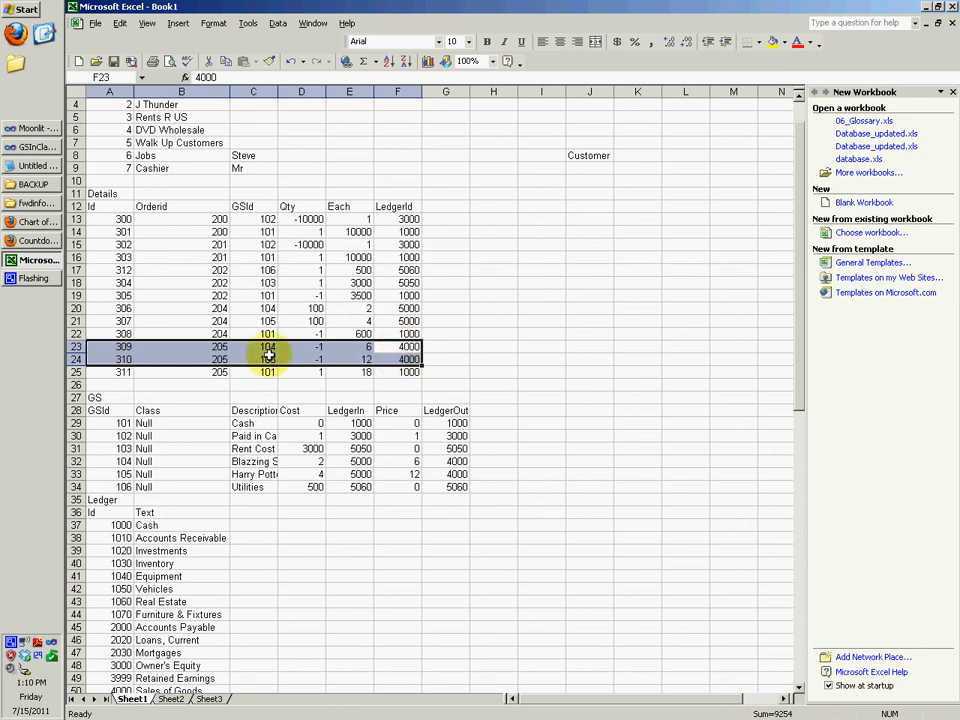
pyautogui.moveTo(253, 346); pyautogui.dragTo(301, 346)
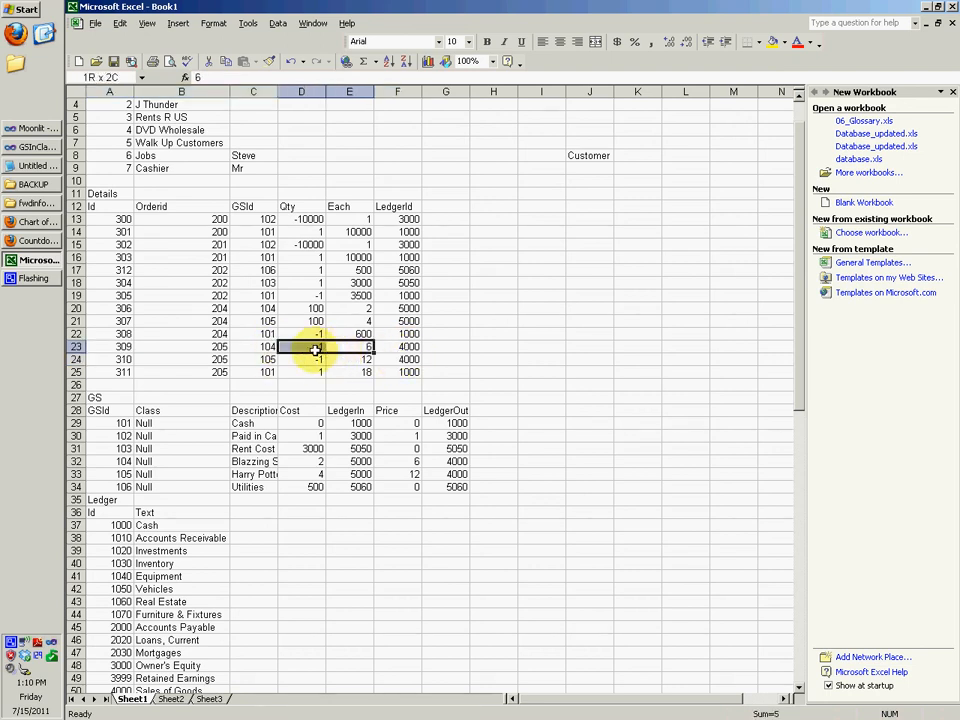
pyautogui.click(349, 346)
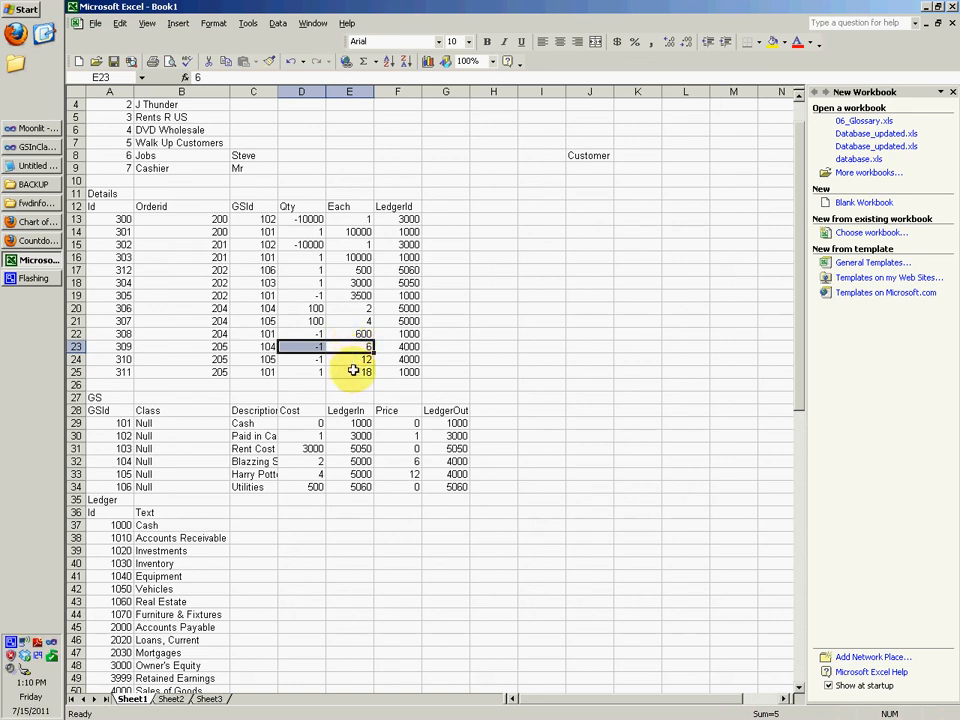
pyautogui.click(345, 358)
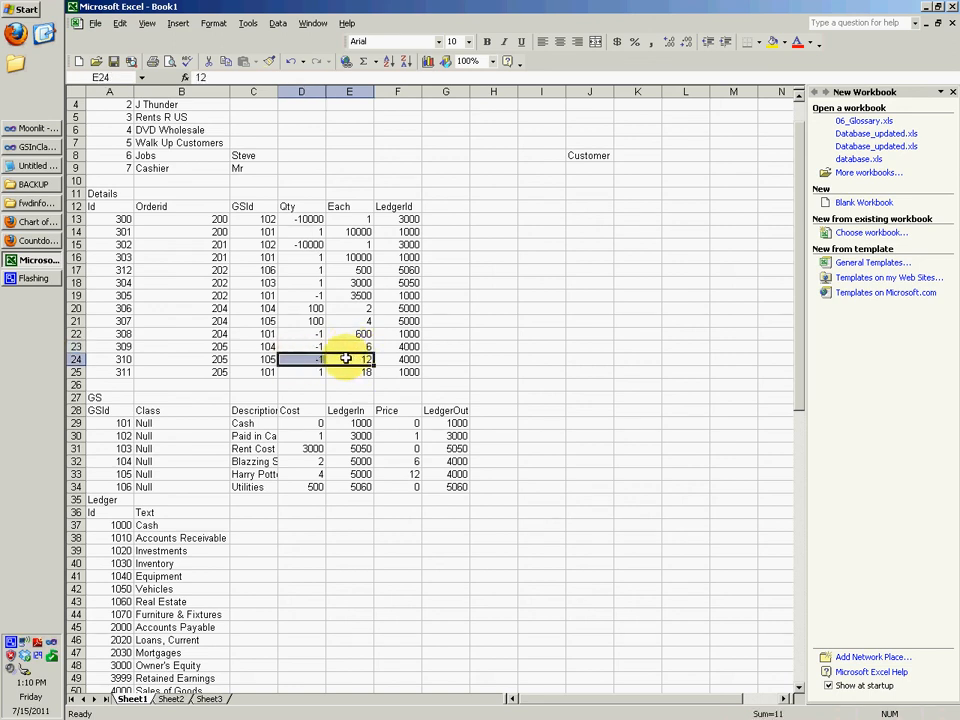